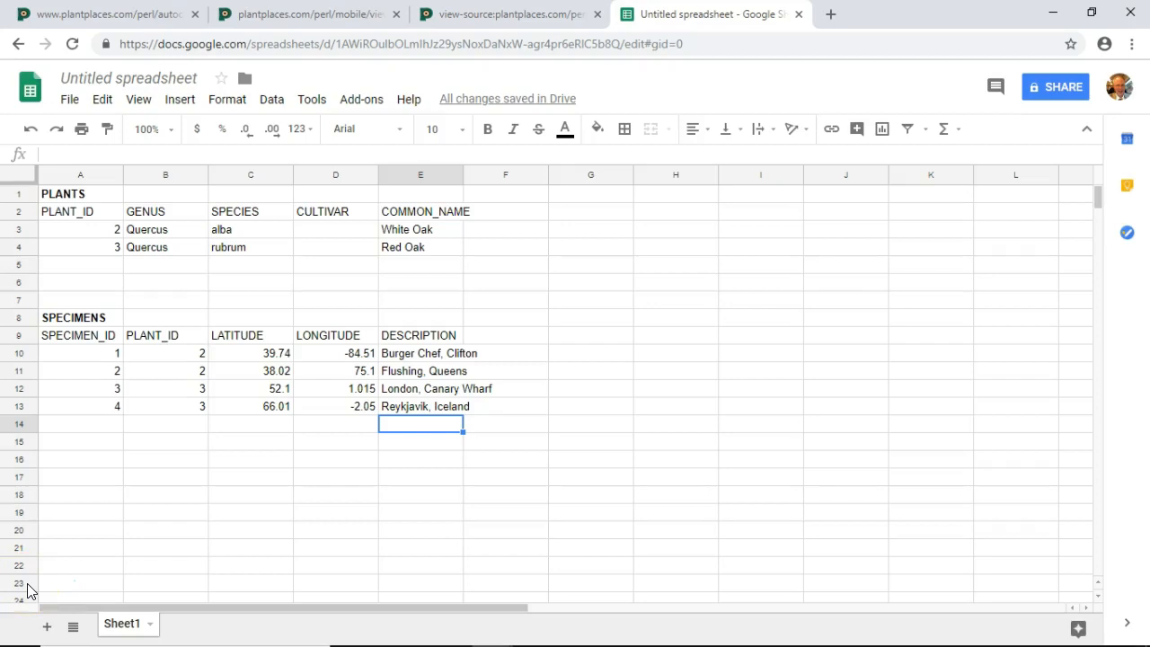
{"action": "mouse_move", "coordinate": [510, 417]}
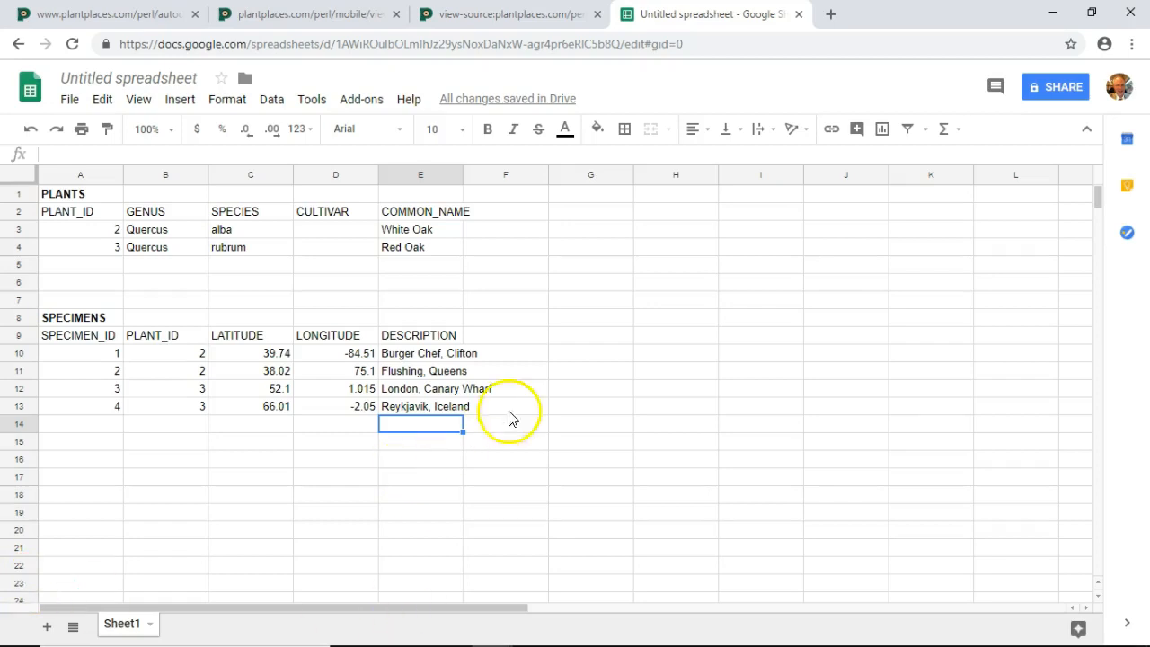
{"action": "mouse_move", "coordinate": [170, 214]}
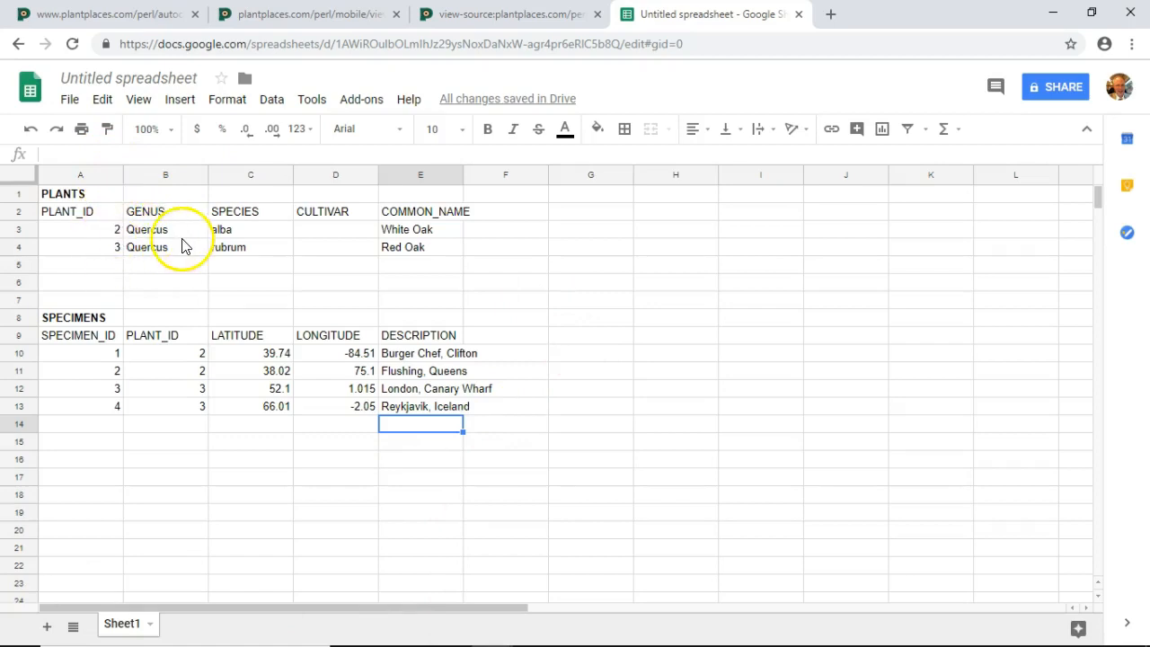
{"action": "mouse_move", "coordinate": [104, 247]}
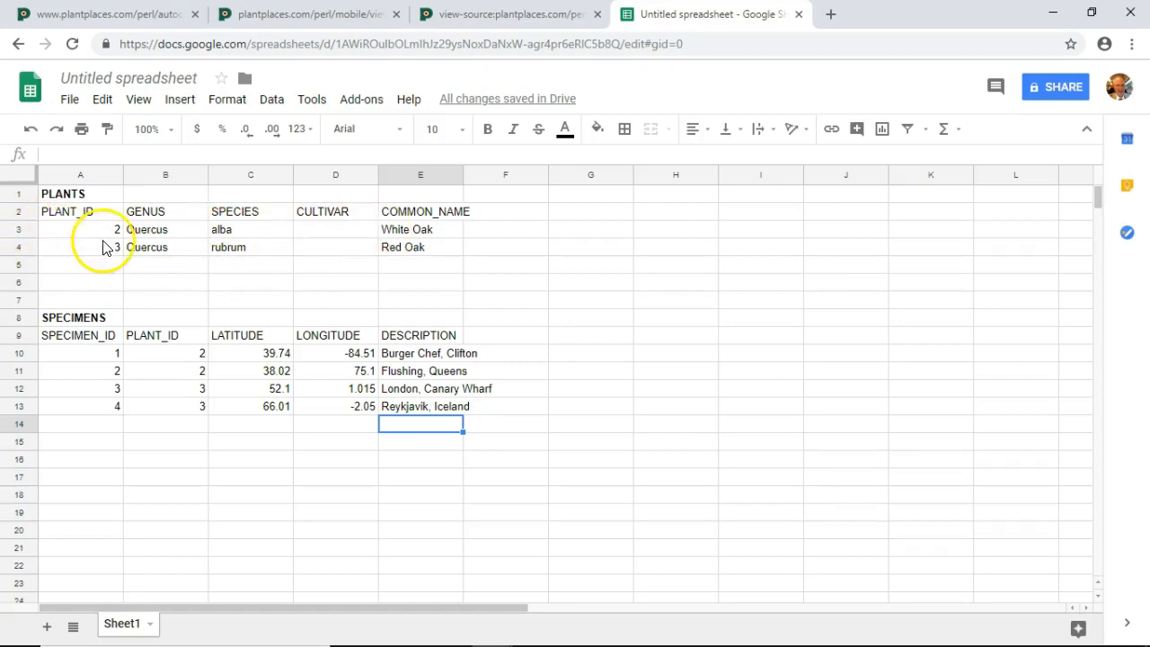
{"action": "mouse_move", "coordinate": [209, 258]}
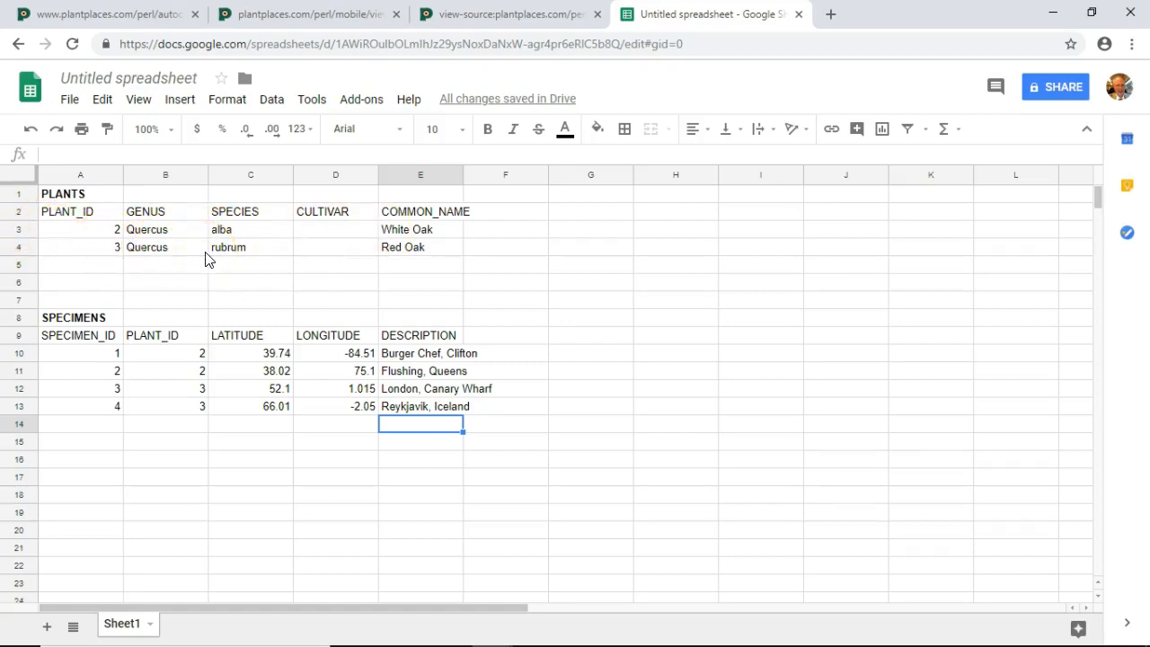
{"action": "mouse_move", "coordinate": [133, 386]}
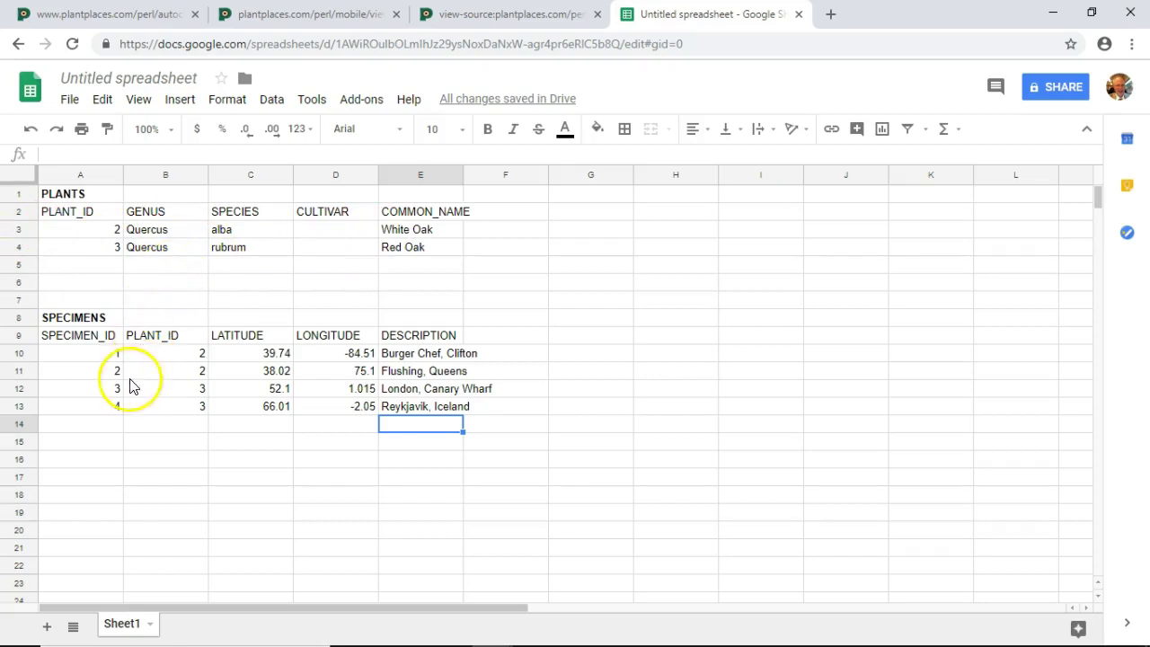
{"action": "mouse_move", "coordinate": [125, 445]}
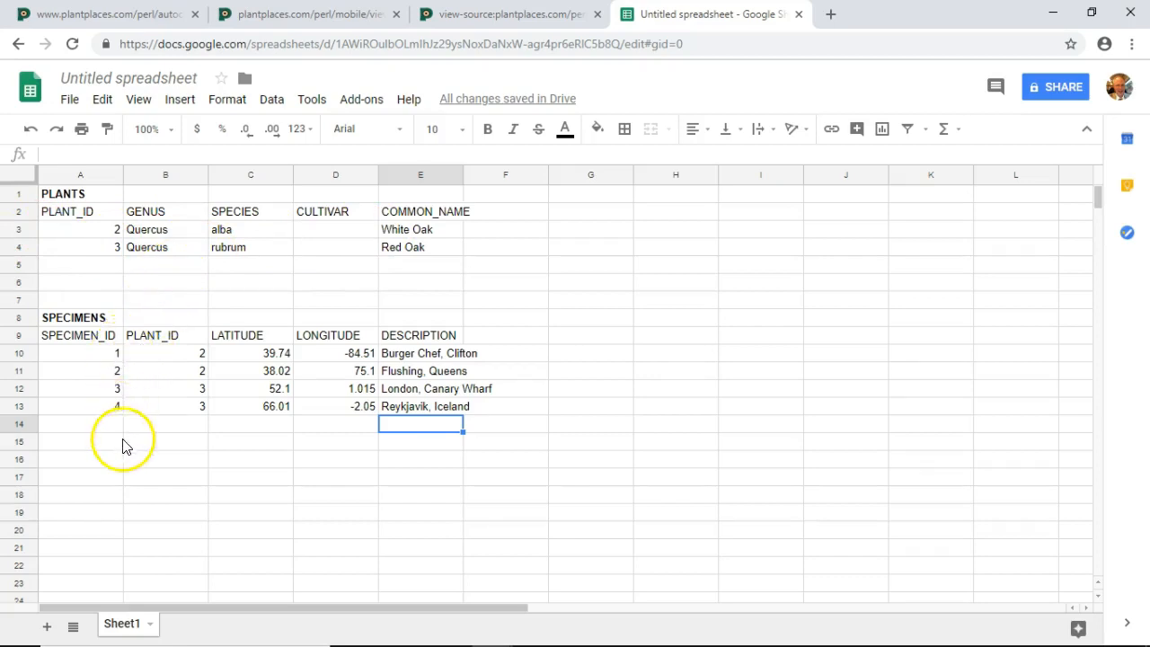
{"action": "mouse_move", "coordinate": [119, 363]}
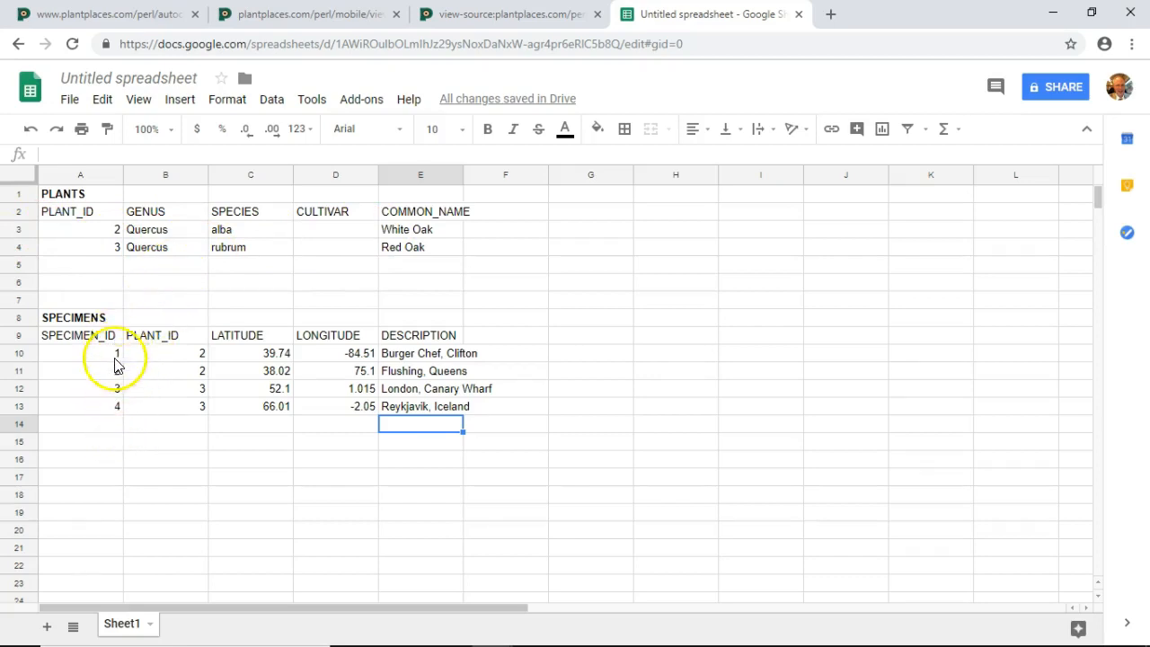
{"action": "mouse_move", "coordinate": [188, 342]}
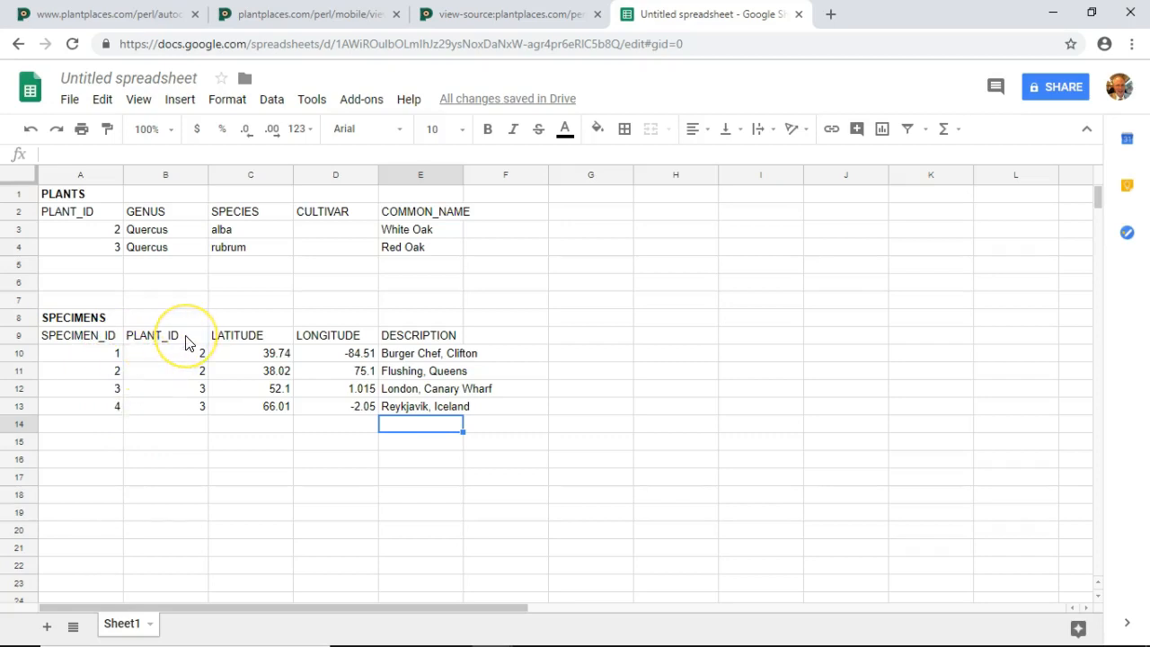
{"action": "mouse_move", "coordinate": [187, 342]}
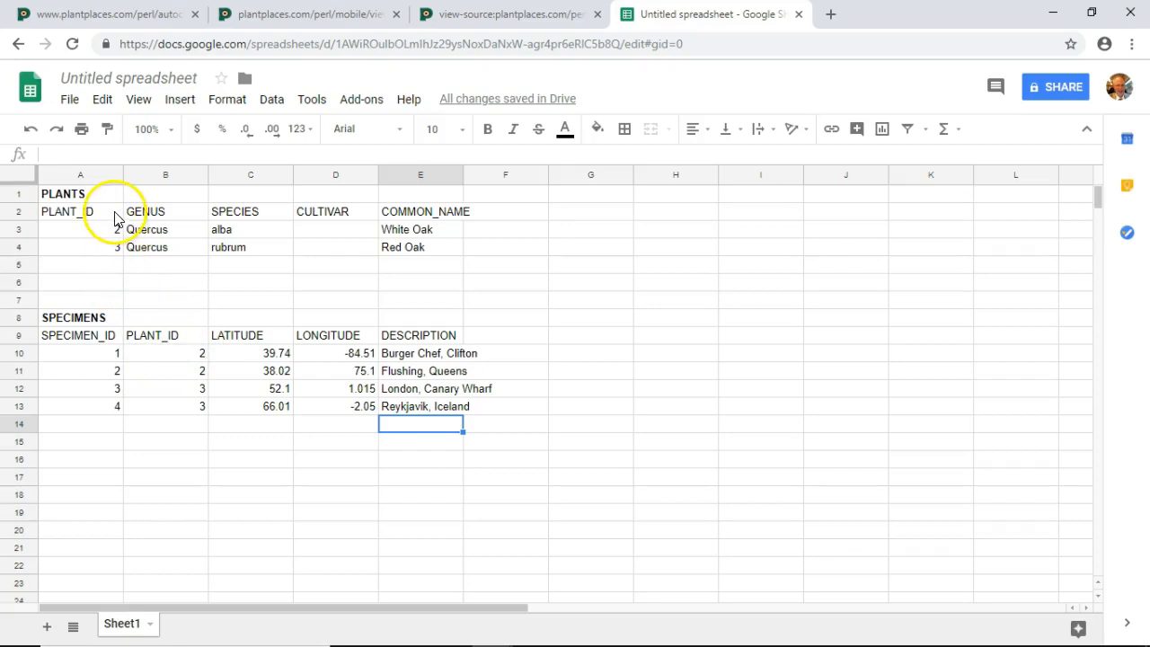
{"action": "mouse_move", "coordinate": [201, 367]}
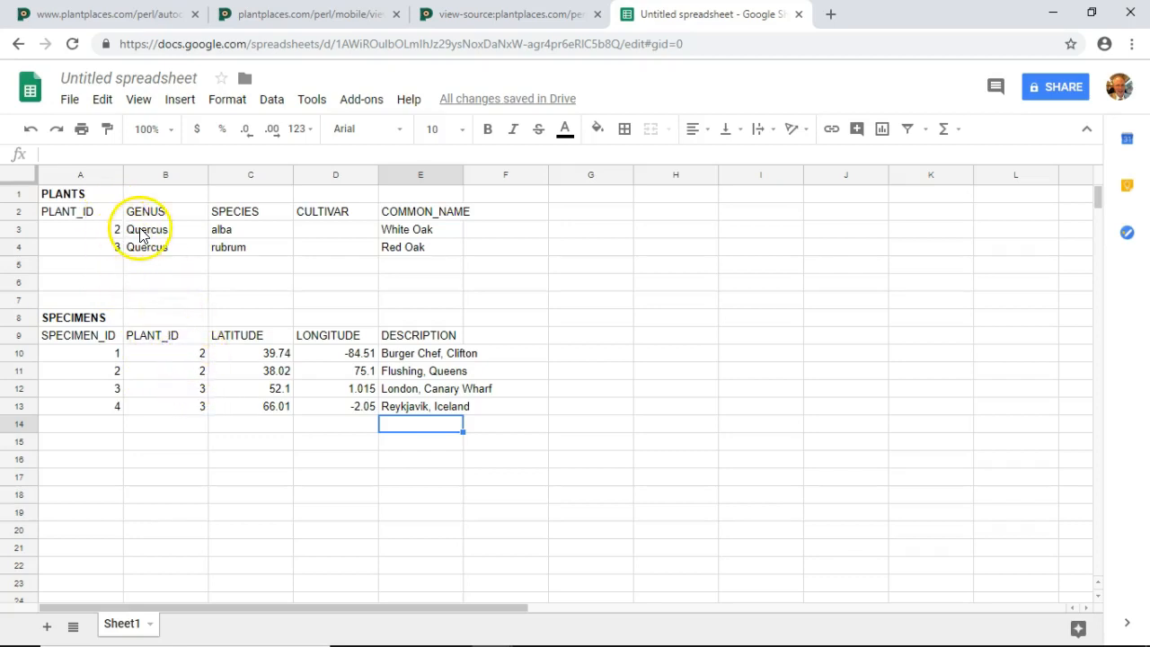
{"action": "mouse_move", "coordinate": [147, 314]}
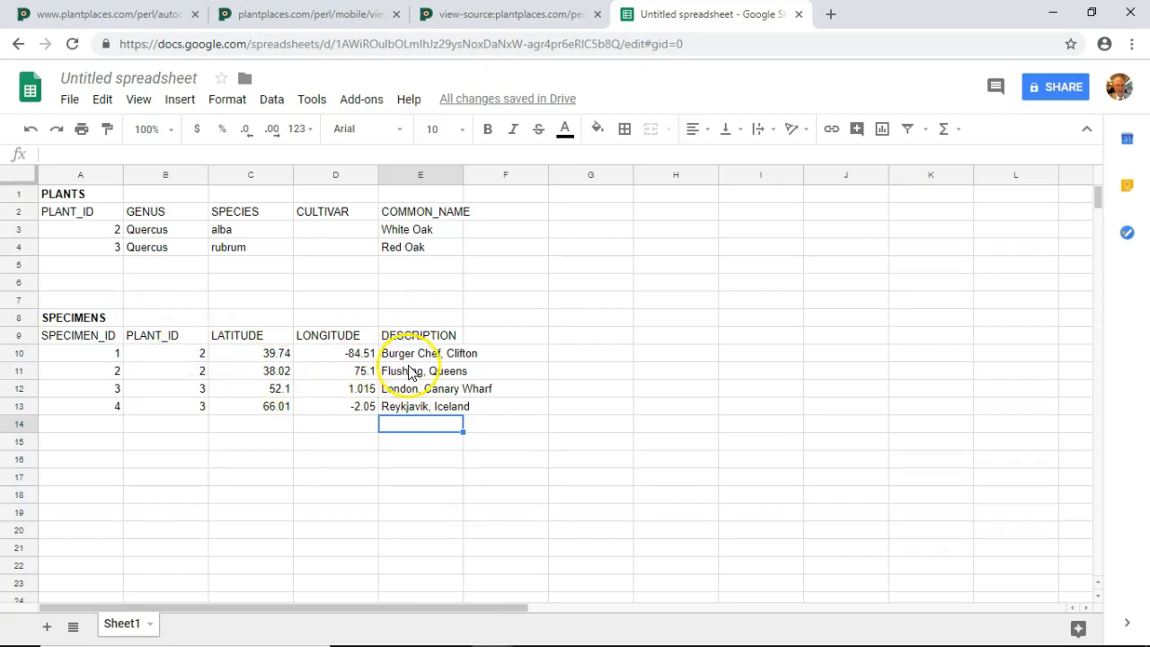
{"action": "mouse_move", "coordinate": [416, 376]}
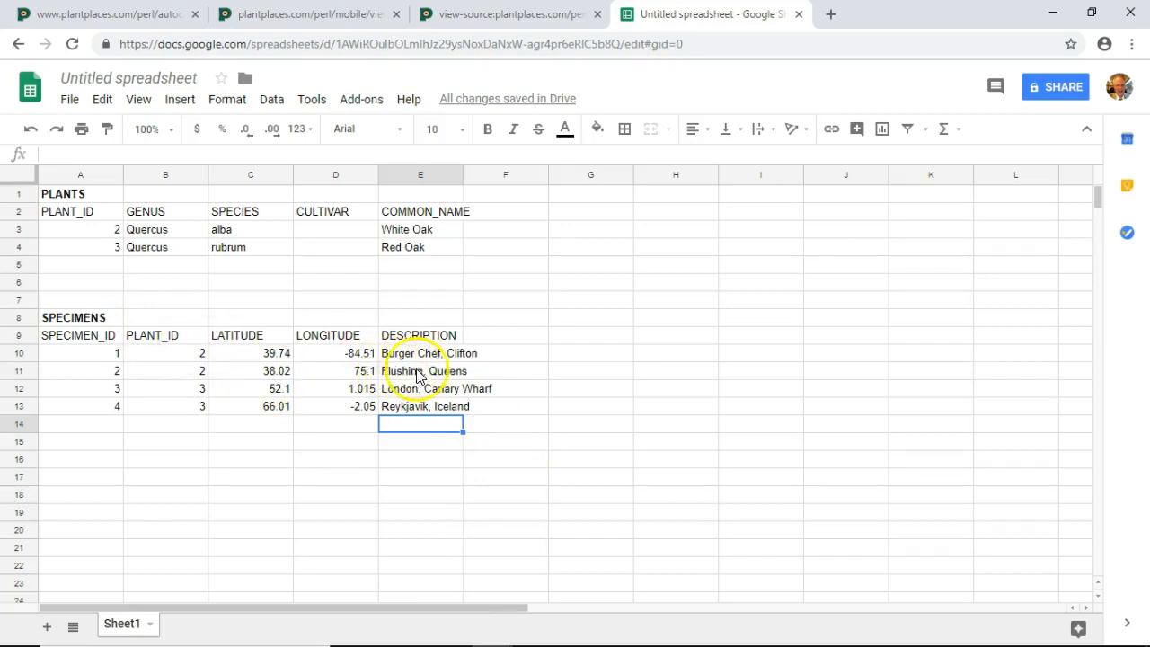
{"action": "mouse_move", "coordinate": [446, 381]}
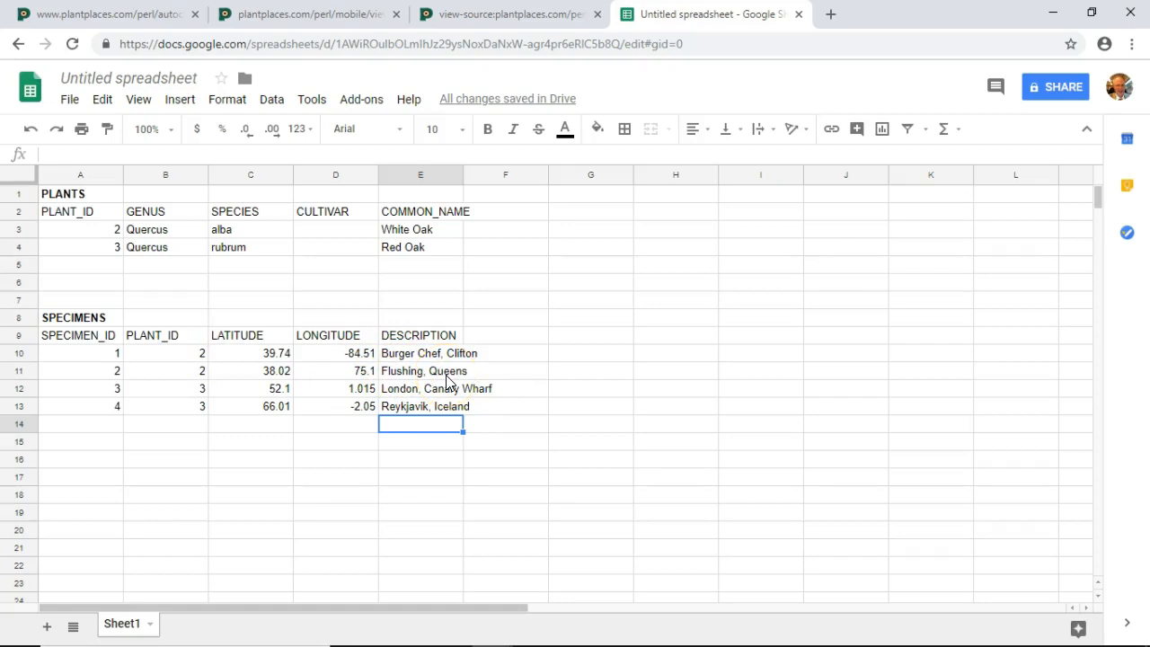
{"action": "mouse_move", "coordinate": [188, 252]}
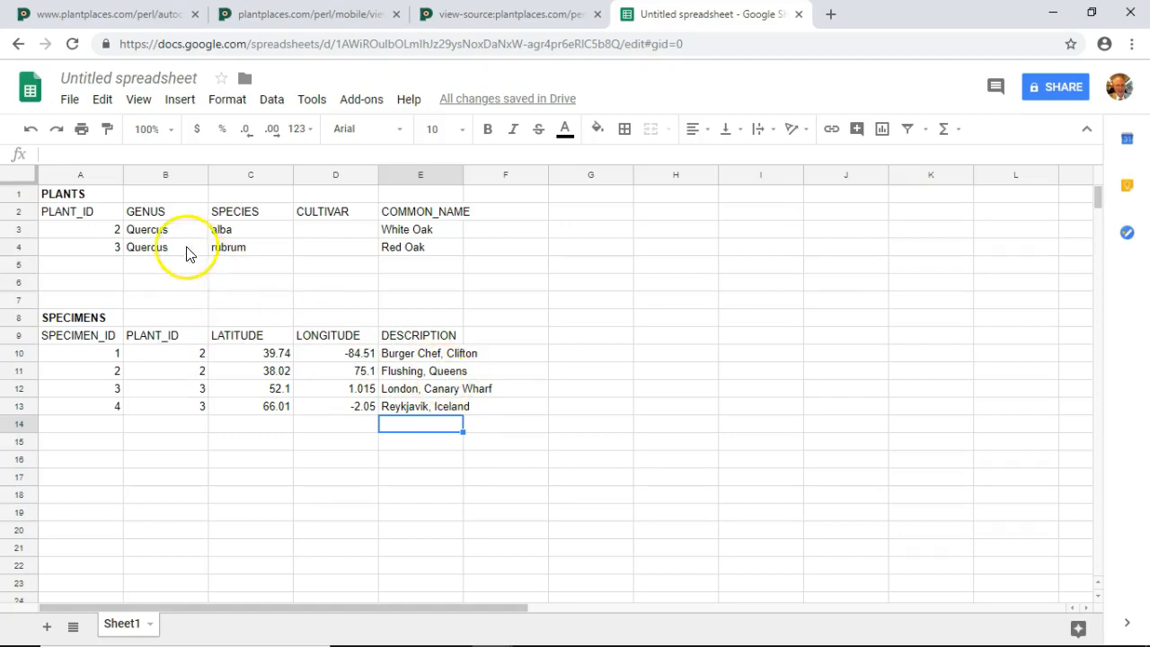
{"action": "mouse_move", "coordinate": [201, 230]}
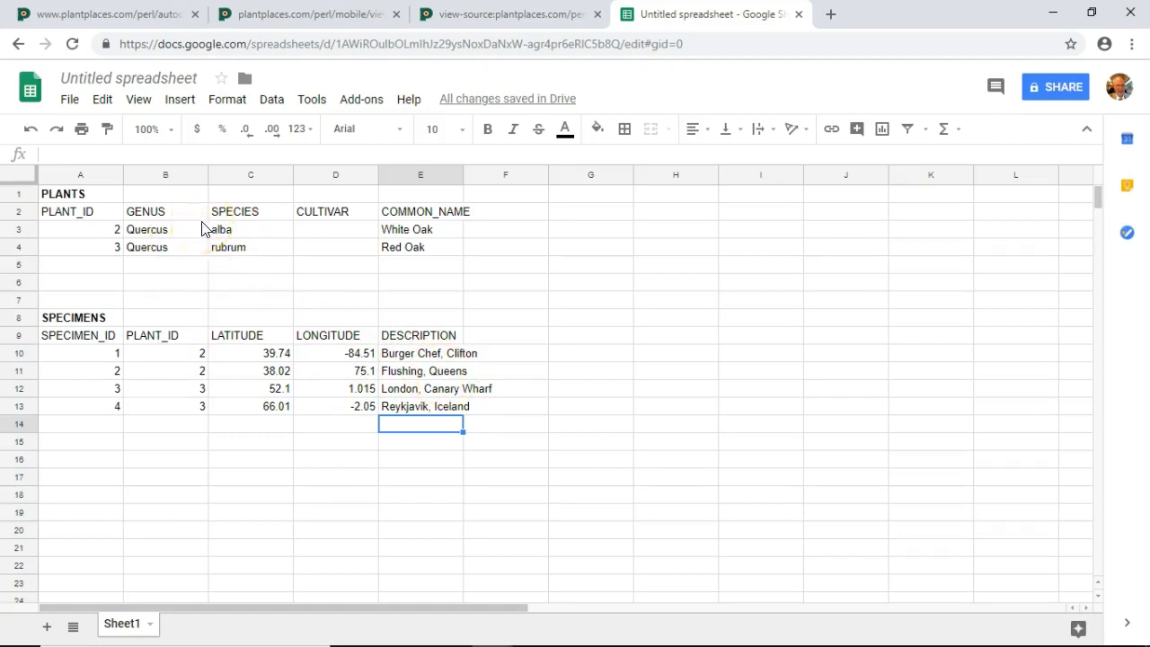
{"action": "mouse_move", "coordinate": [248, 235]}
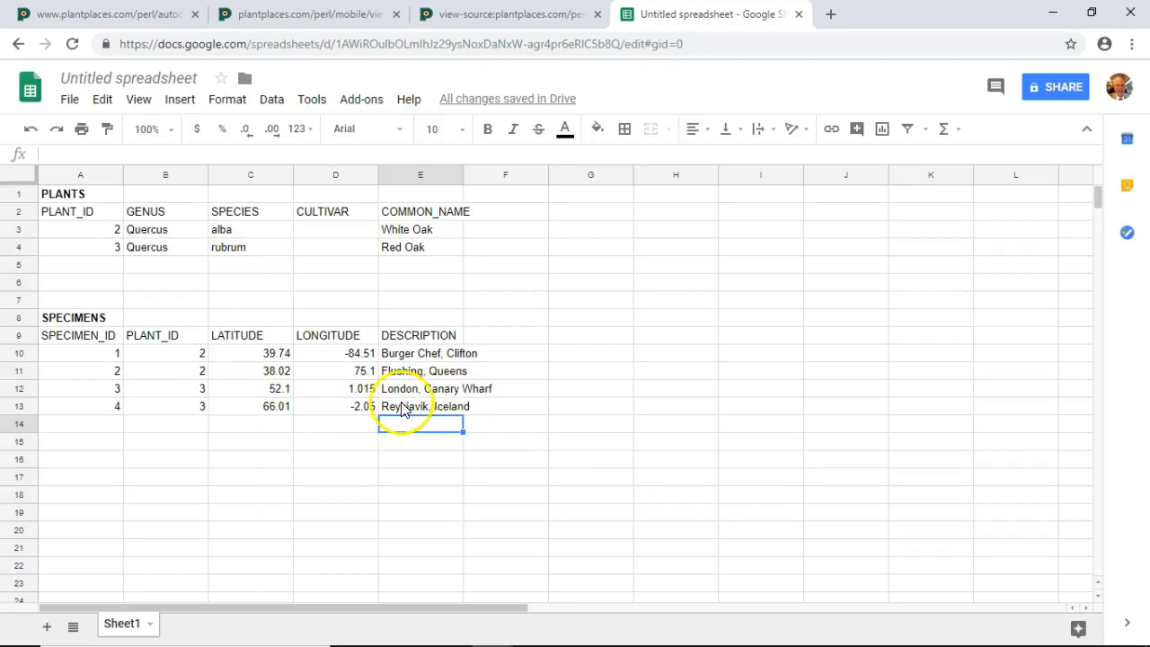
{"action": "mouse_move", "coordinate": [215, 388]}
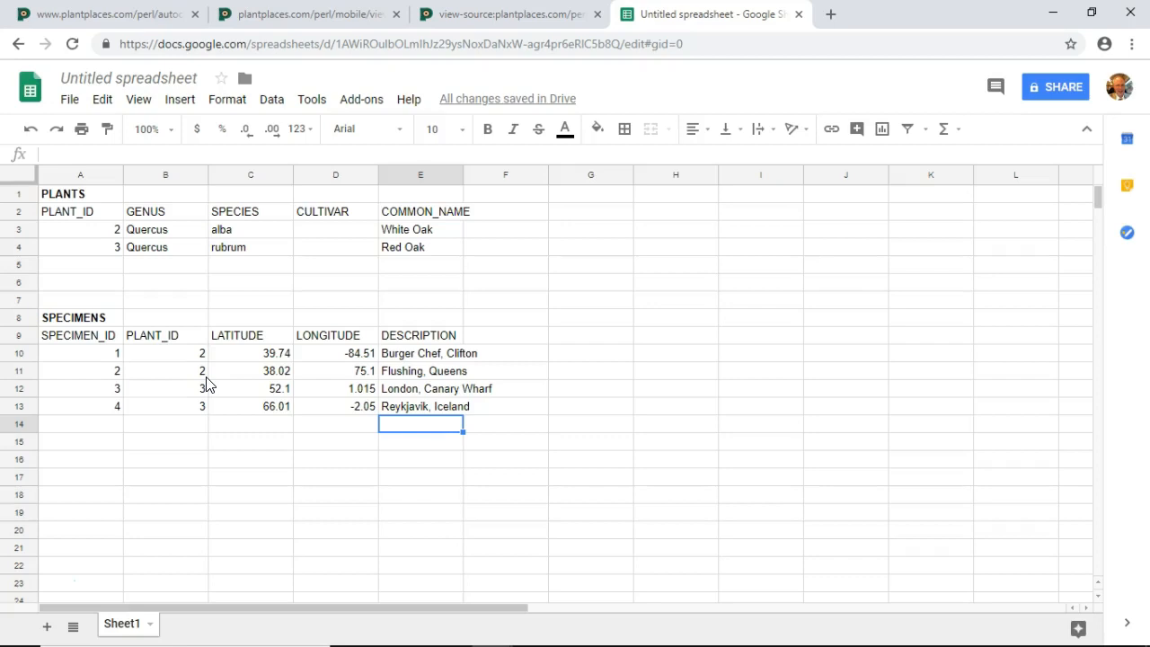
{"action": "mouse_move", "coordinate": [440, 321]}
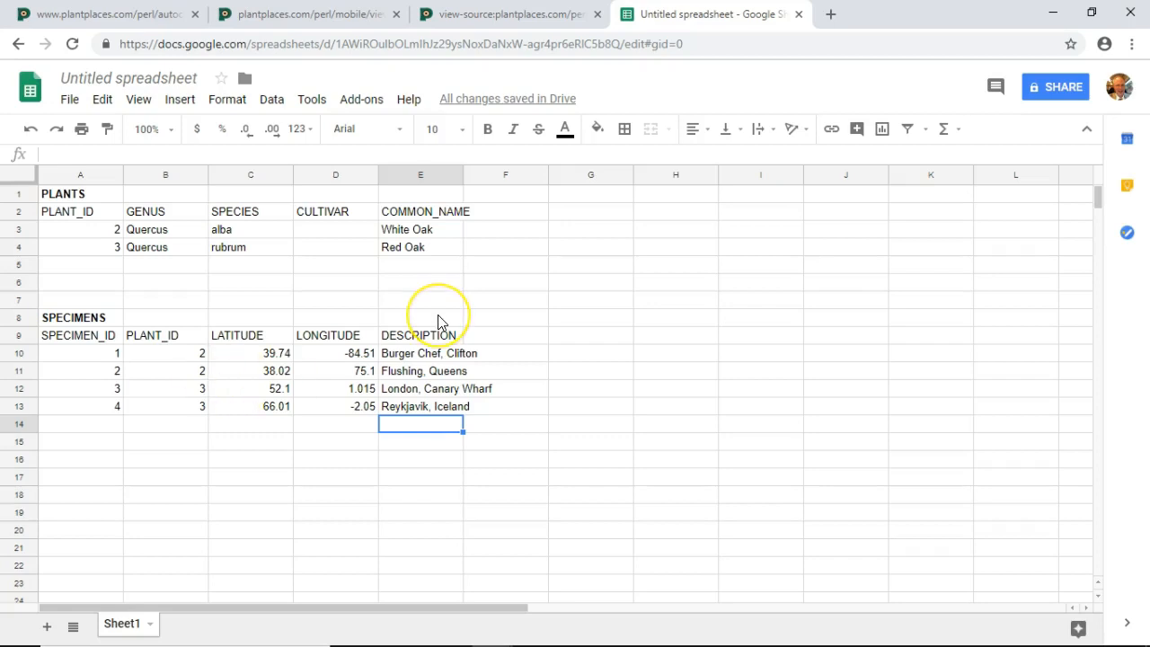
{"action": "mouse_move", "coordinate": [440, 321]}
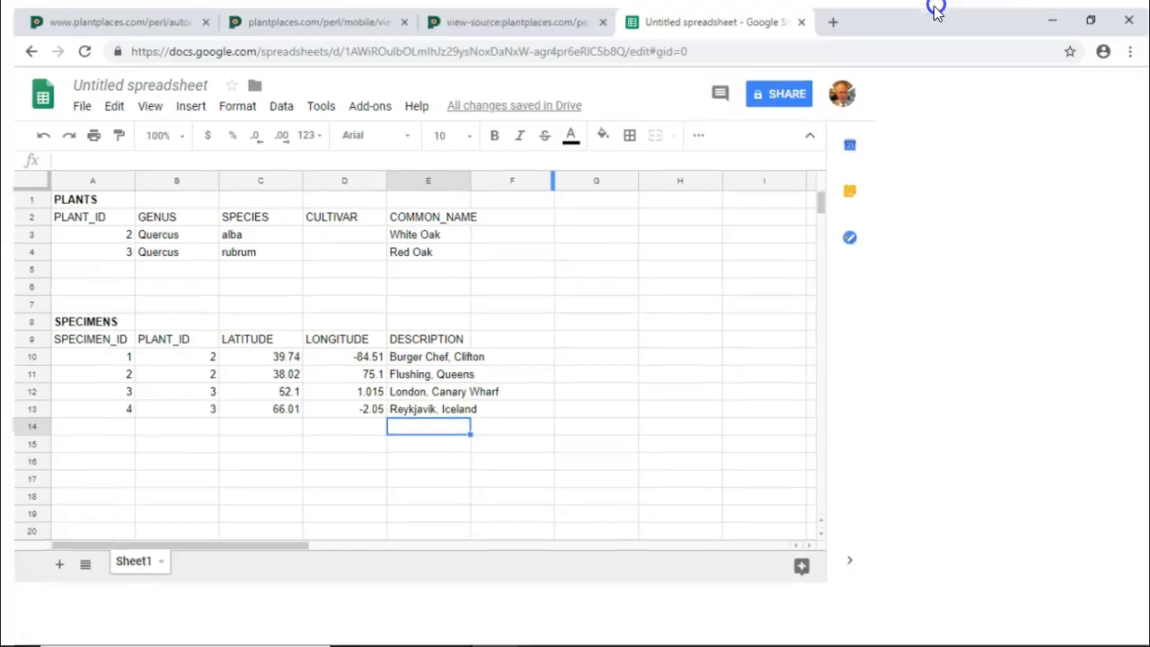
Step: Review the plantplaces JSON plant listing, then return to the plants and specimens spreadsheet
{"action": "left_click", "coordinate": [510, 21]}
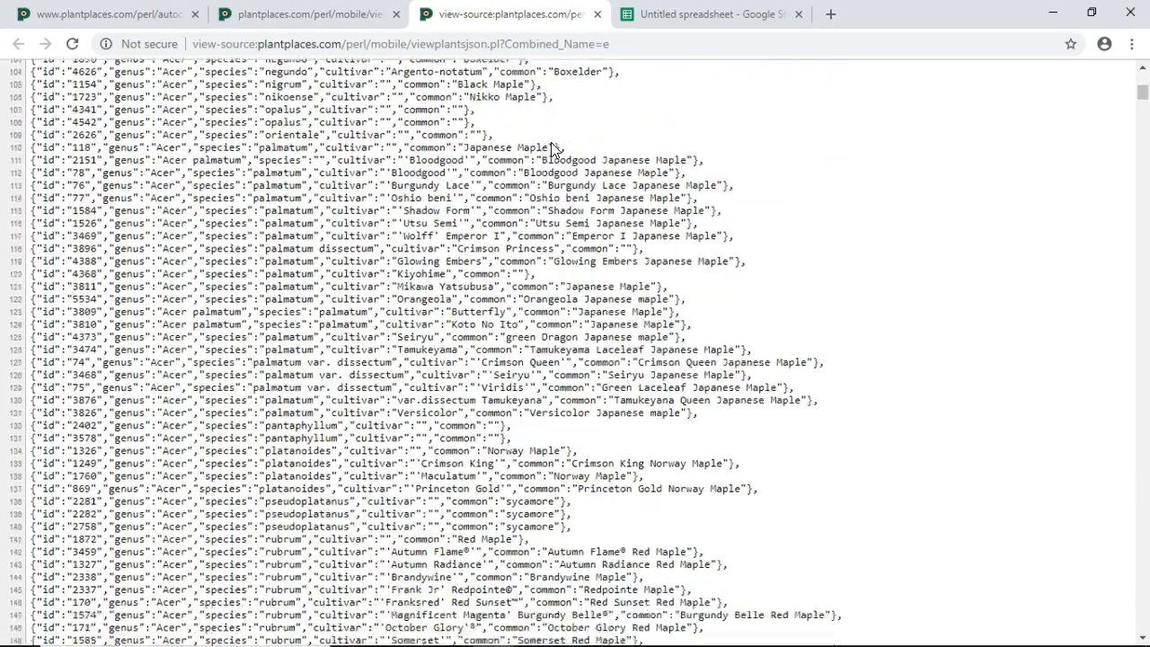
{"action": "scroll", "scroll_direction": "down", "scroll_amount": 3}
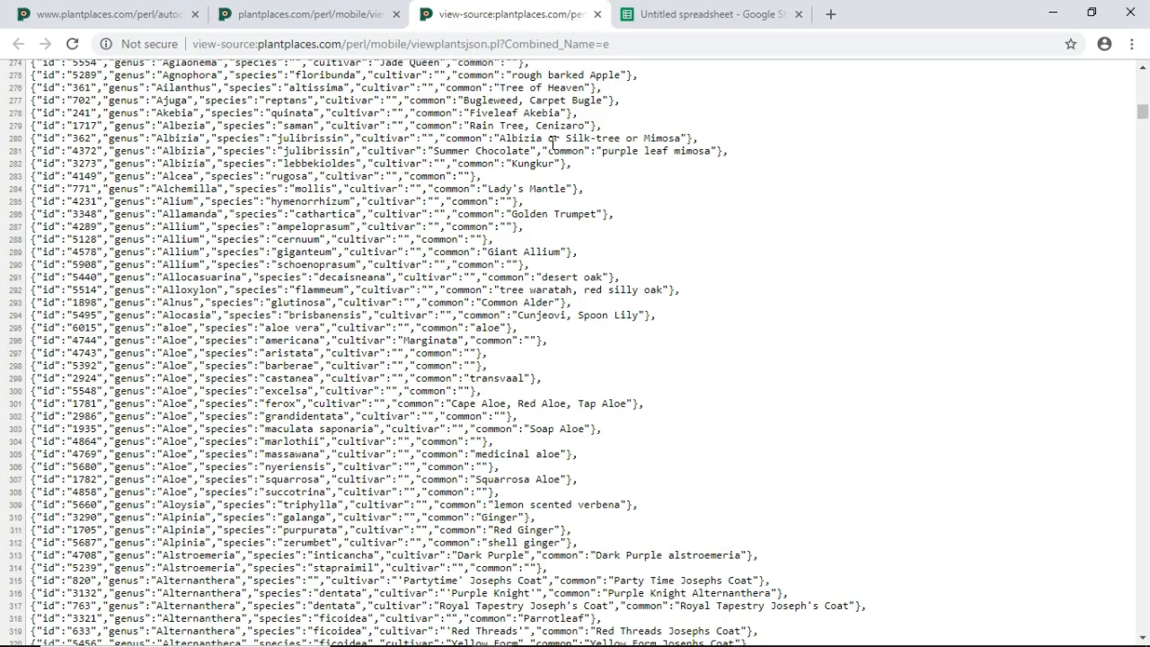
{"action": "left_click", "coordinate": [704, 14]}
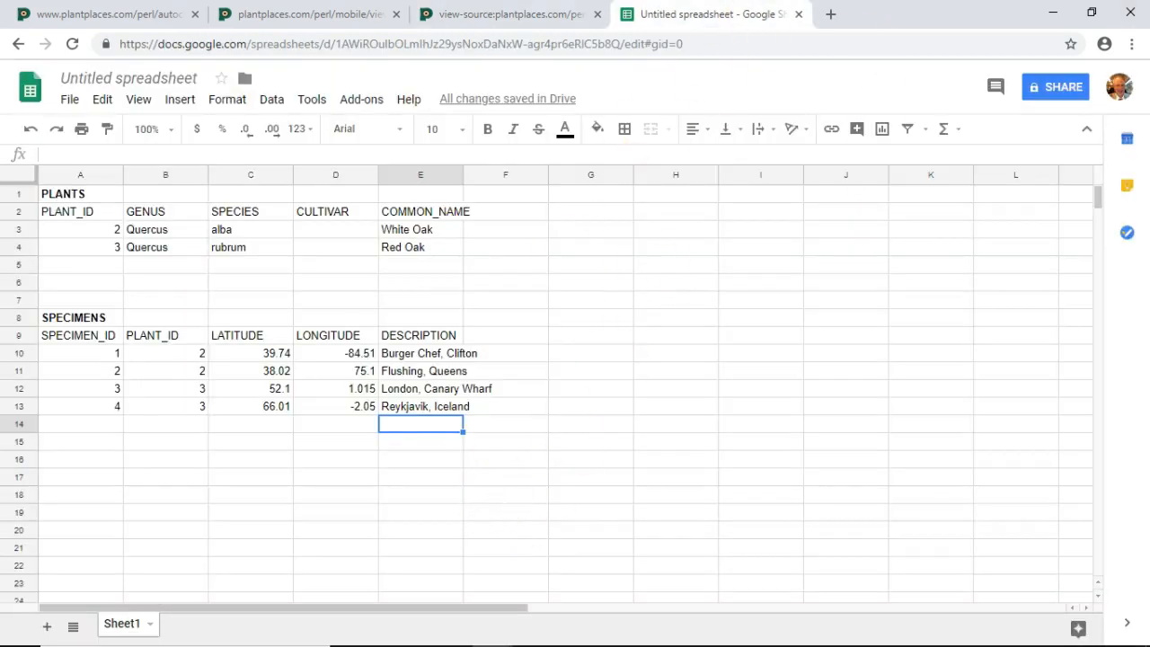
{"action": "mouse_move", "coordinate": [938, 25]}
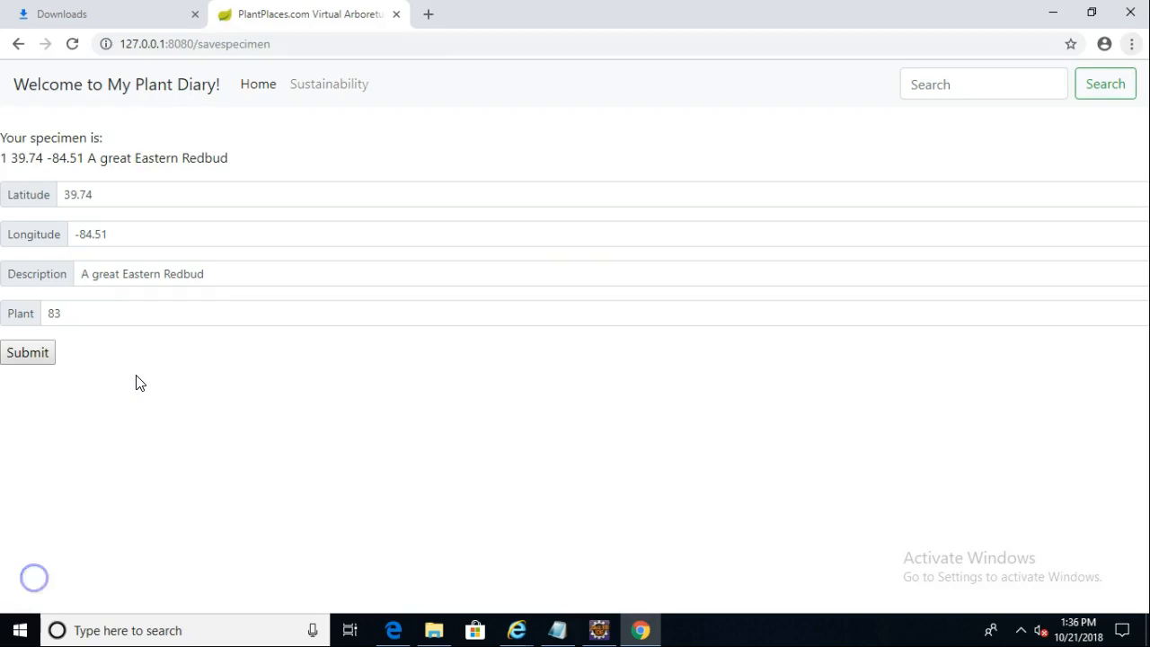
{"action": "mouse_move", "coordinate": [196, 316]}
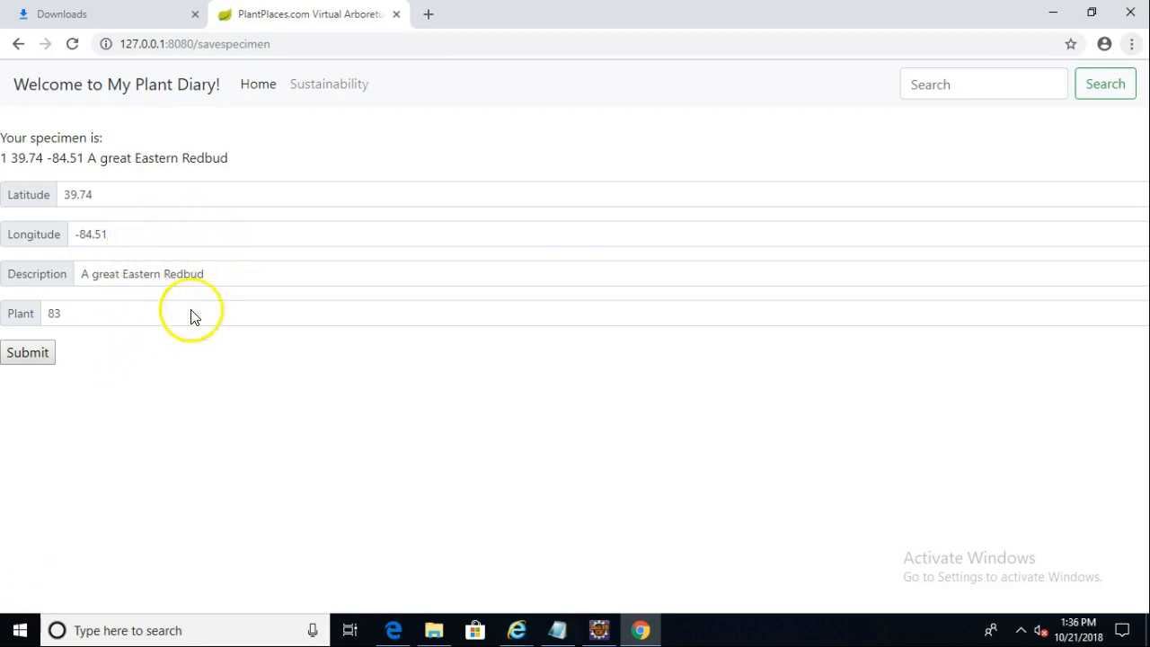
{"action": "mouse_move", "coordinate": [160, 320]}
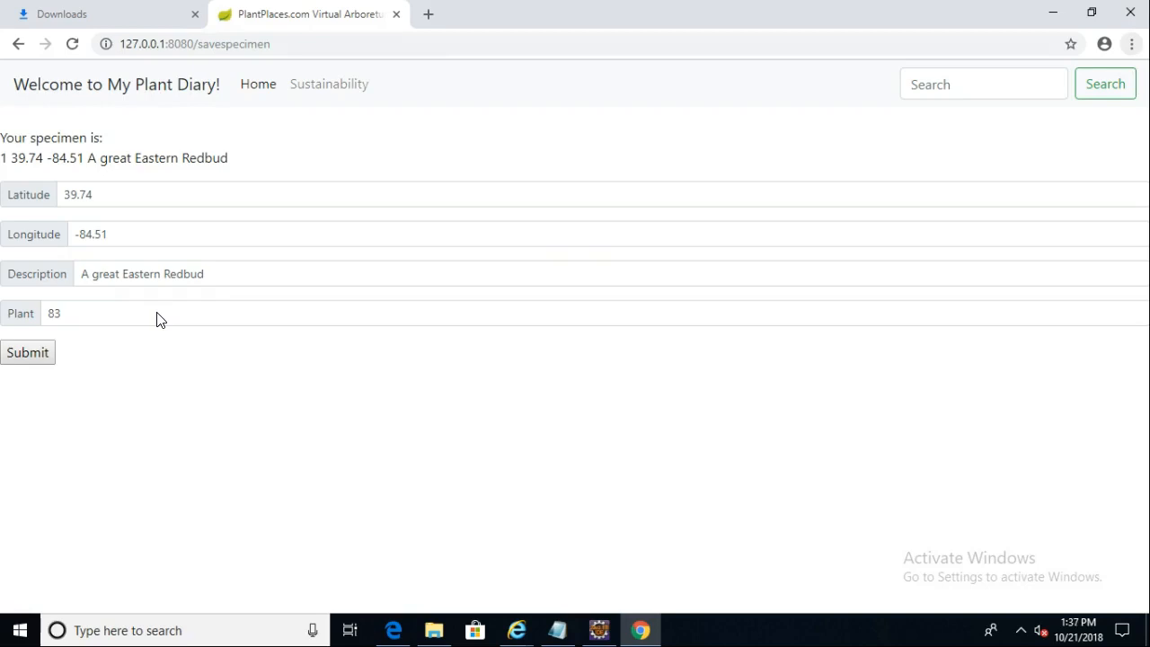
{"action": "mouse_move", "coordinate": [636, 629]}
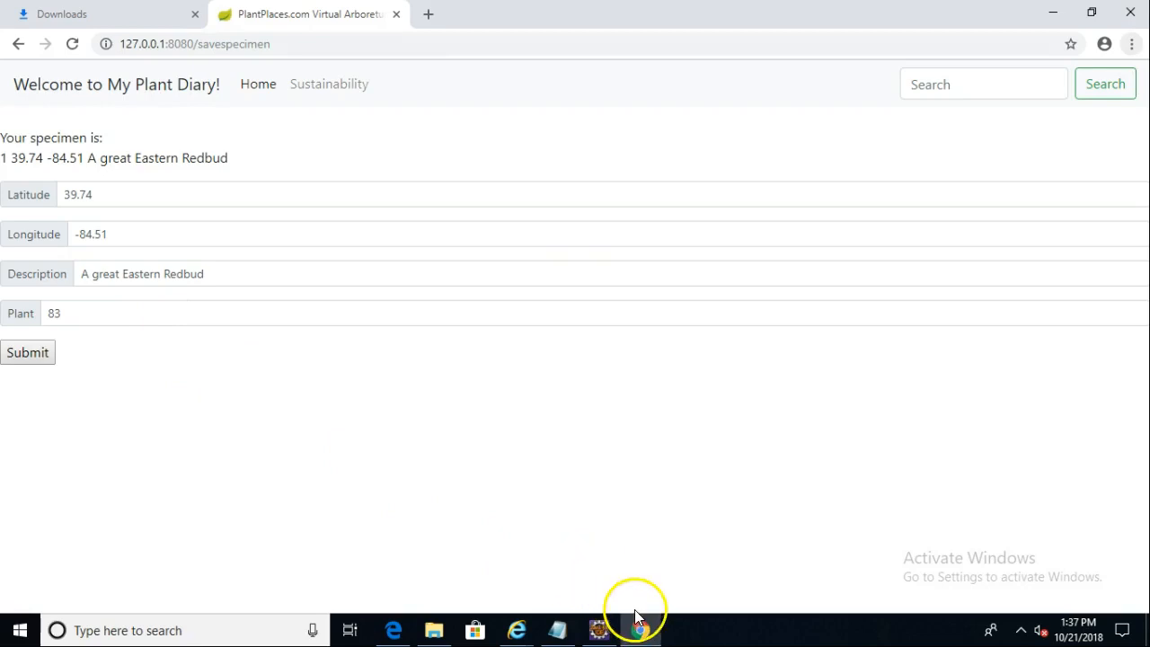
{"action": "mouse_move", "coordinate": [639, 628]}
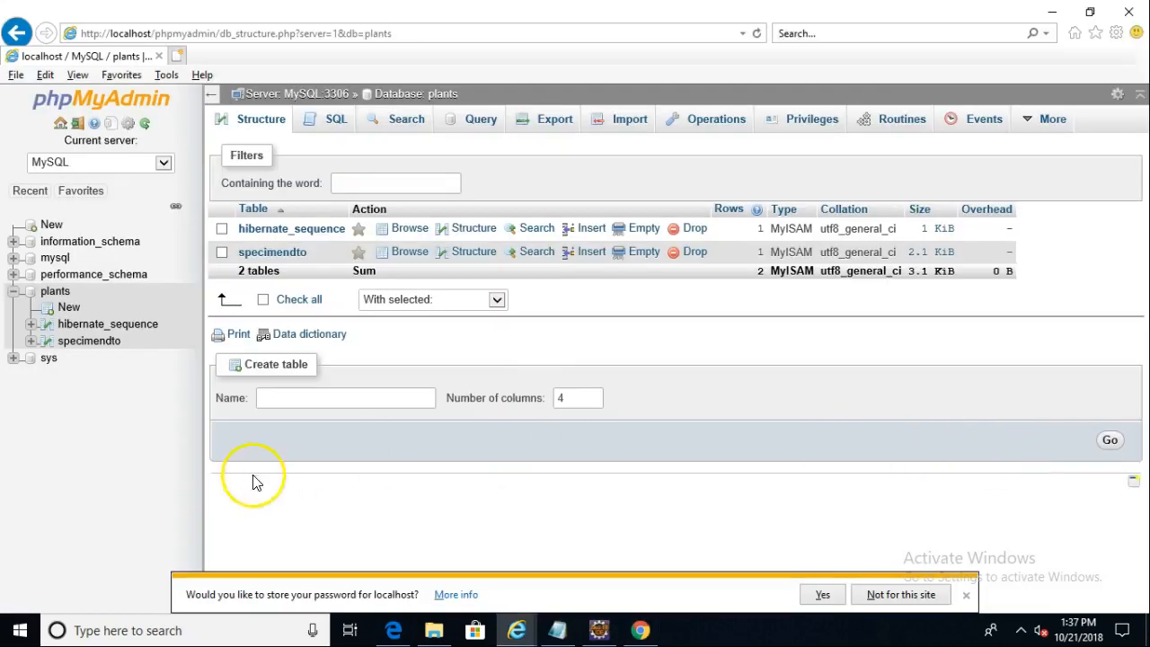
{"action": "mouse_move", "coordinate": [133, 327]}
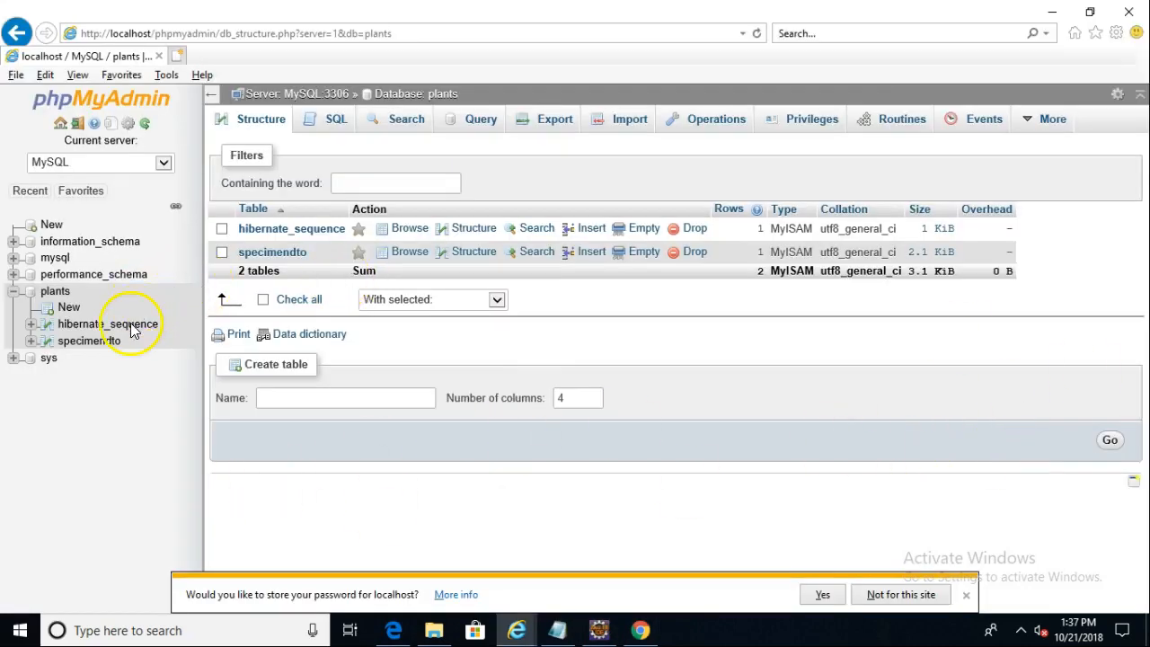
{"action": "mouse_move", "coordinate": [201, 306]}
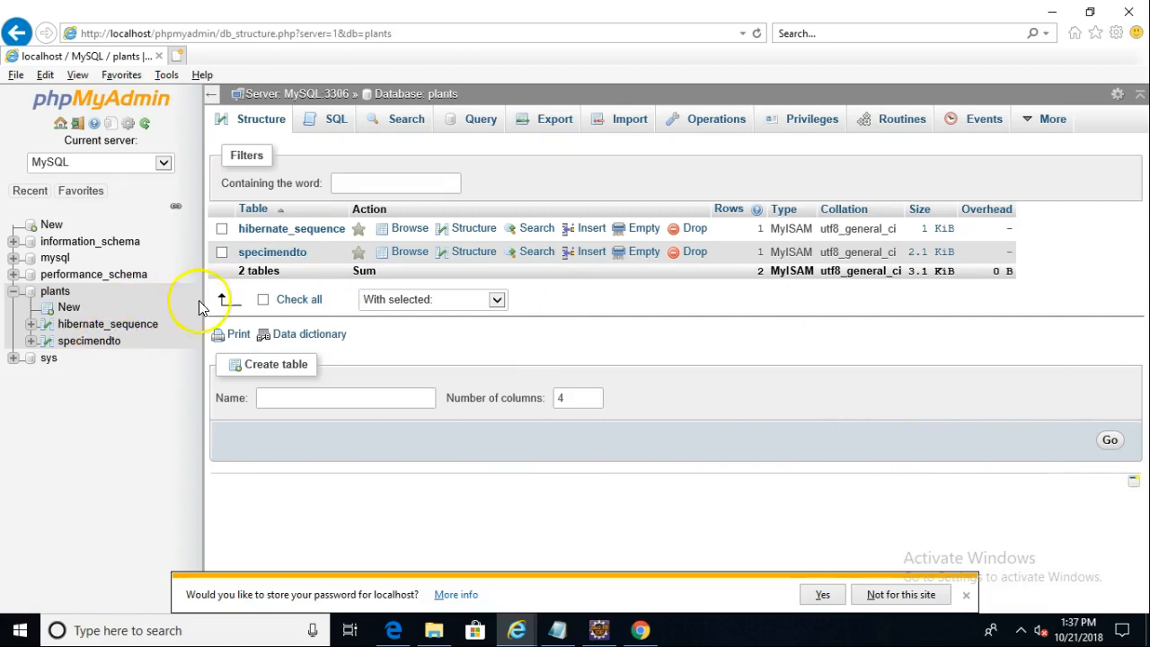
{"action": "mouse_move", "coordinate": [291, 278]}
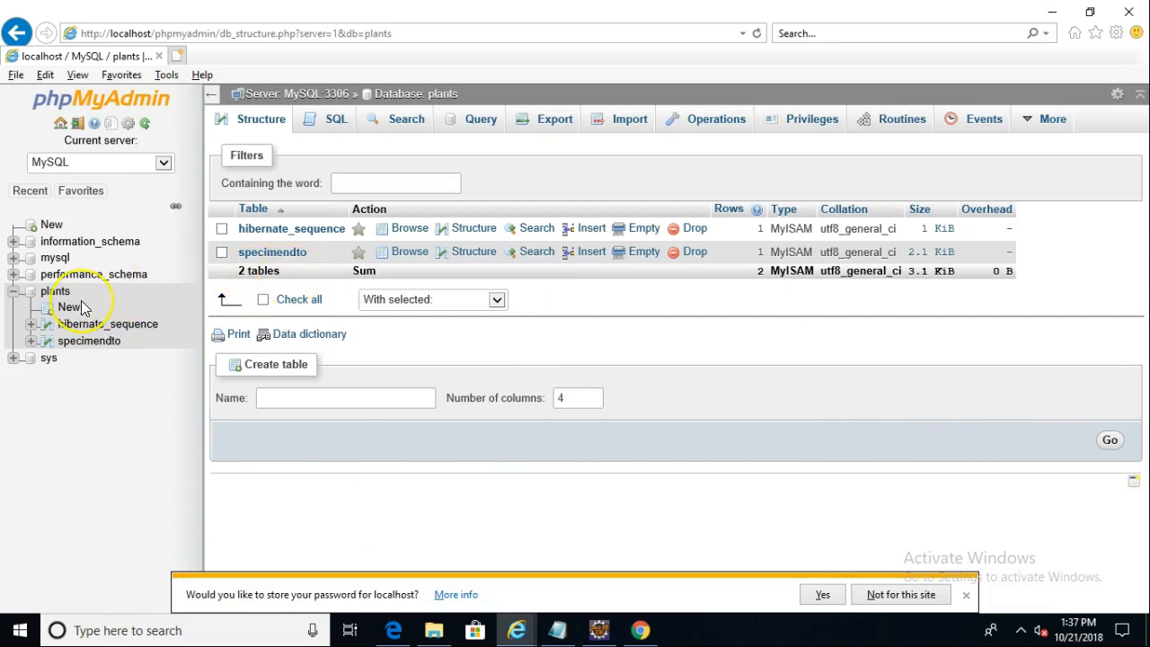
{"action": "mouse_move", "coordinate": [81, 306]}
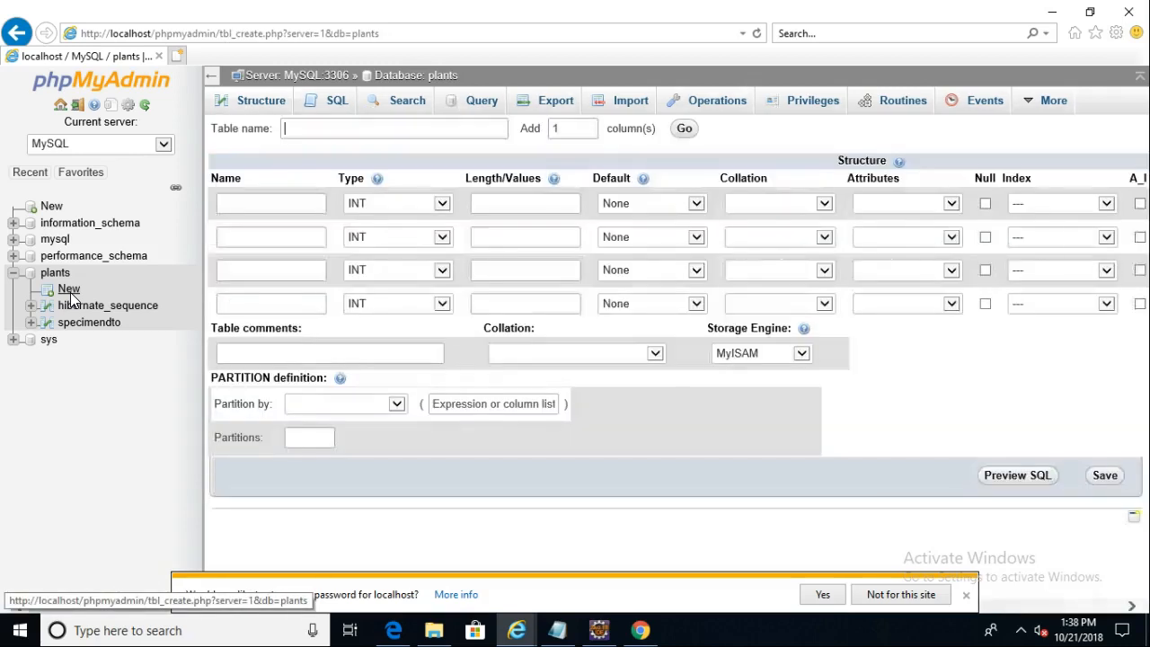
{"action": "mouse_move", "coordinate": [270, 203]}
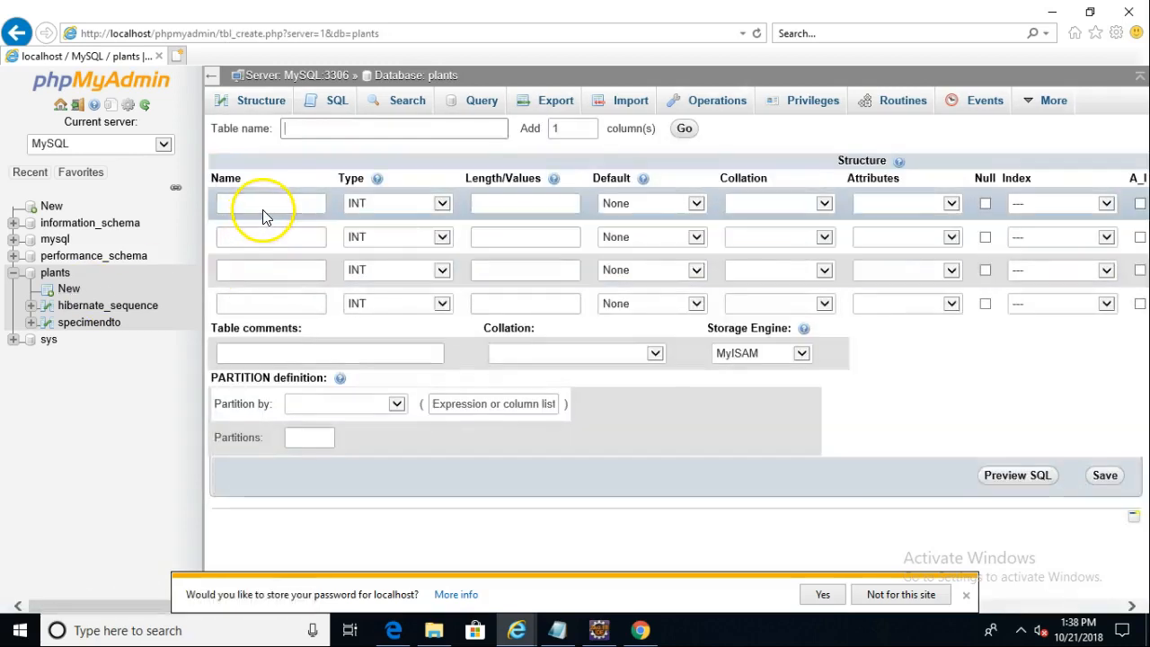
Step: Name the first column SPECIMEN_ID, INT with no default, auto-incrementing and confirmed as primary key
{"action": "type", "text": "SP"}
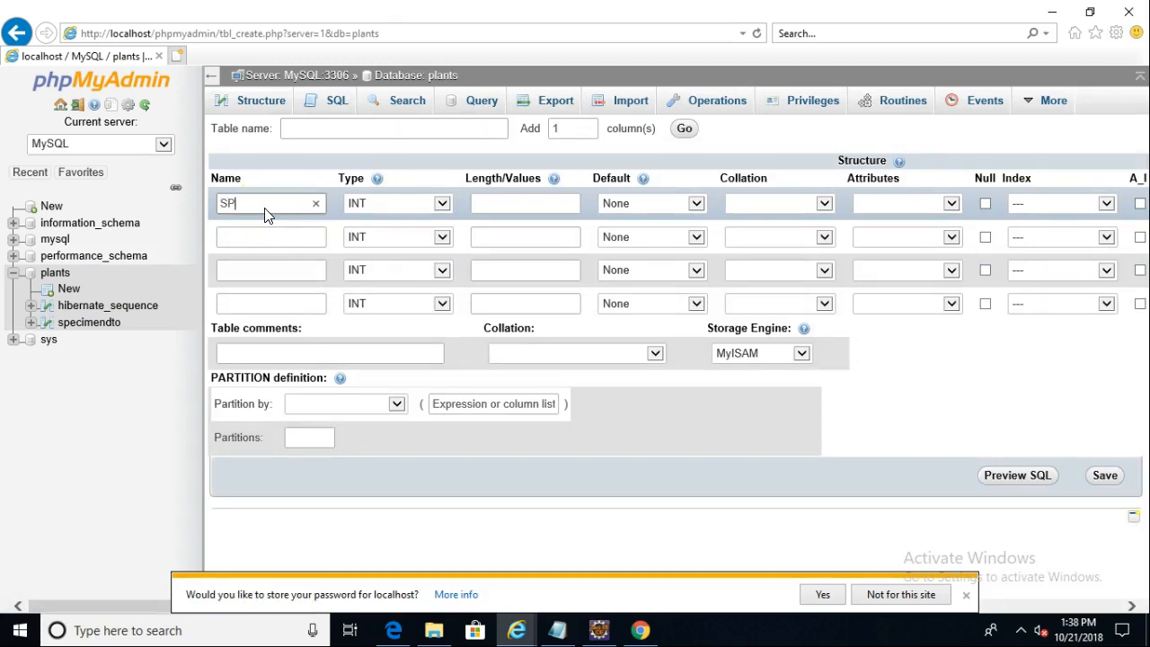
{"action": "type", "text": "ECIMEN_ID"}
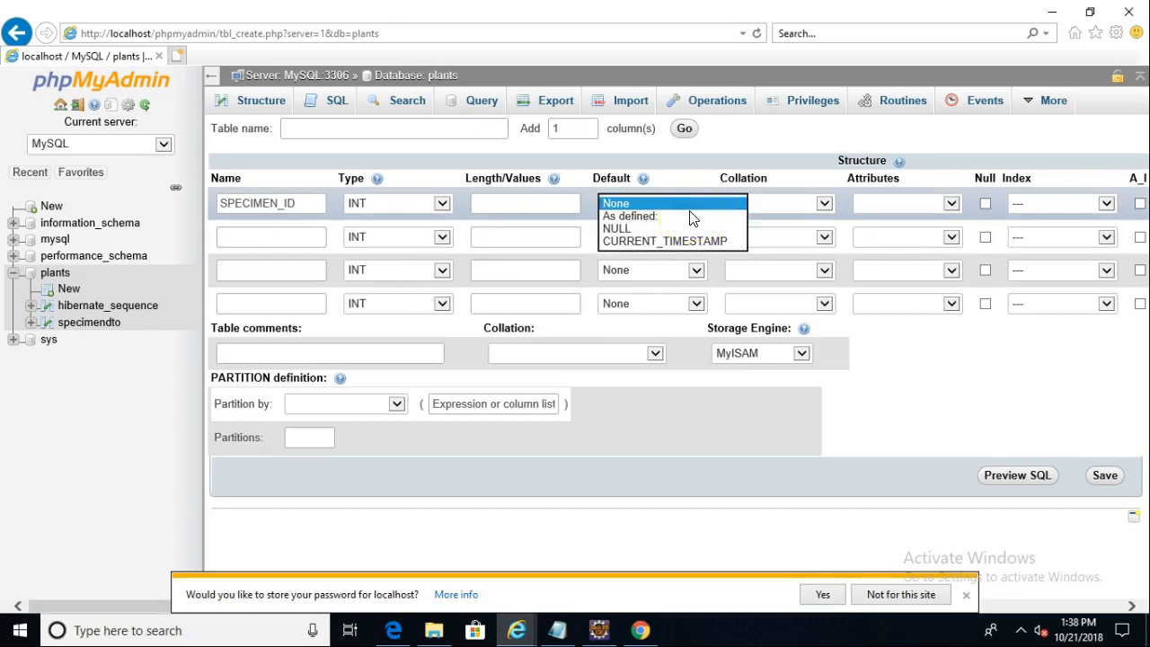
{"action": "left_click", "coordinate": [629, 216]}
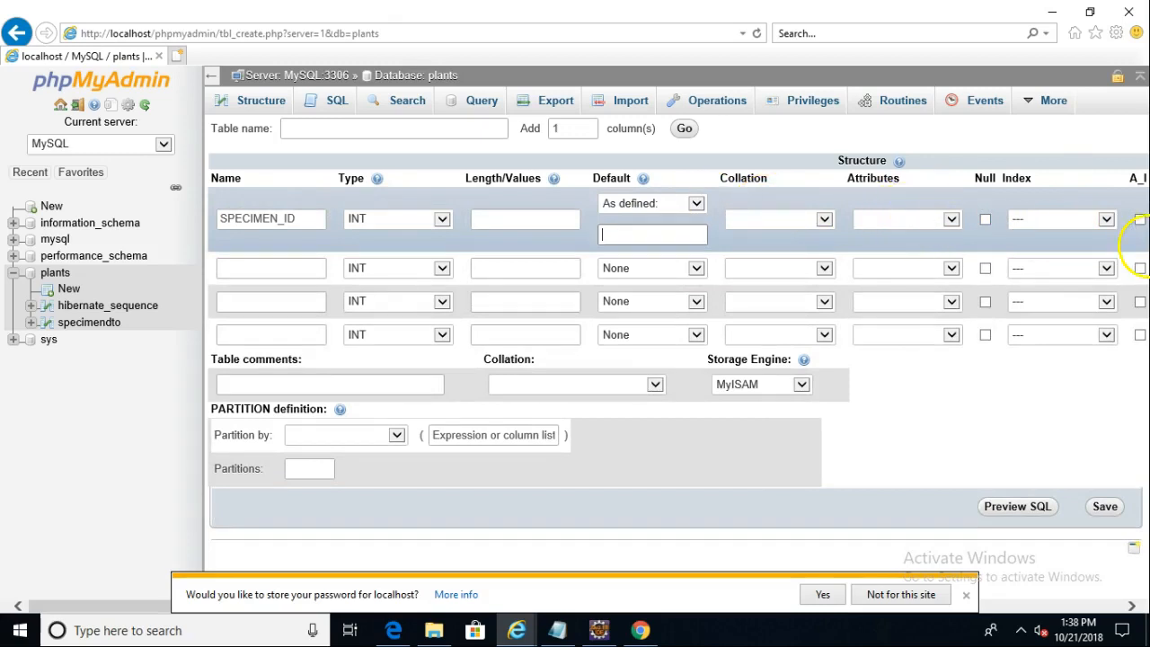
{"action": "mouse_move", "coordinate": [799, 224]}
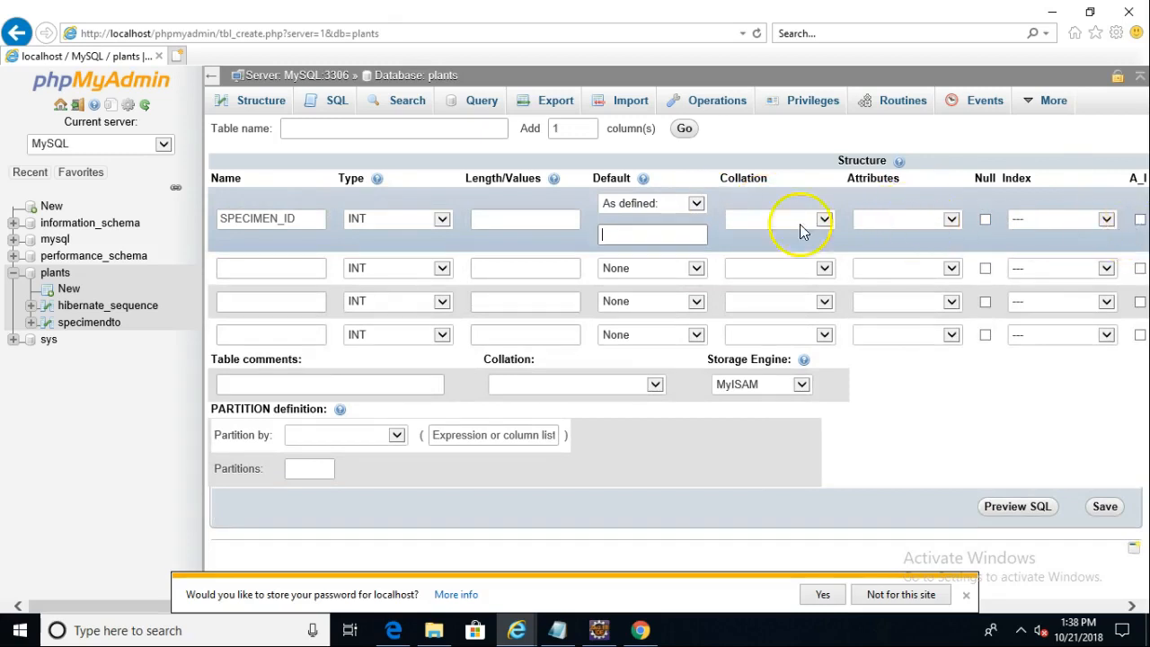
{"action": "mouse_move", "coordinate": [700, 219]}
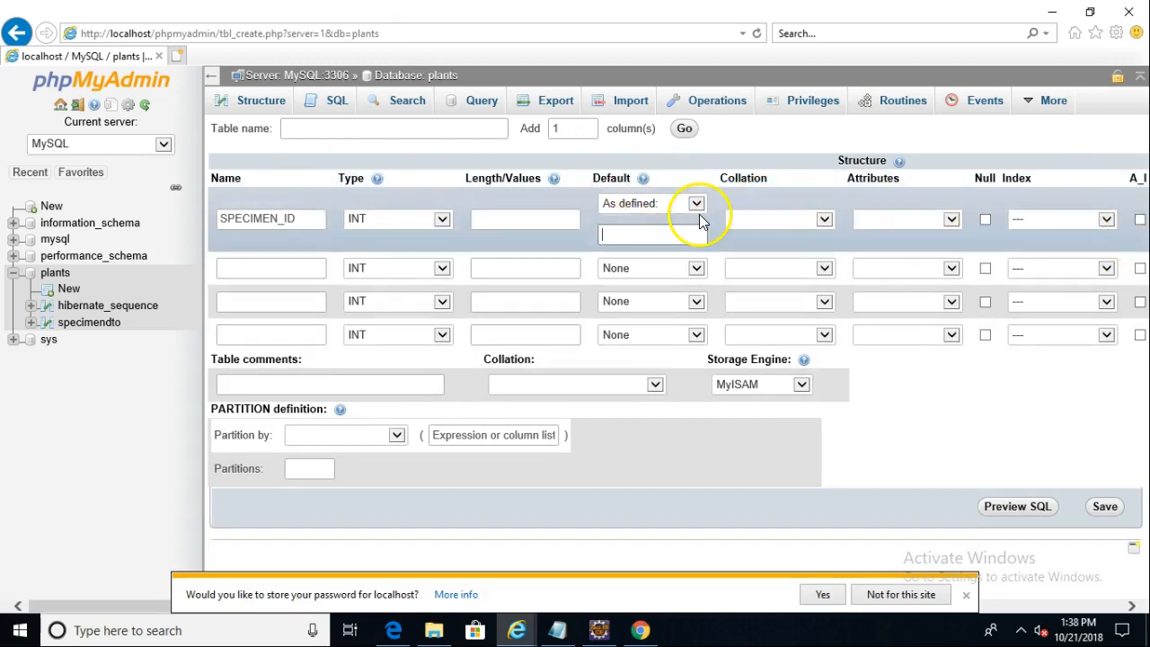
{"action": "left_click", "coordinate": [693, 203]}
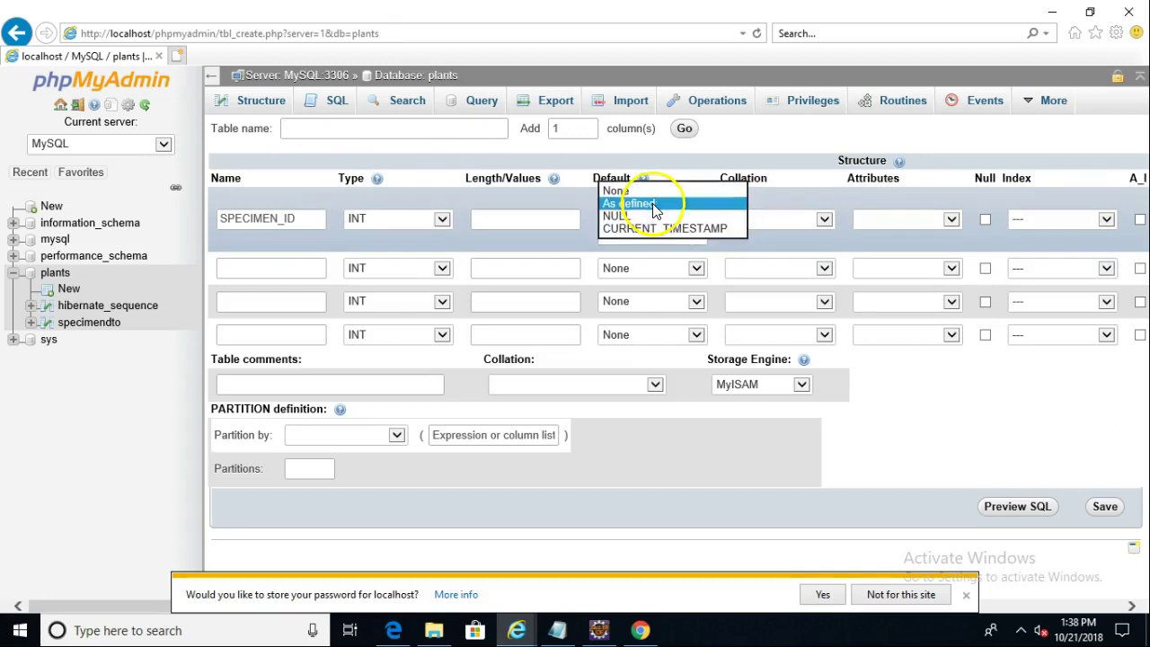
{"action": "left_click", "coordinate": [618, 191]}
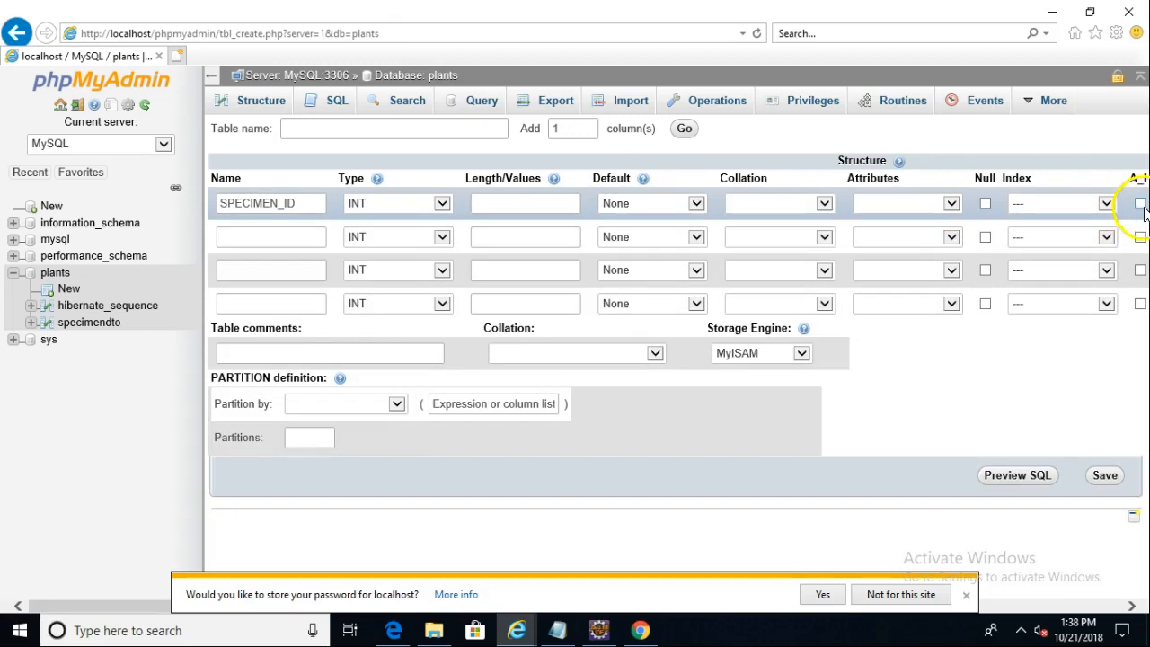
{"action": "left_click", "coordinate": [1135, 203]}
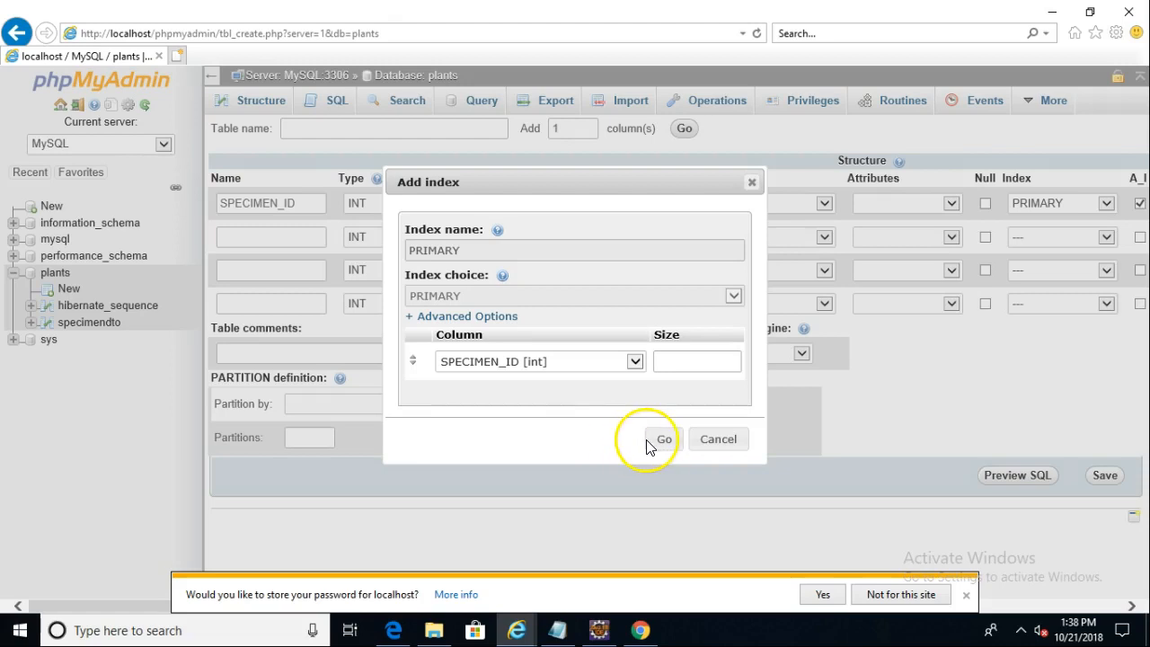
{"action": "left_click", "coordinate": [664, 438]}
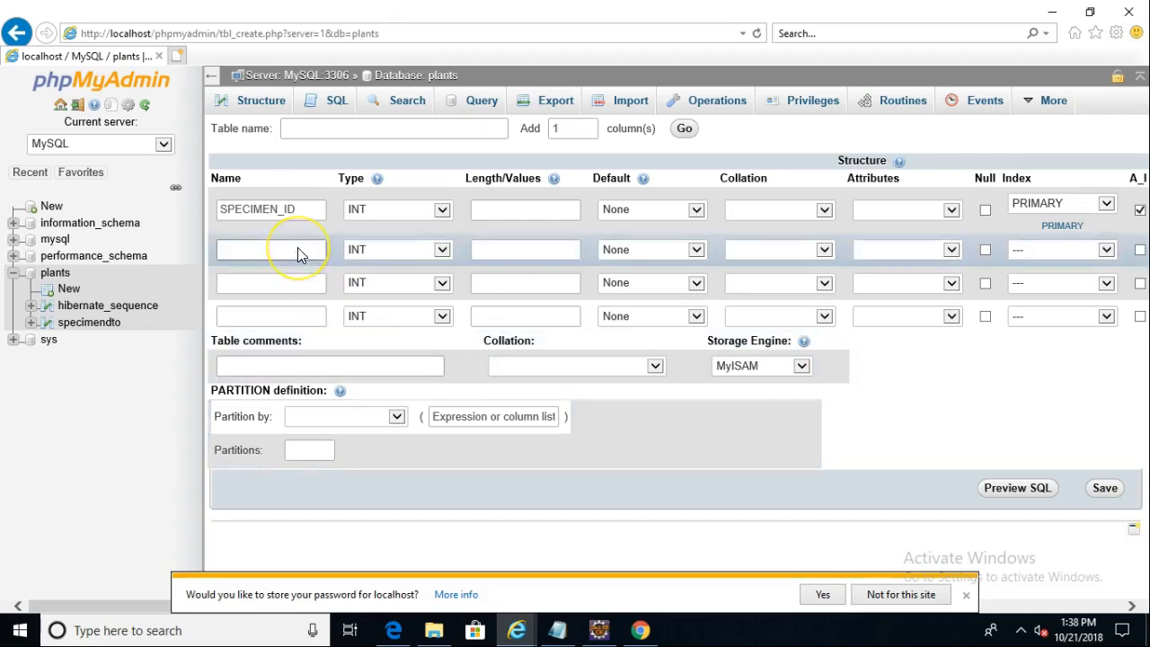
Step: Add a nullable PLANT_ID INT column and a LATITUDE VARCHAR column of length 50
{"action": "type", "text": "PA"}
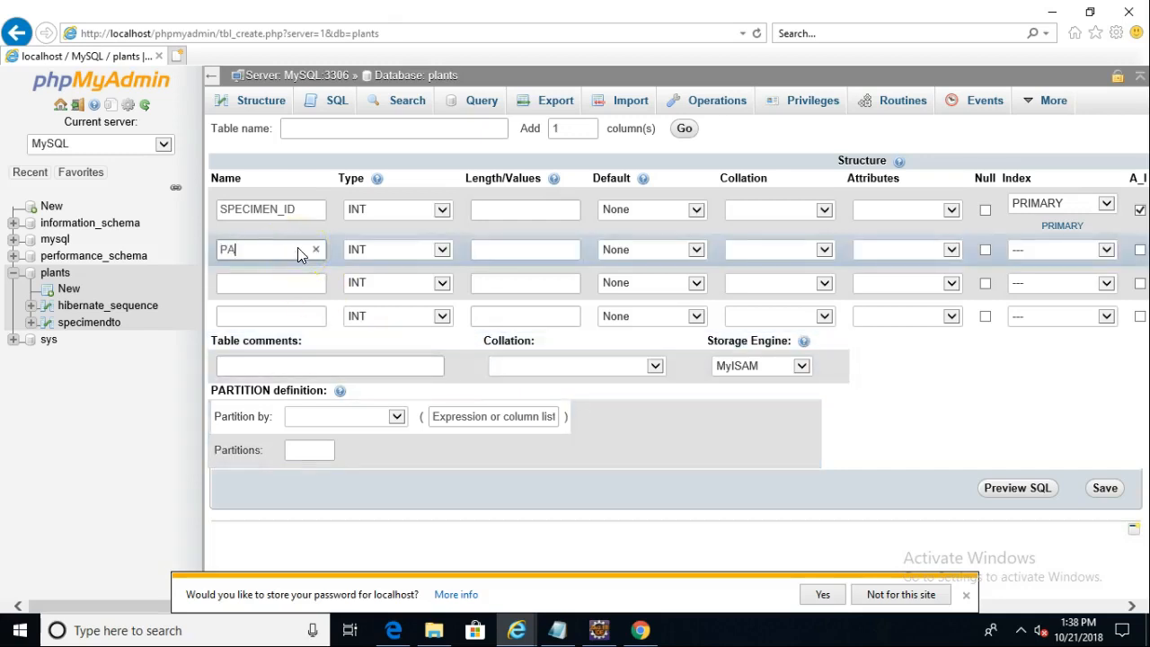
{"action": "type", "text": "L"}
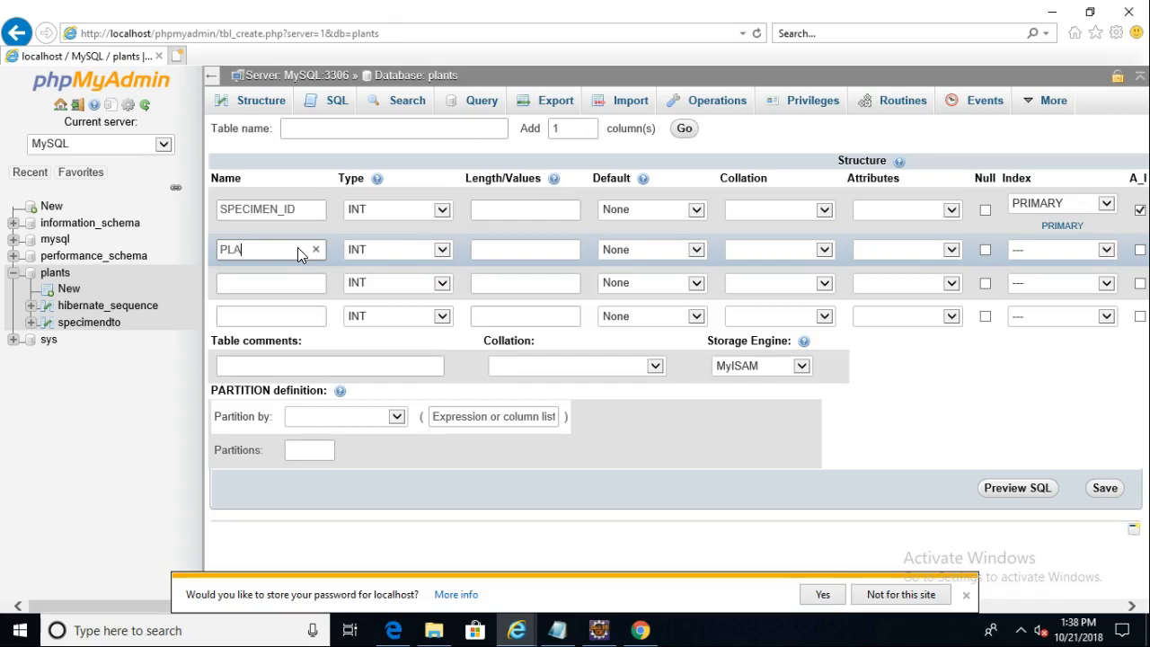
{"action": "type", "text": "NT_ID"}
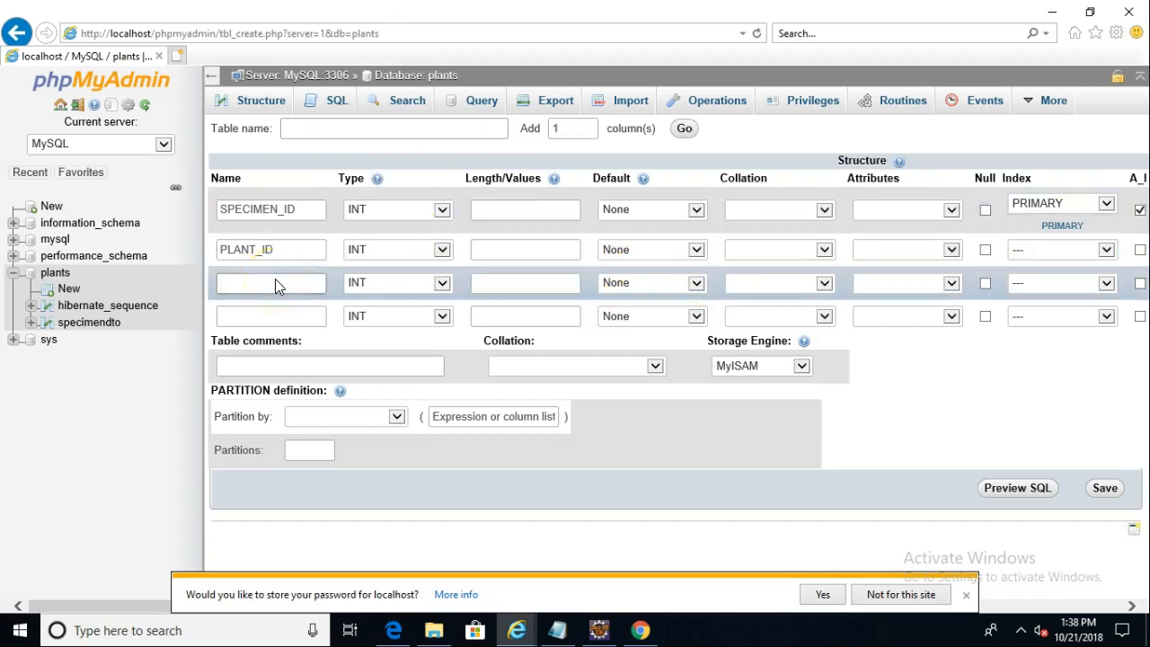
{"action": "type", "text": "LATITUDE"}
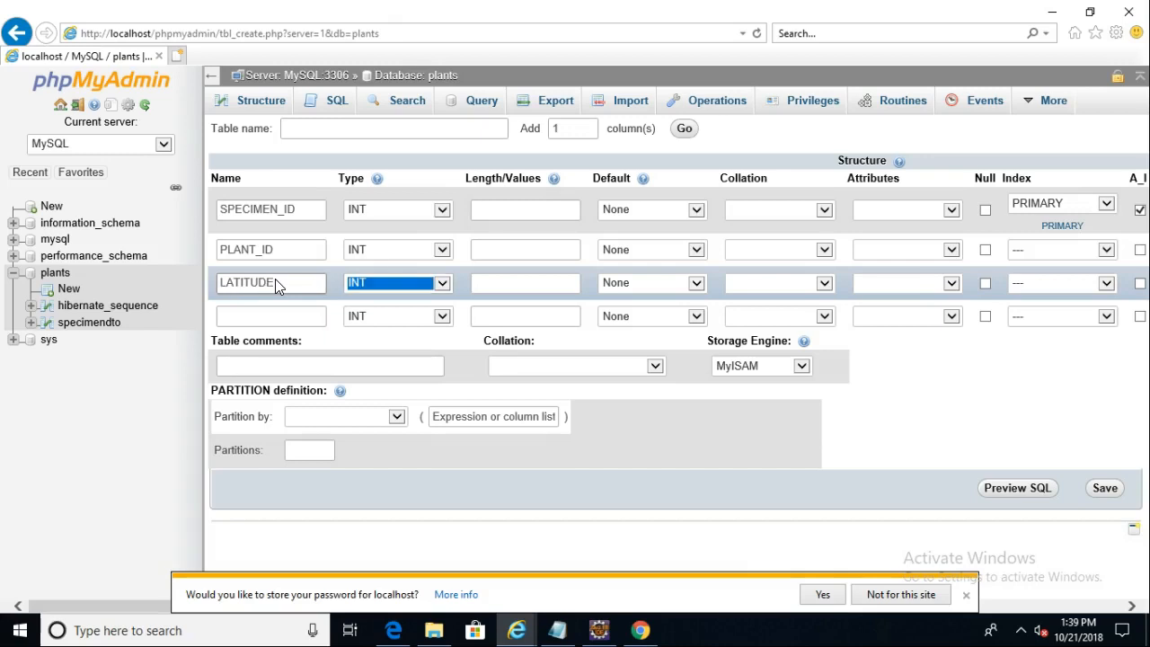
{"action": "mouse_move", "coordinate": [432, 302]}
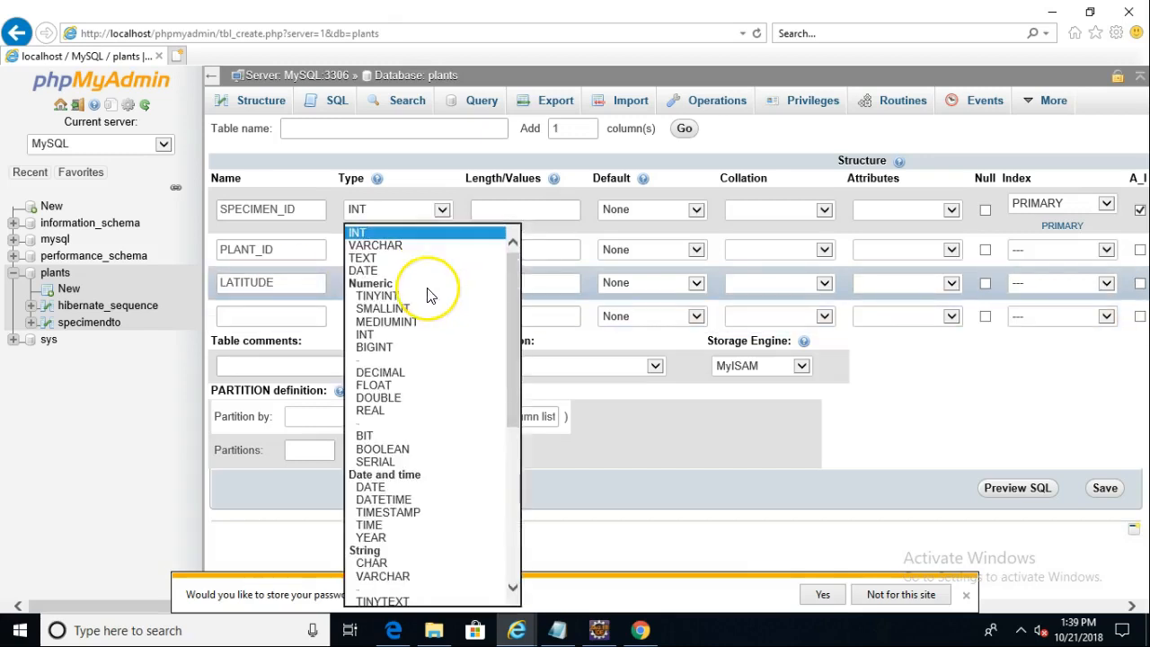
{"action": "mouse_move", "coordinate": [440, 339]}
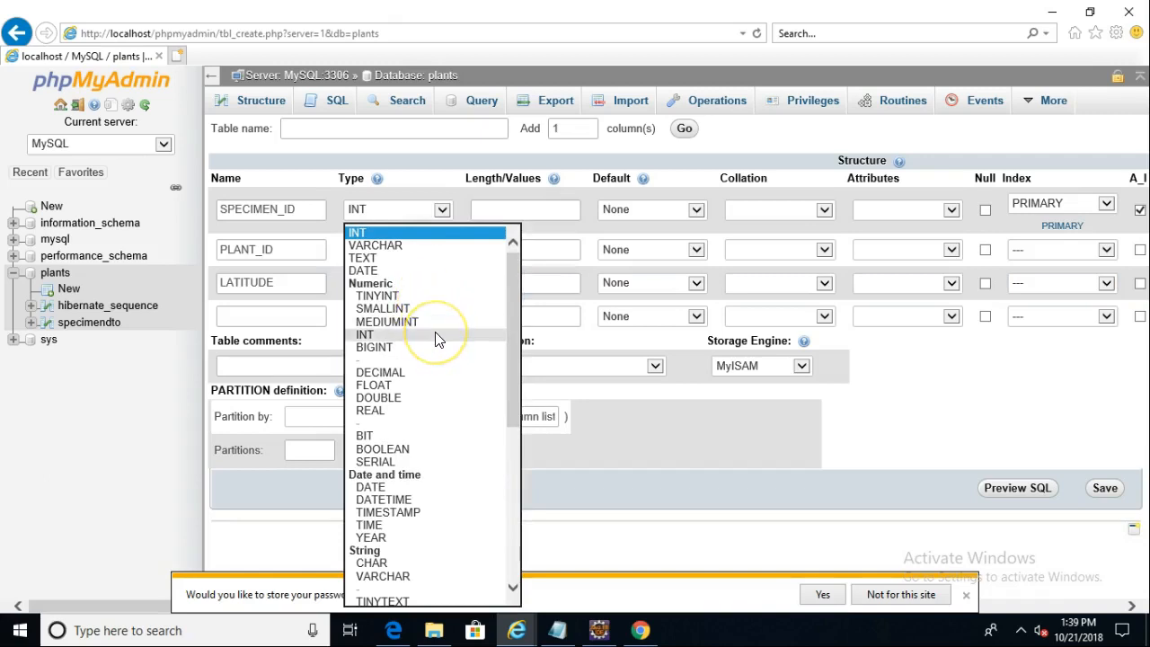
{"action": "scroll", "scroll_direction": "down", "scroll_amount": 3}
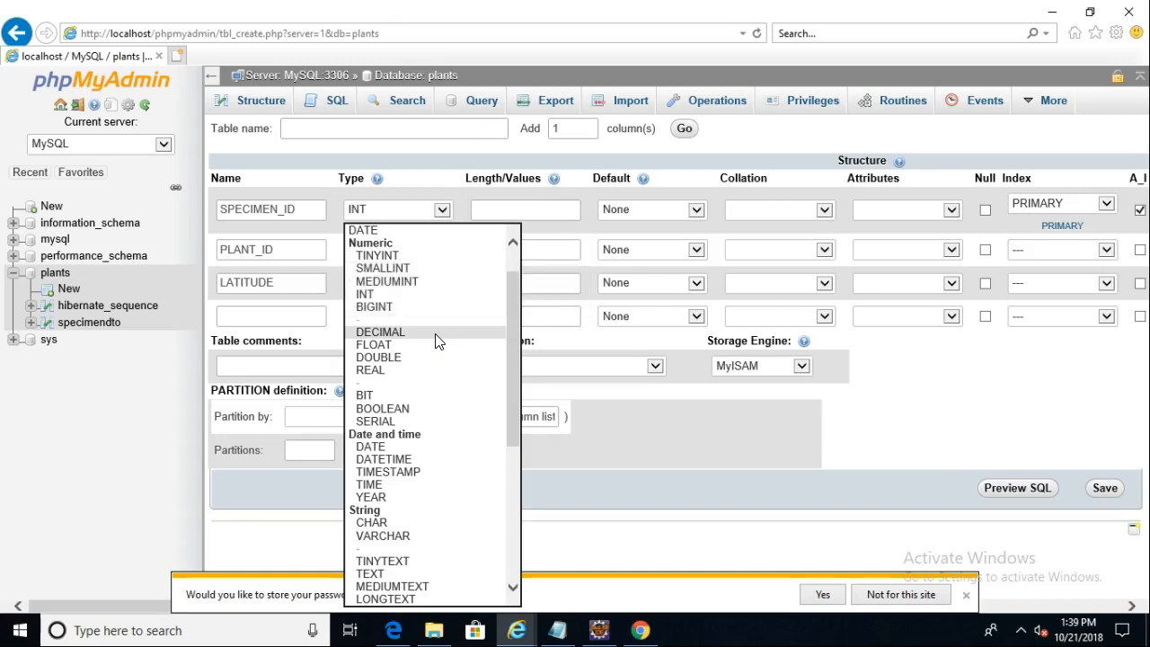
{"action": "mouse_move", "coordinate": [428, 546]}
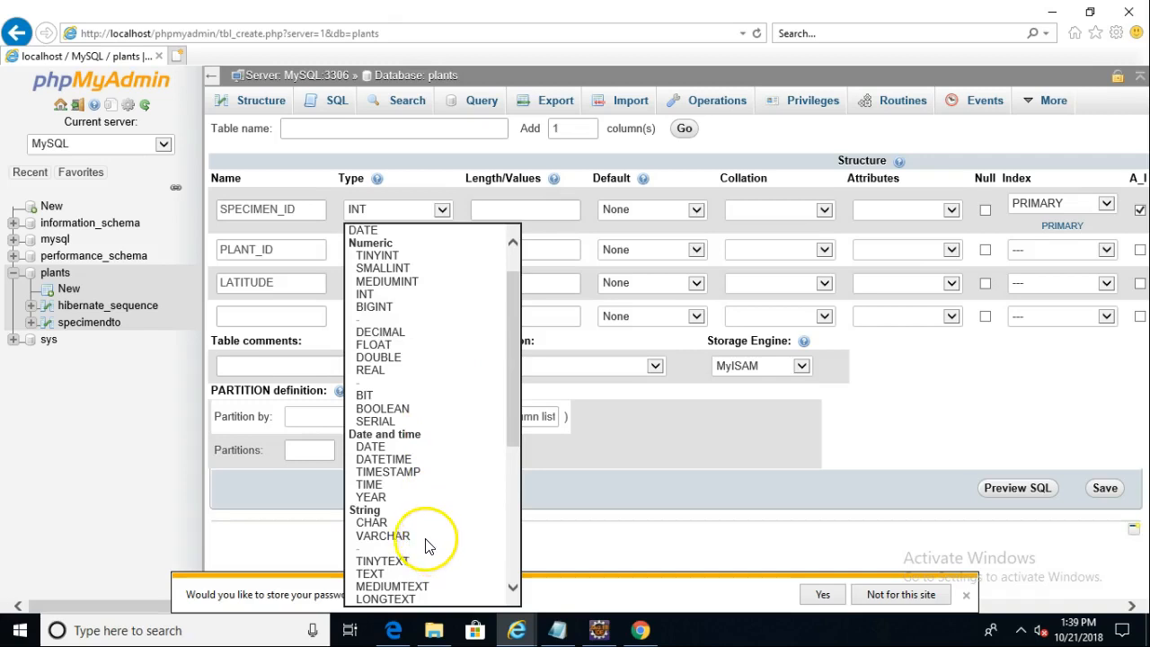
{"action": "left_click", "coordinate": [383, 535]}
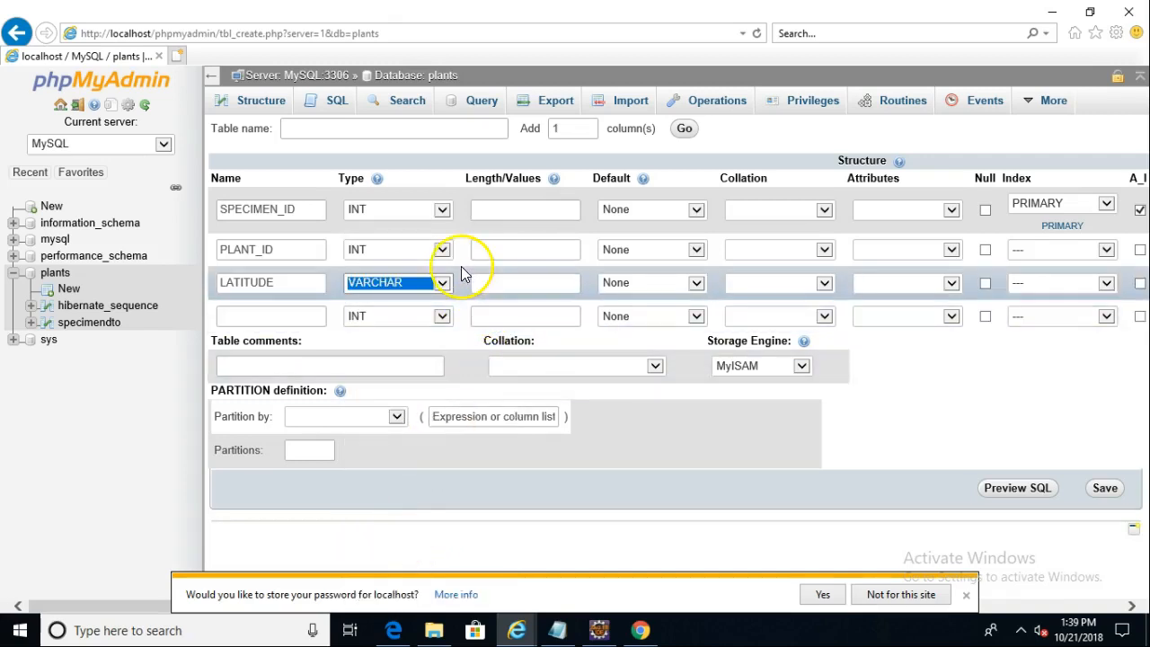
{"action": "left_click", "coordinate": [524, 284]}
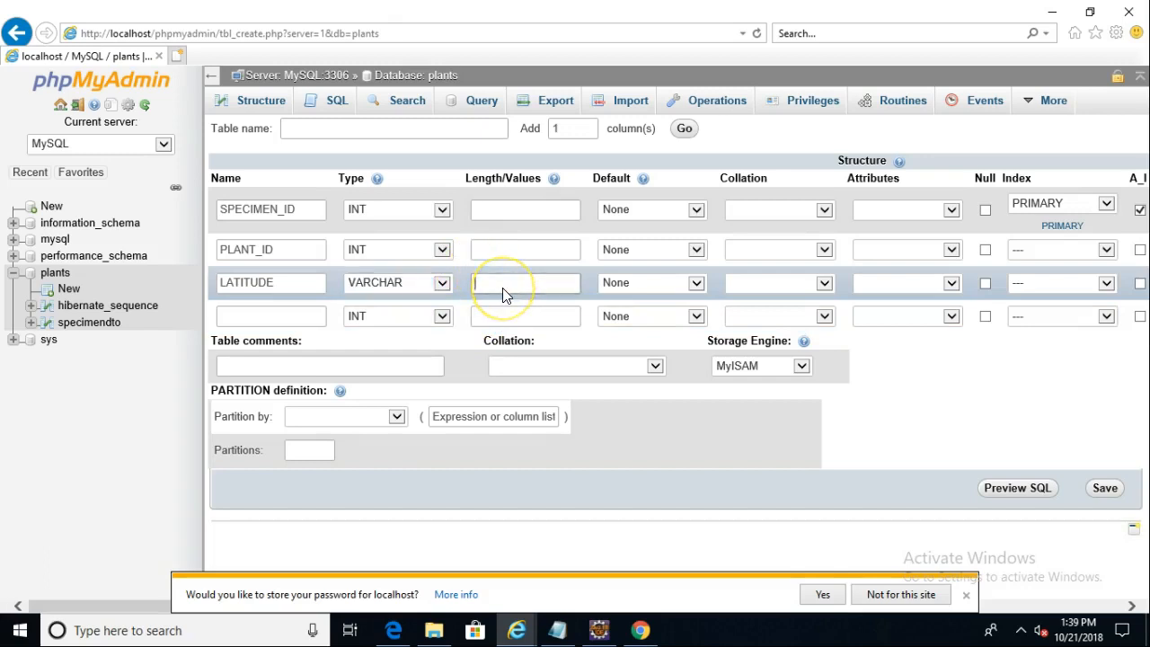
{"action": "type", "text": "50"}
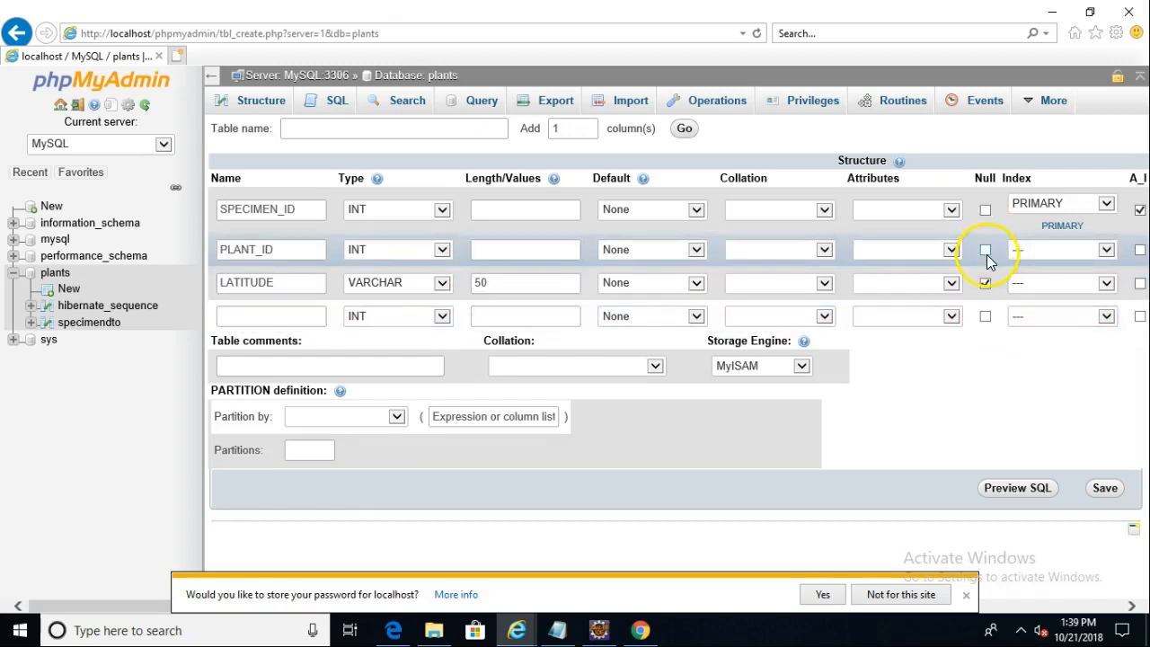
{"action": "left_click", "coordinate": [984, 250]}
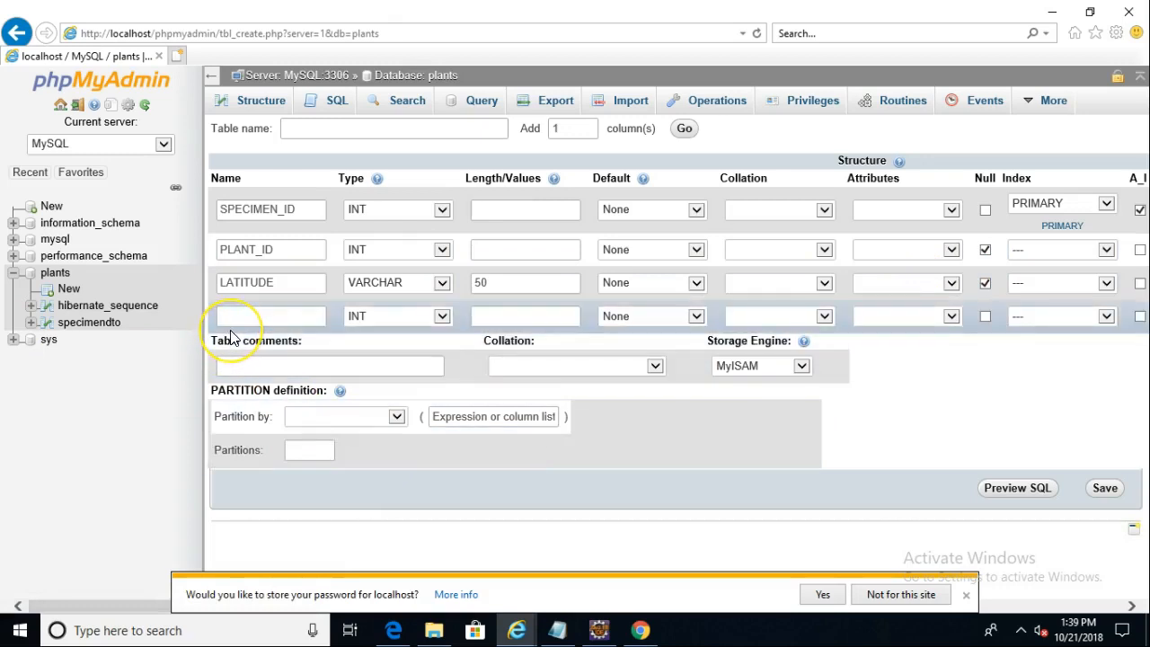
Step: Add a fourth column LONGITUDE as VARCHAR(50) that accepts null values
{"action": "left_click", "coordinate": [269, 316]}
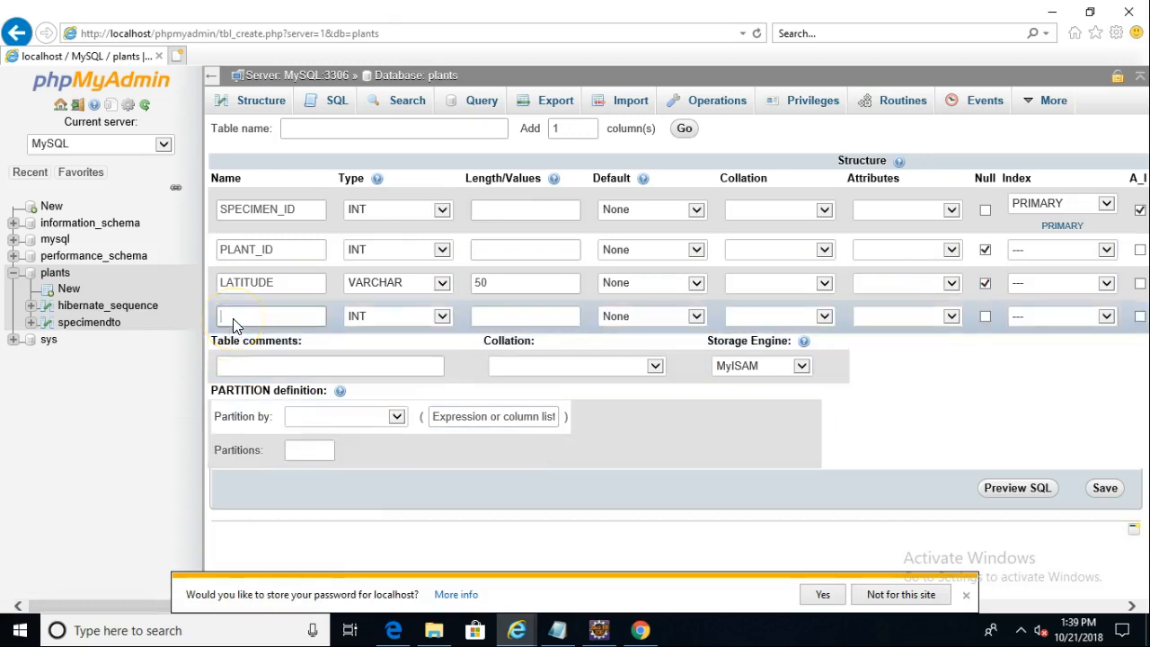
{"action": "type", "text": "LONIGITUDE"}
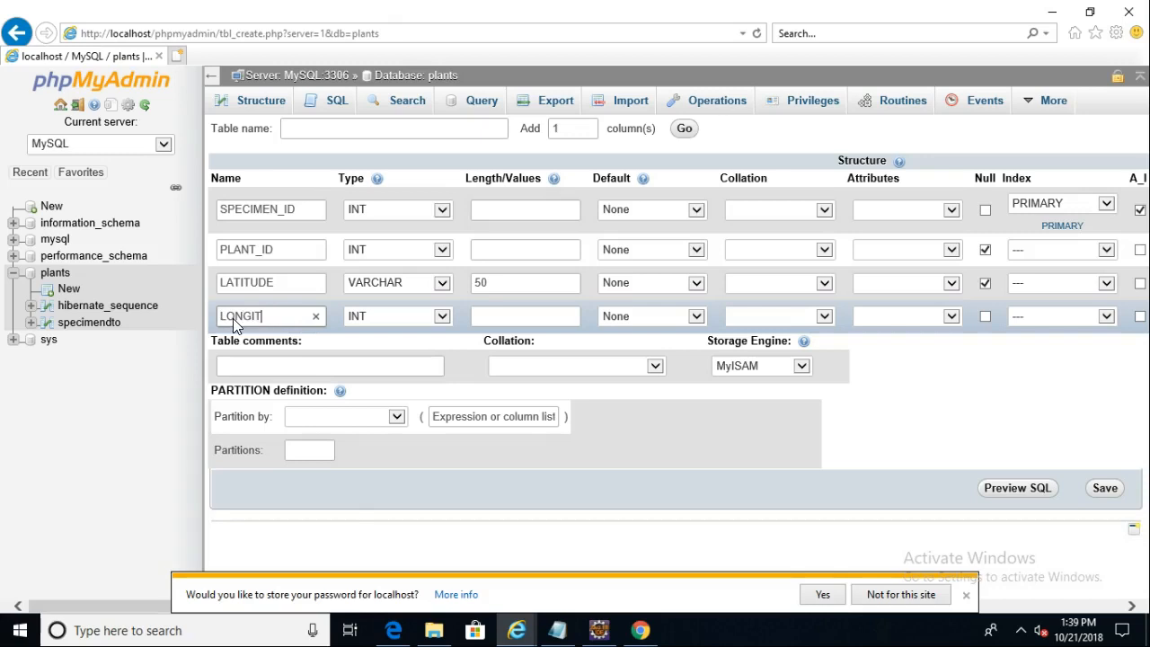
{"action": "left_click", "coordinate": [397, 316]}
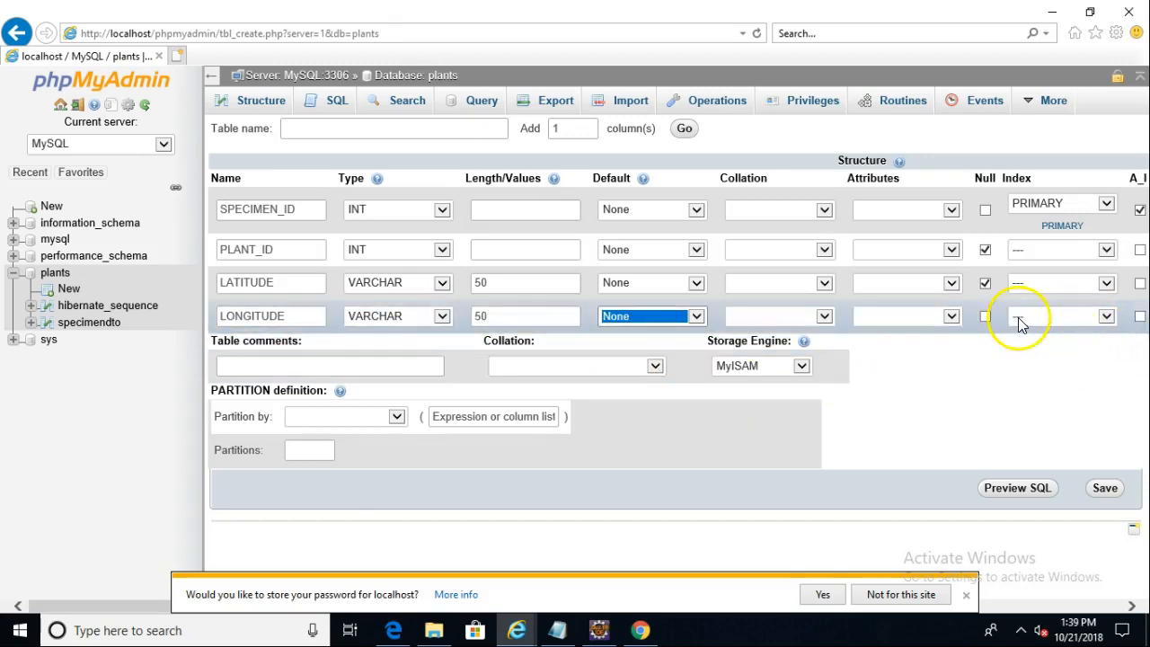
{"action": "left_click", "coordinate": [984, 317]}
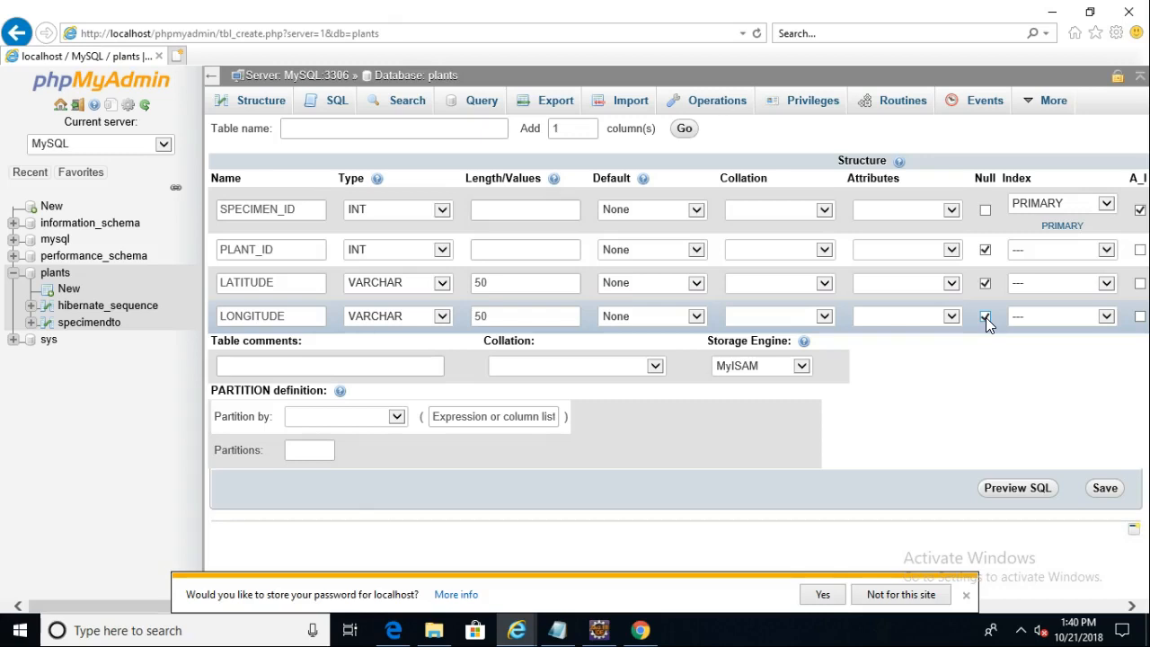
{"action": "left_click", "coordinate": [984, 316]}
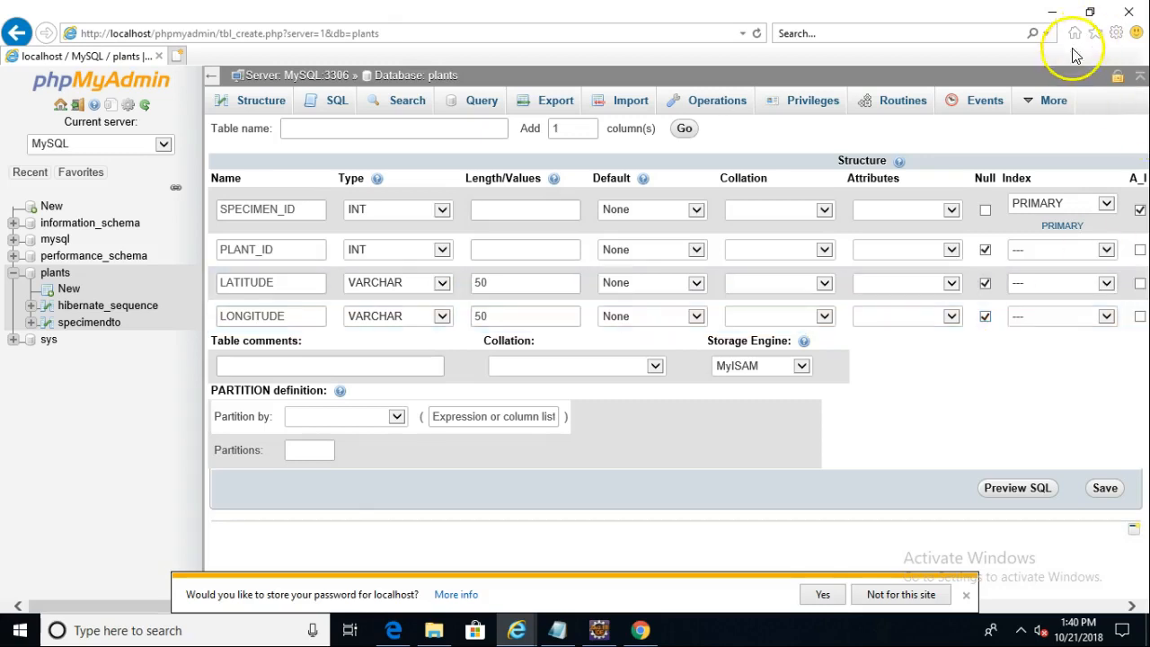
{"action": "mouse_move", "coordinate": [1020, 413]}
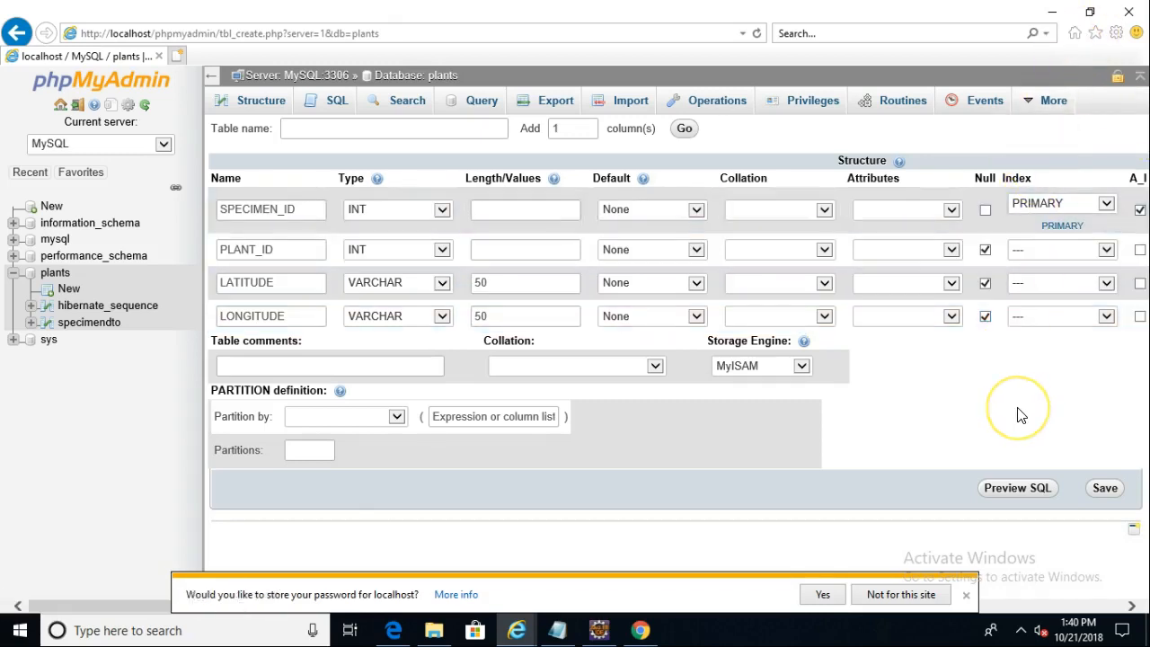
{"action": "mouse_move", "coordinate": [1031, 391]}
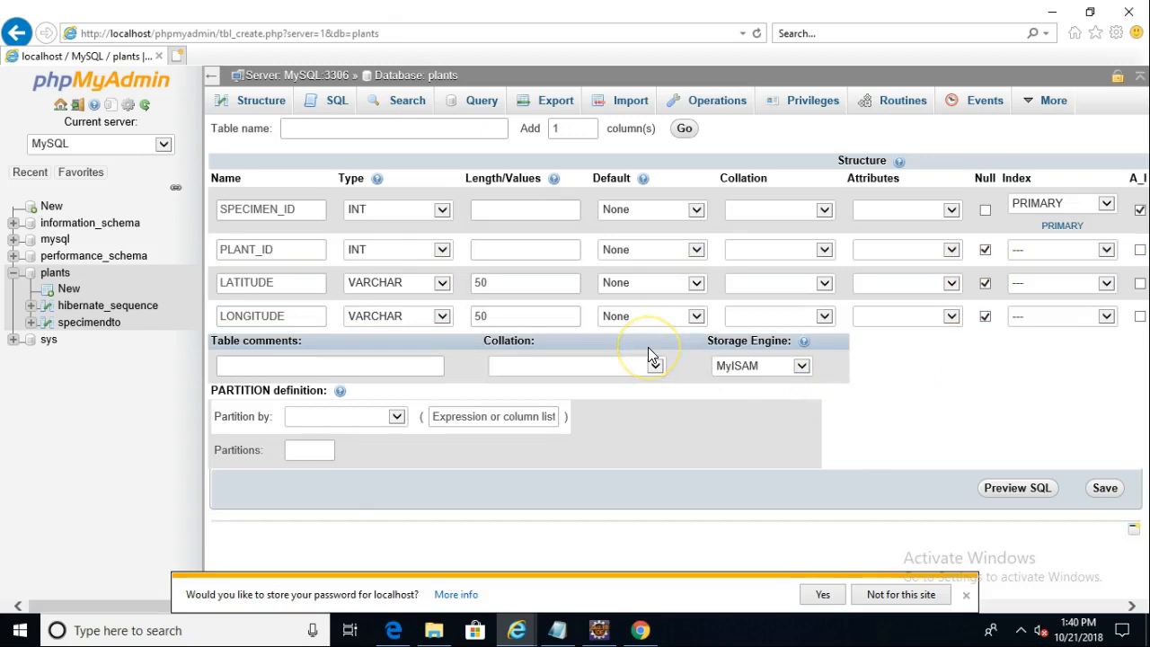
{"action": "mouse_move", "coordinate": [871, 388]}
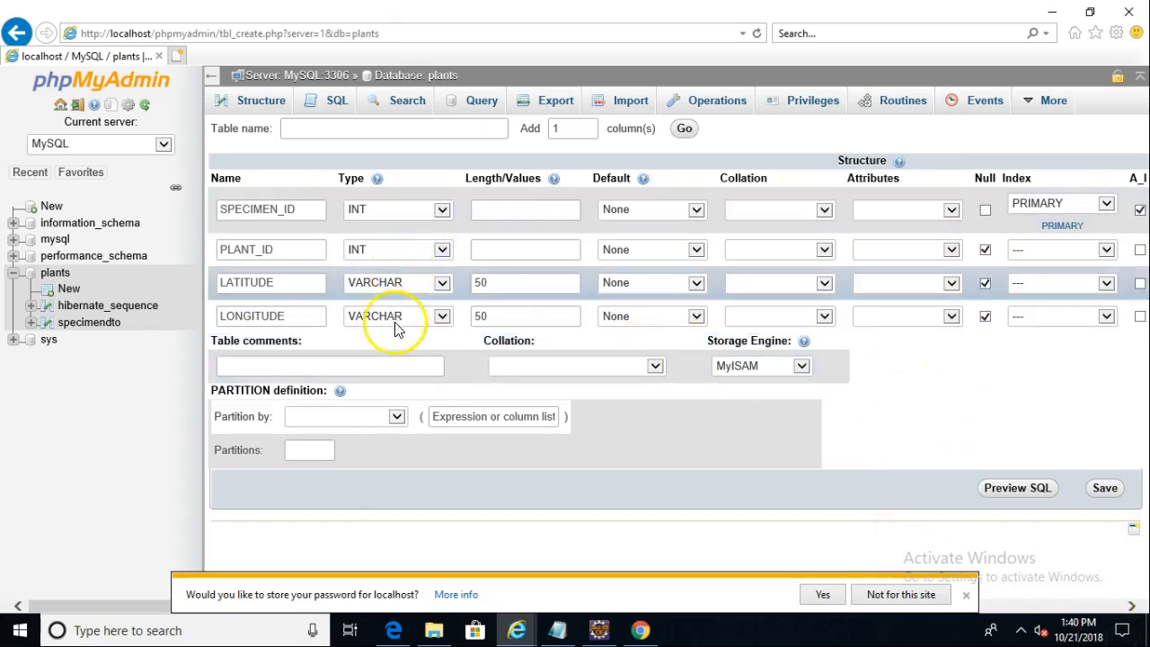
{"action": "mouse_move", "coordinate": [583, 115]}
{"action": "type", "text": "2"}
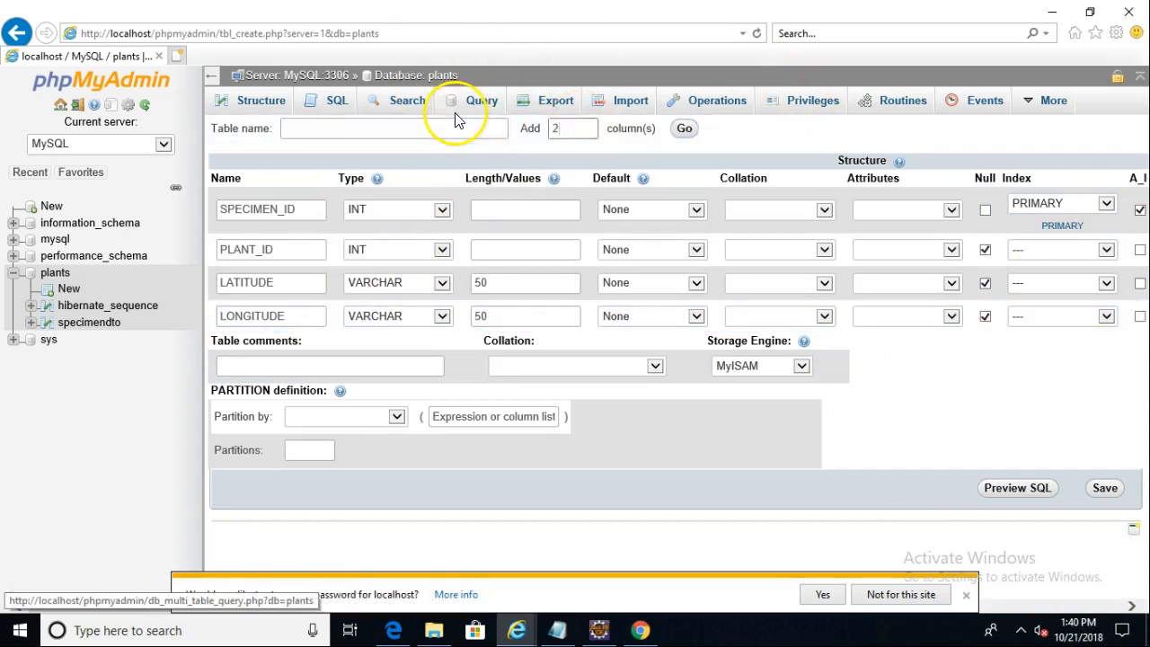
Step: Name the table SPECIMENS and create it in the plants database
{"action": "left_click", "coordinate": [481, 101]}
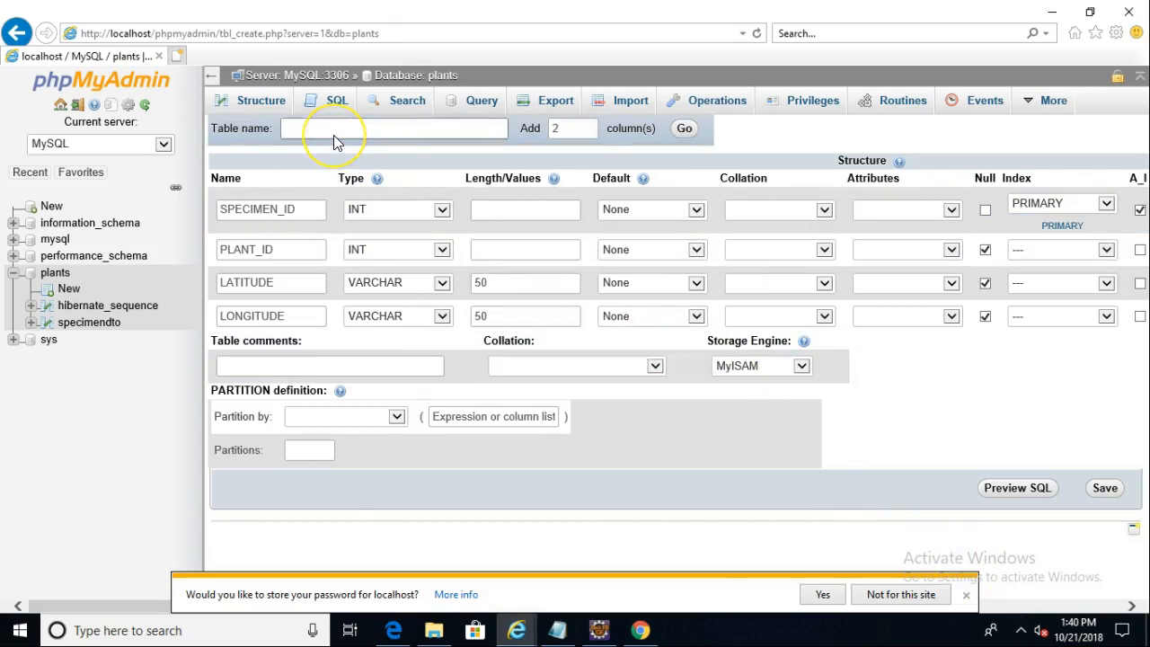
{"action": "type", "text": "SPECIMENS"}
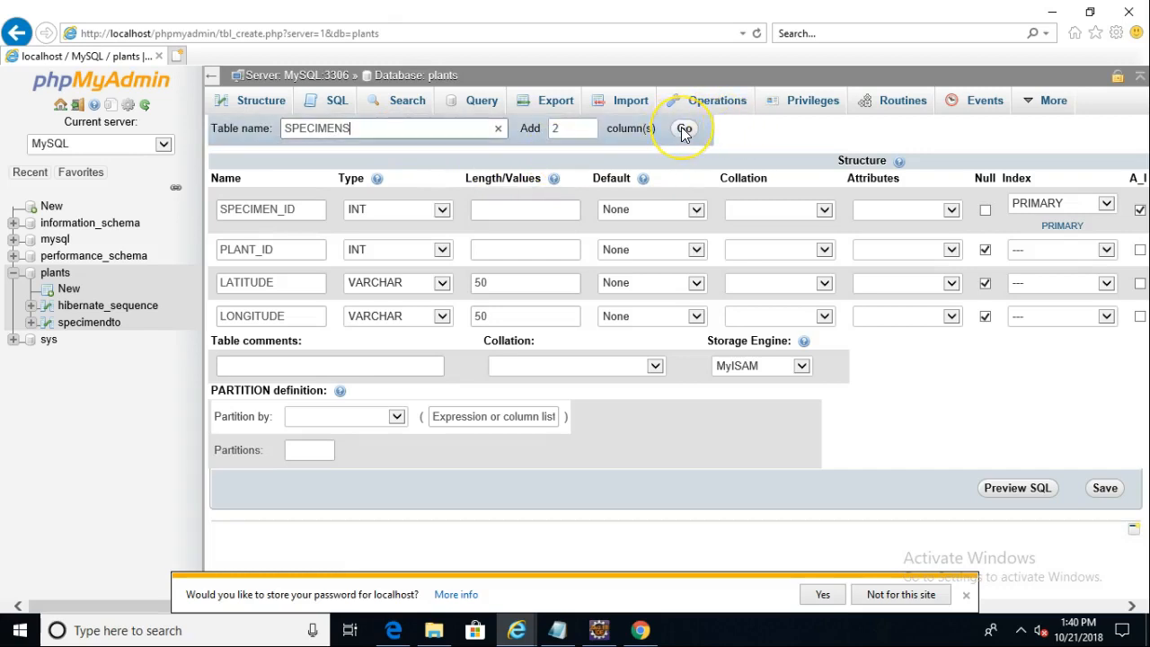
{"action": "left_click", "coordinate": [685, 127]}
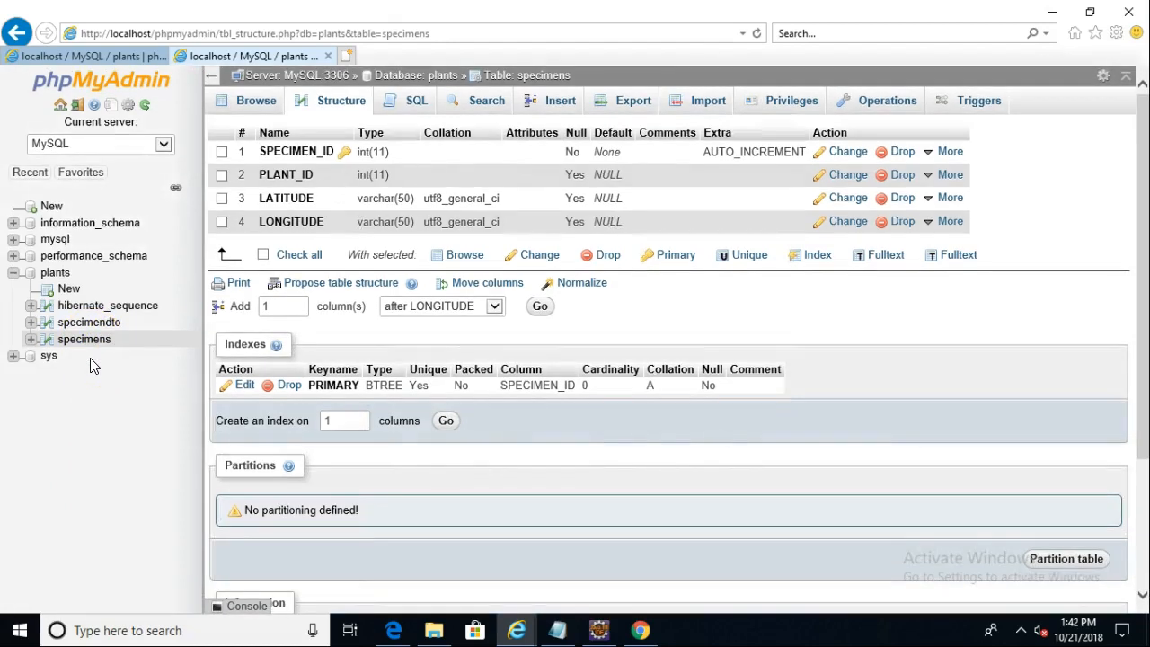
{"action": "mouse_move", "coordinate": [85, 338]}
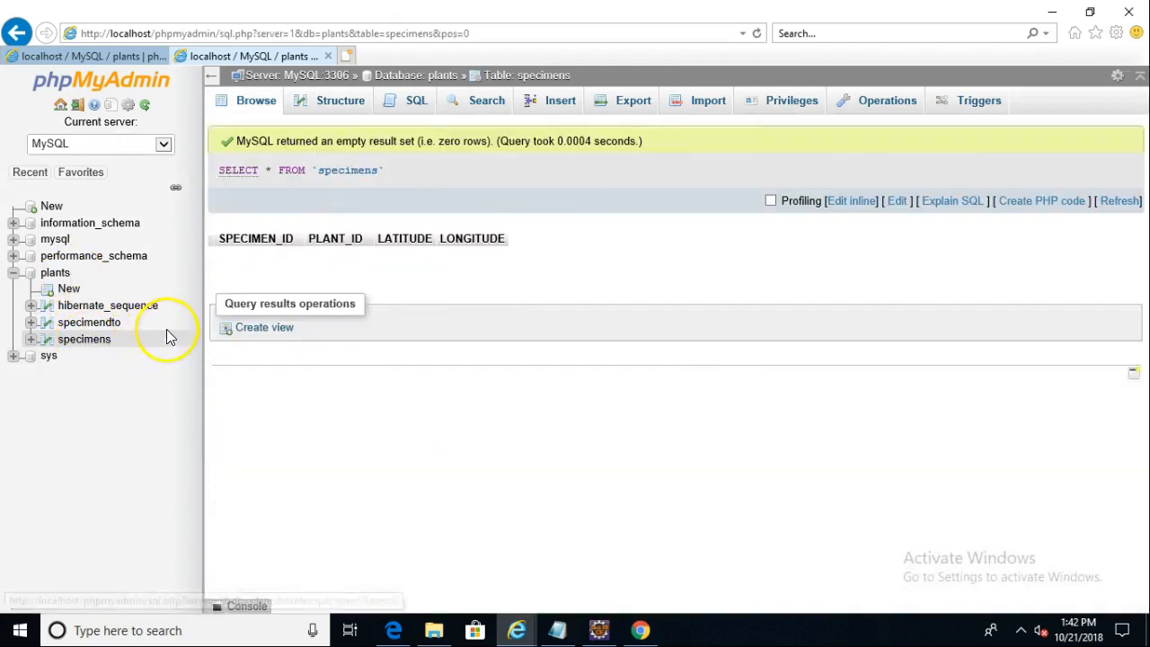
{"action": "mouse_move", "coordinate": [339, 101]}
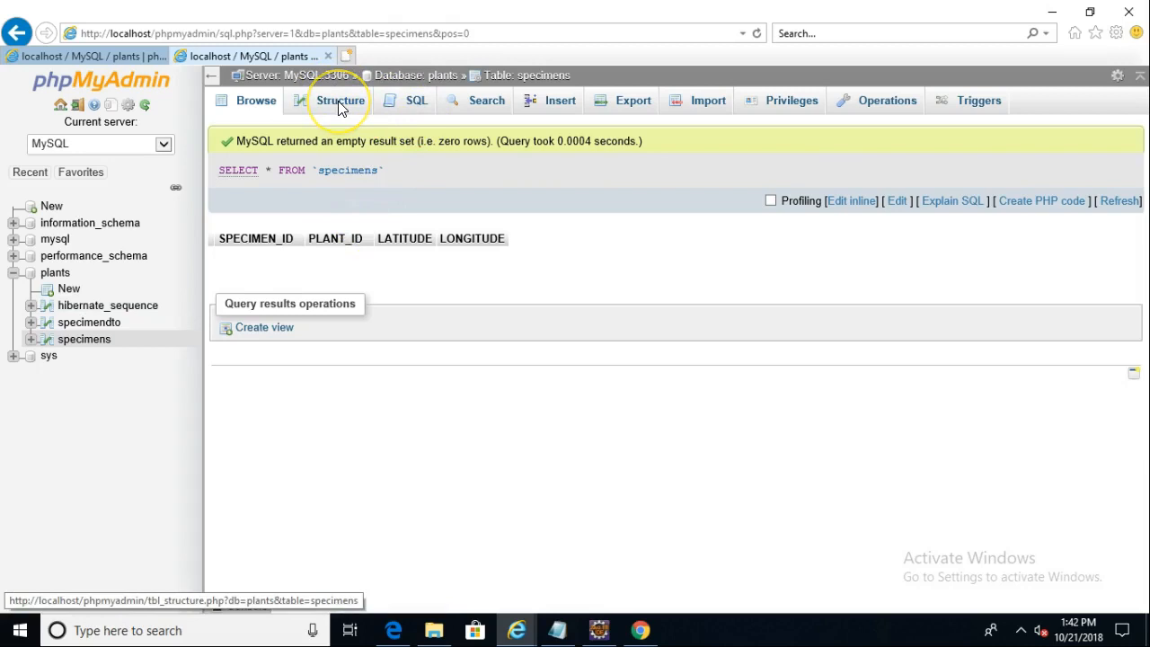
Step: From the specimens structure, add two columns after LONGITUDE and define DESCRIPTION as nullable VARCHAR(512)
{"action": "left_click", "coordinate": [339, 101]}
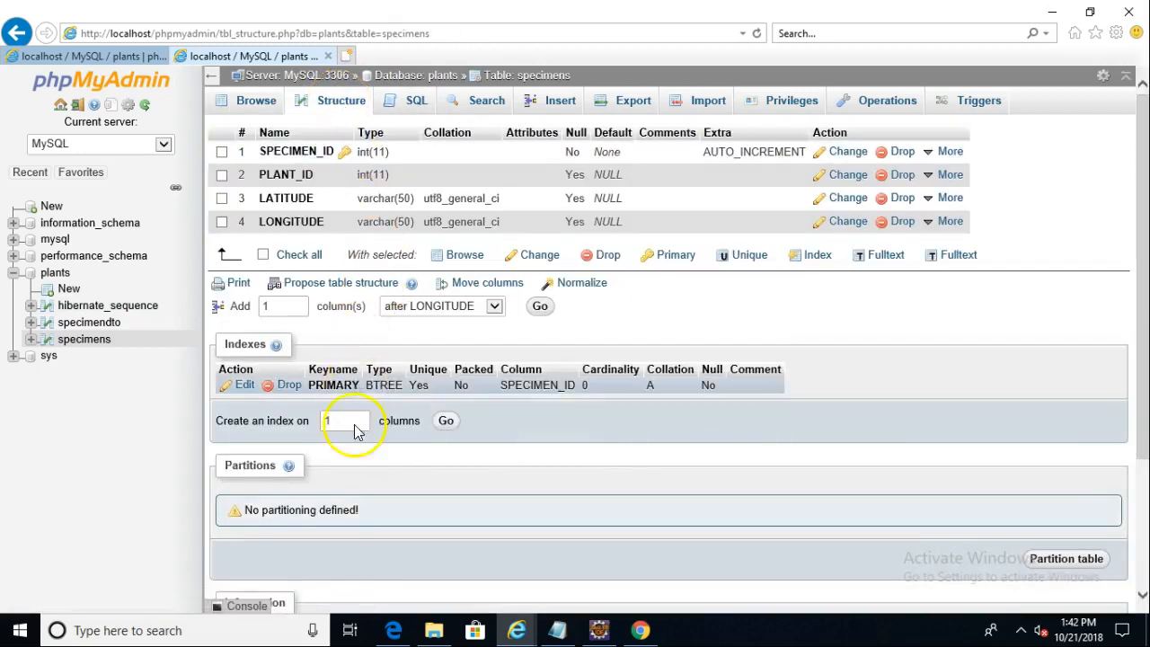
{"action": "mouse_move", "coordinate": [270, 305]}
{"action": "type", "text": "2"}
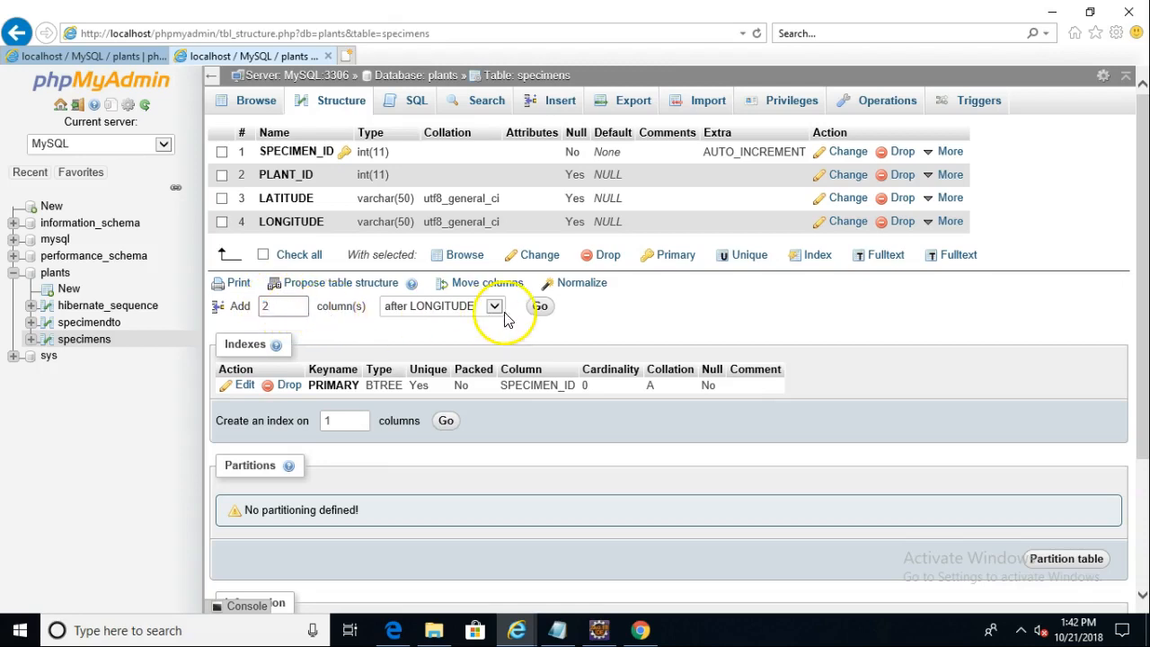
{"action": "left_click", "coordinate": [539, 306]}
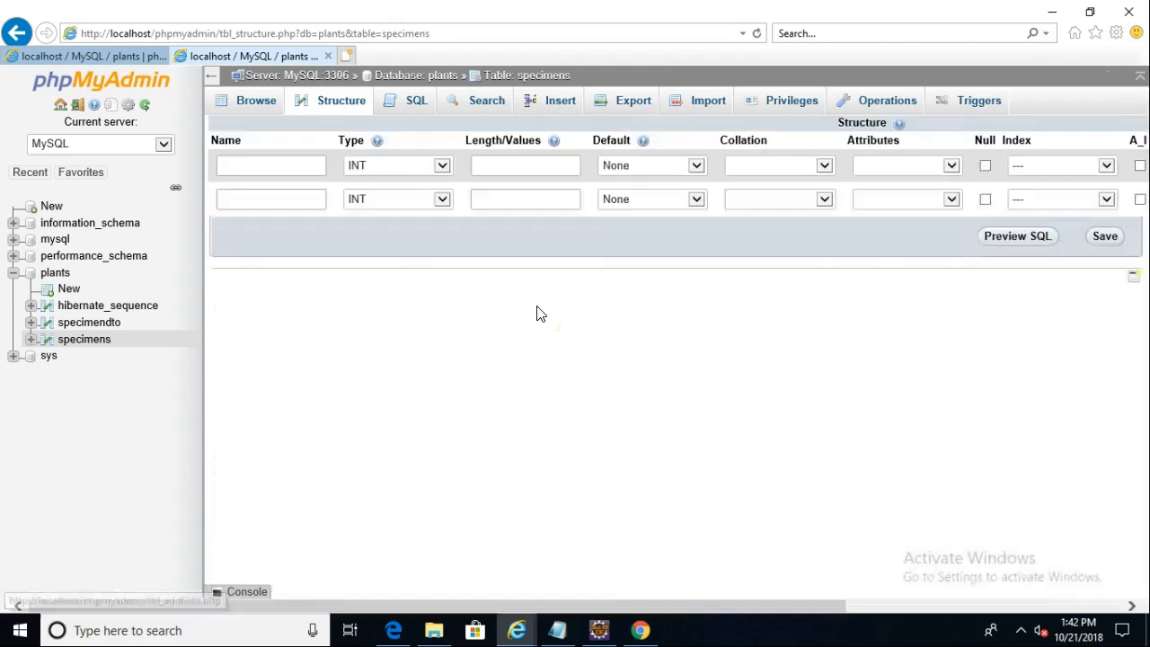
{"action": "left_click", "coordinate": [270, 165]}
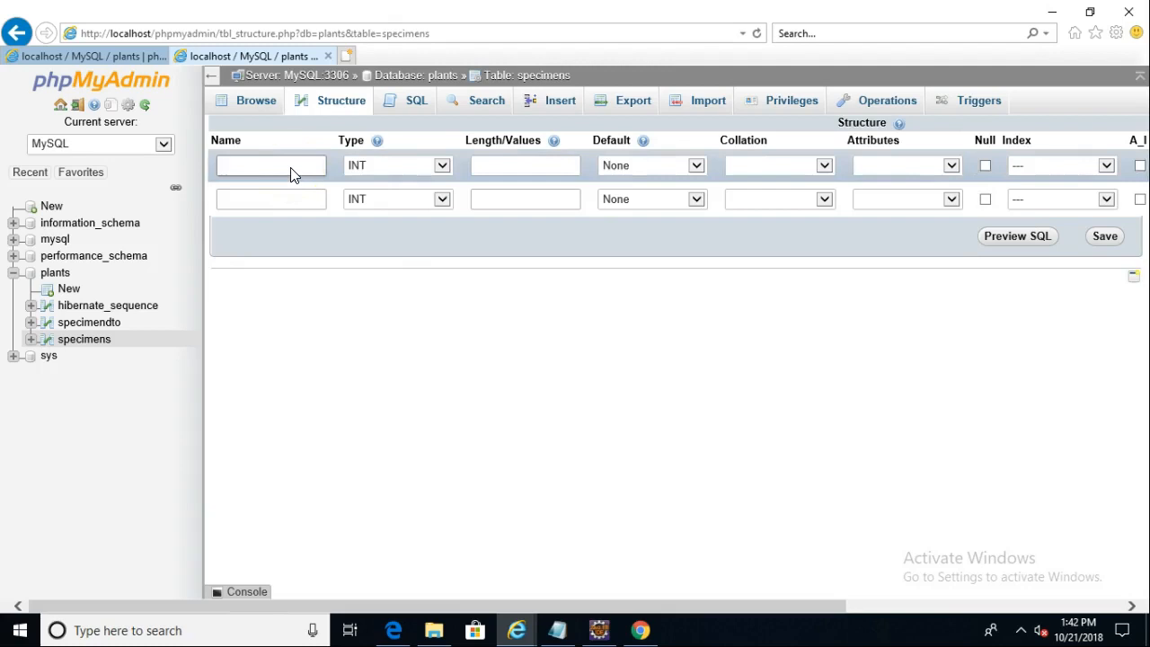
{"action": "type", "text": "DESCRIPTION"}
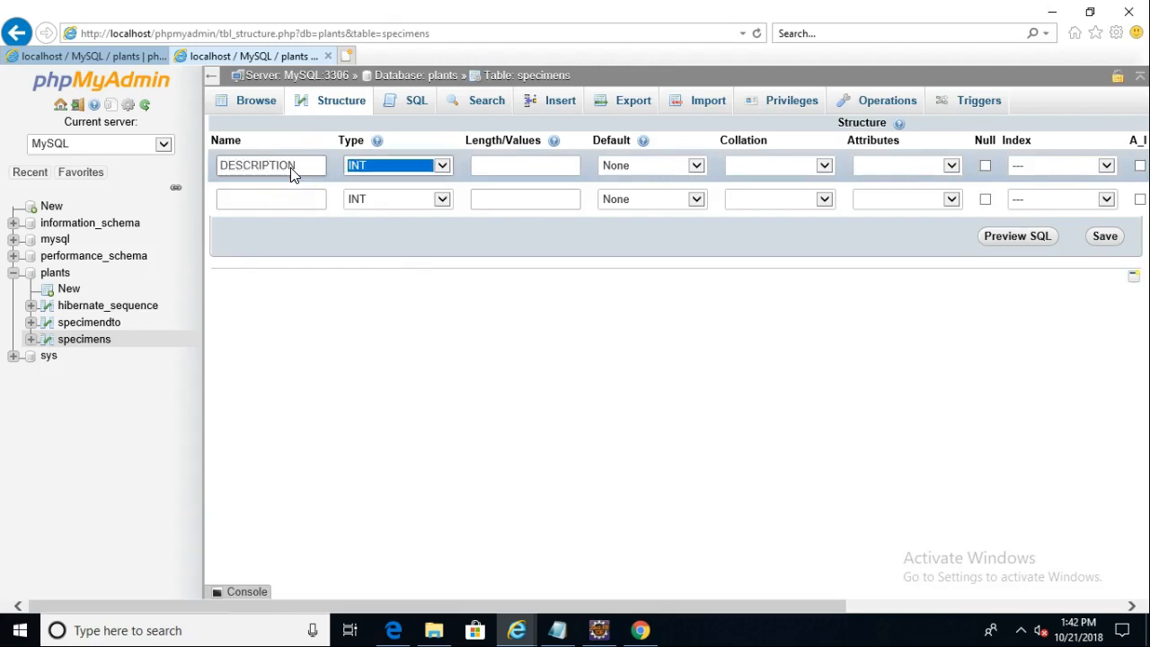
{"action": "left_click", "coordinate": [397, 166]}
{"action": "type", "text": "512"}
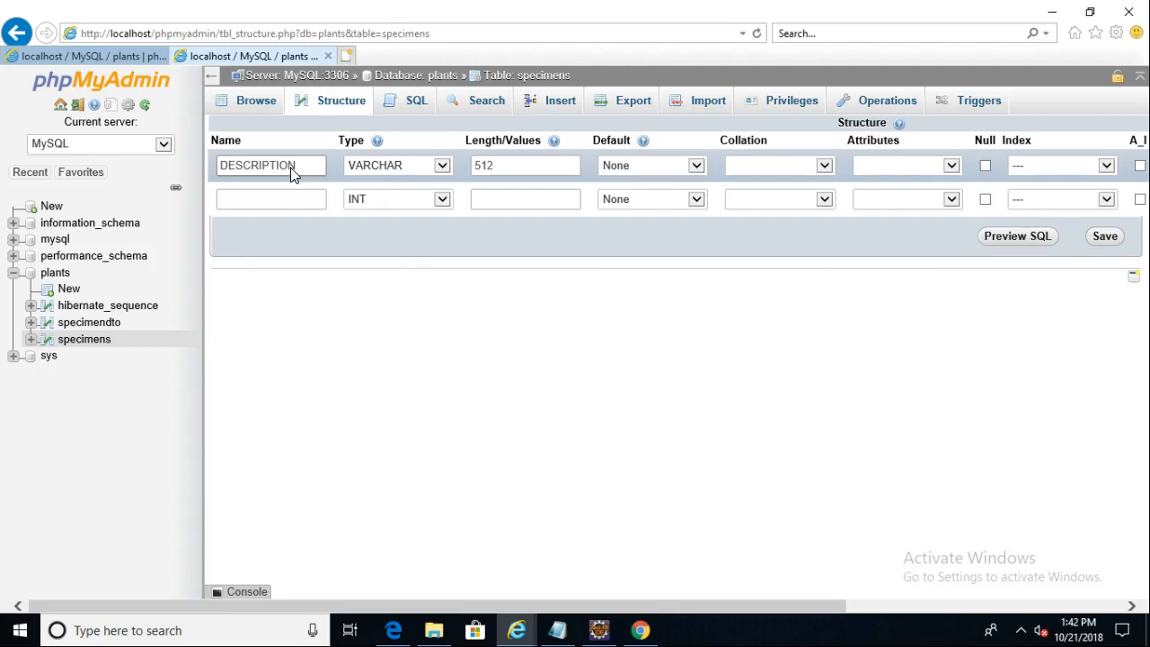
{"action": "left_click", "coordinate": [985, 166]}
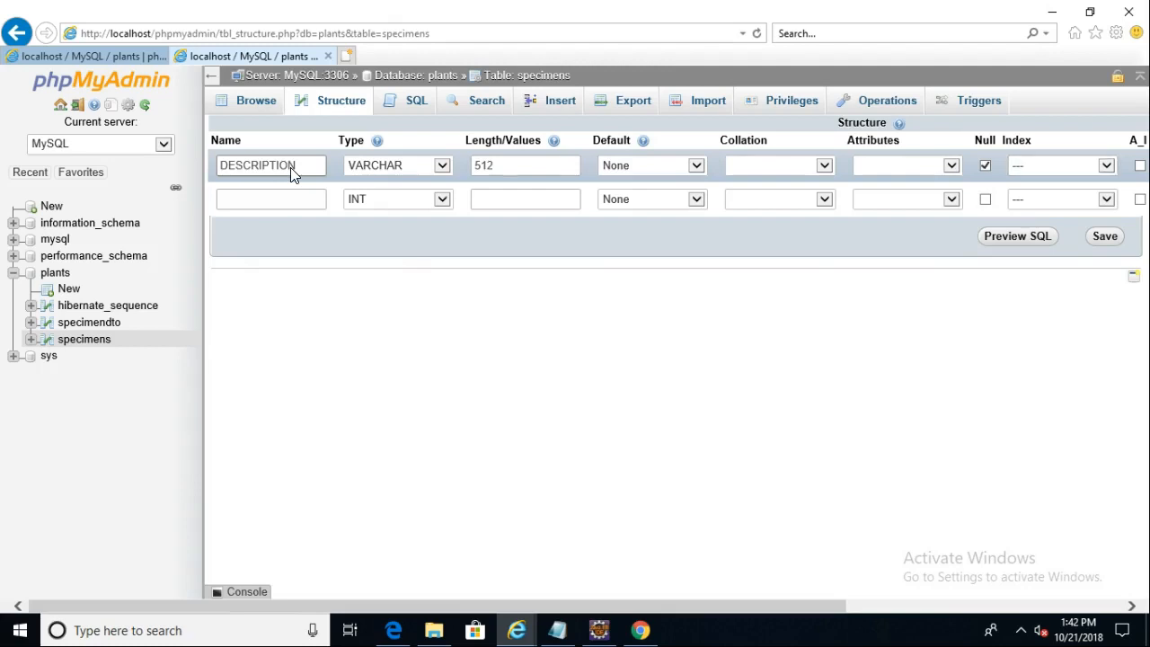
{"action": "scroll", "scroll_direction": "right", "scroll_amount": 3}
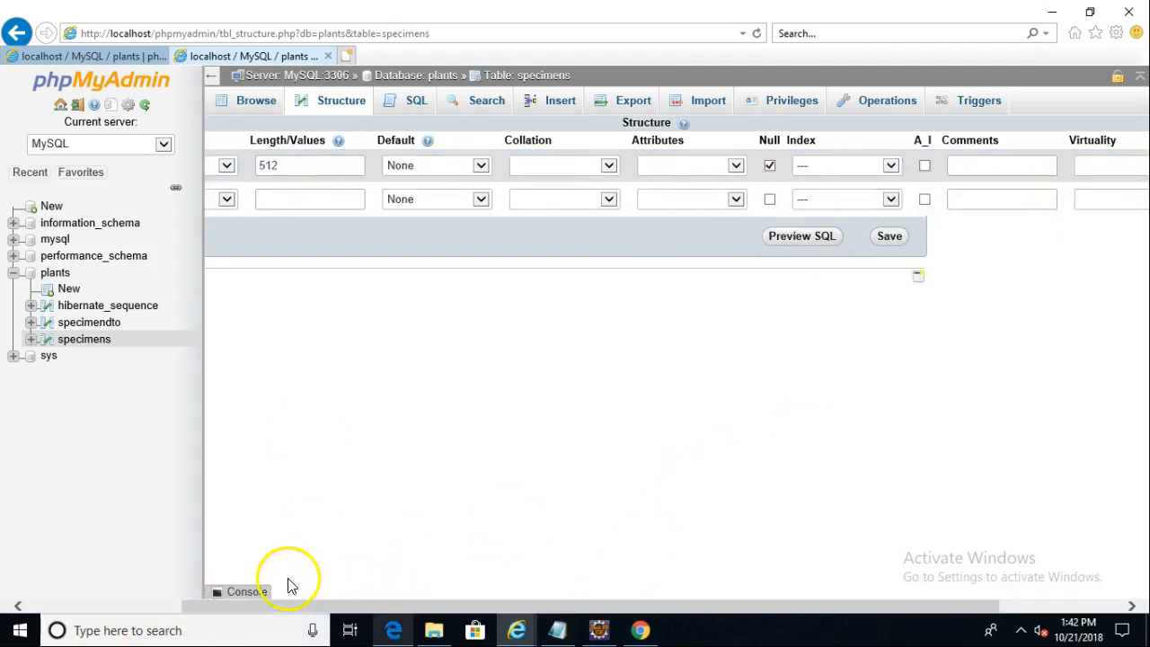
Step: Define the second new column PLANT_NAME as a nullable VARCHAR(512)
{"action": "scroll", "scroll_direction": "left", "scroll_amount": 3}
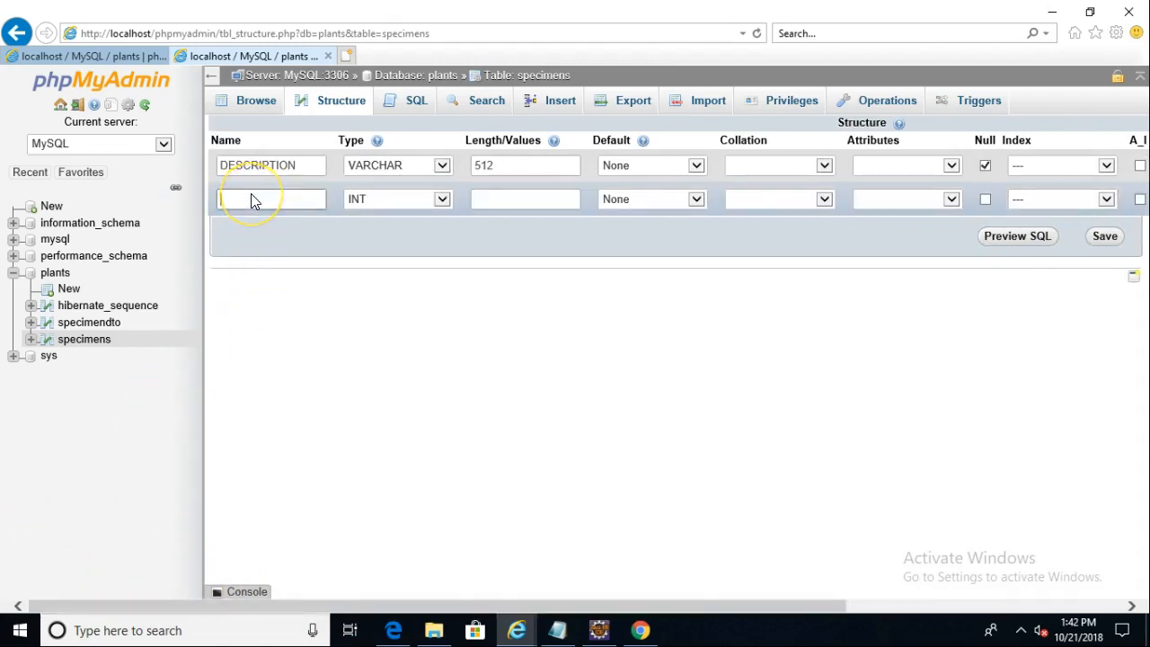
{"action": "type", "text": "P"}
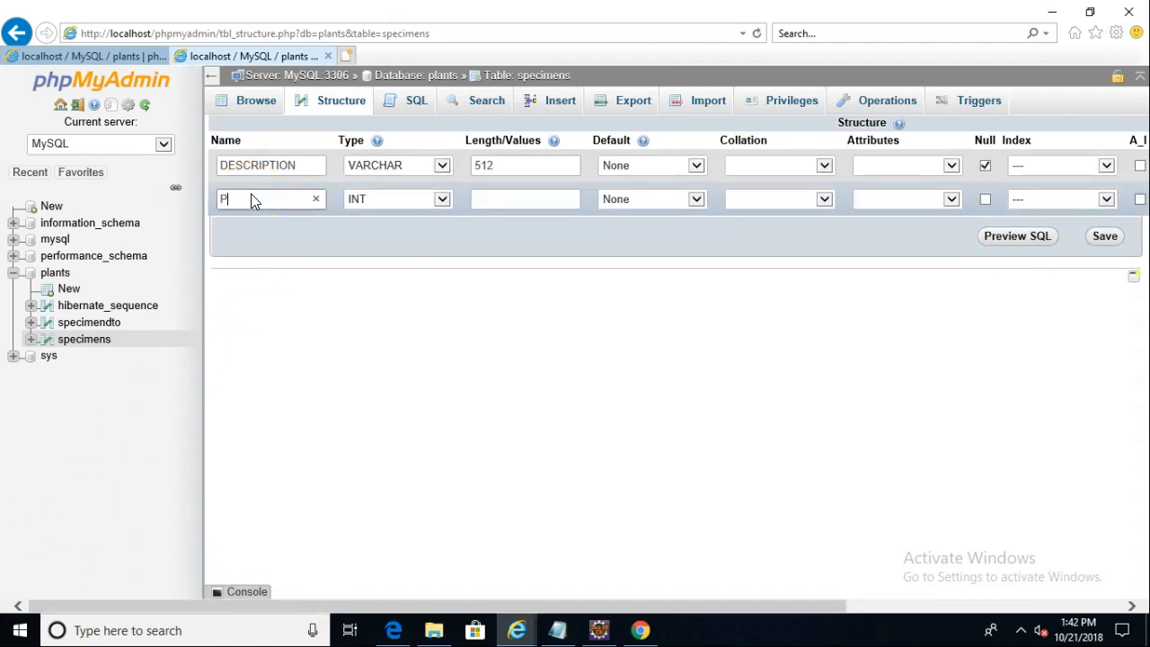
{"action": "type", "text": "LANT_NAME"}
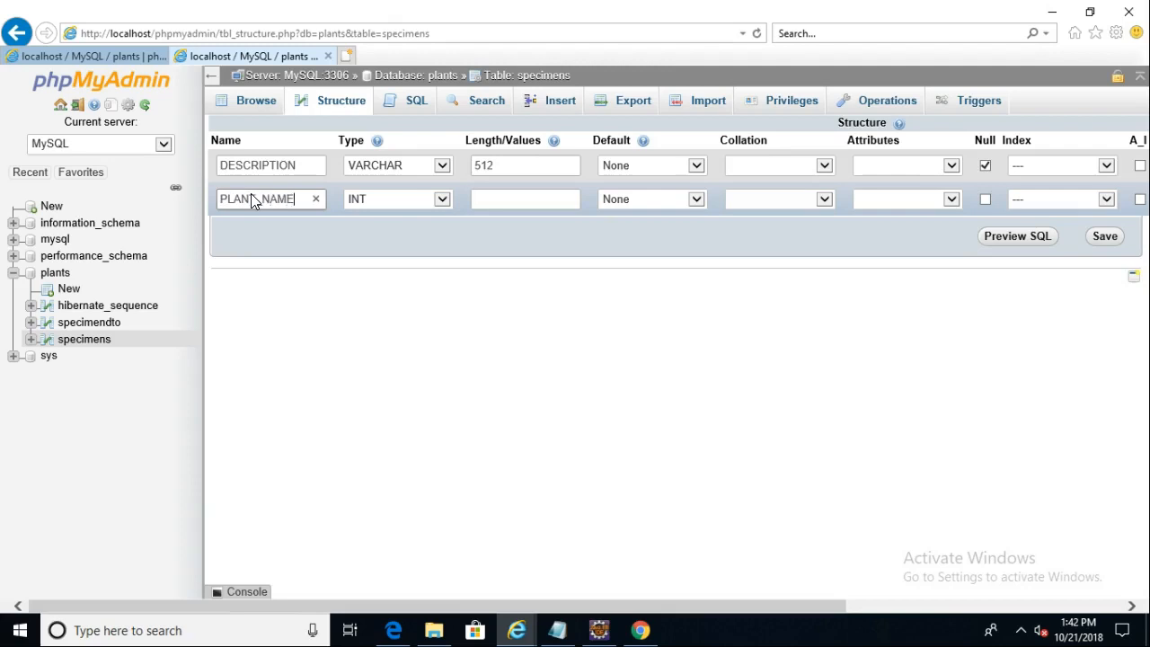
{"action": "left_click", "coordinate": [395, 197]}
{"action": "type", "text": "512"}
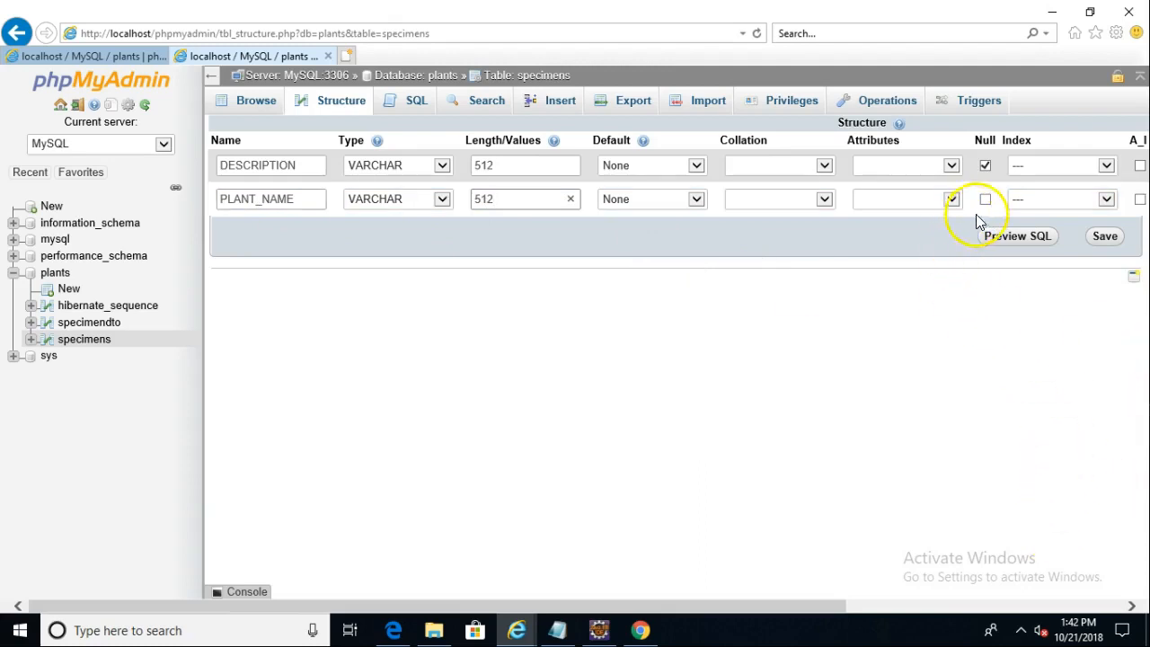
{"action": "left_click", "coordinate": [985, 197]}
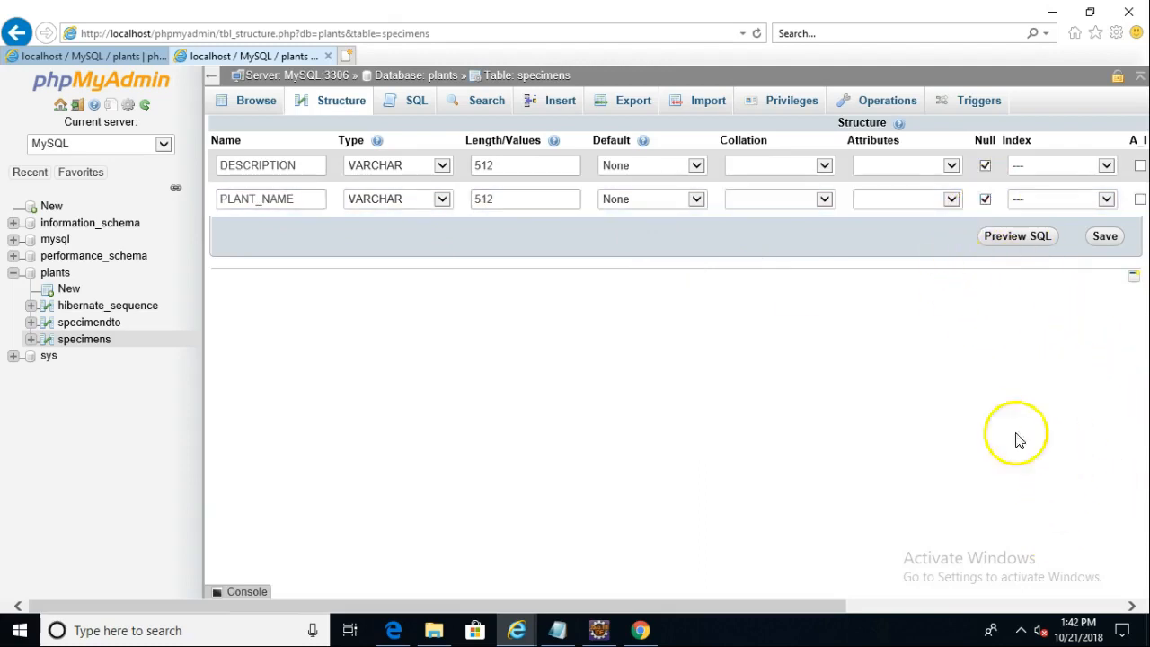
{"action": "scroll", "scroll_direction": "right", "scroll_amount": 3}
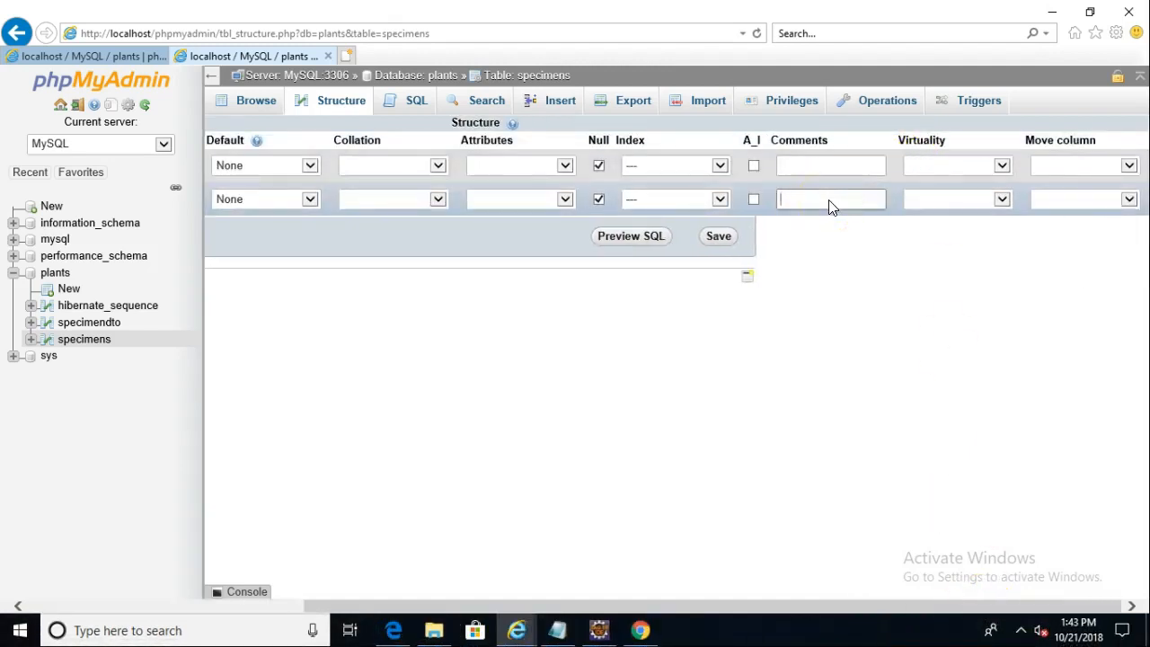
Step: Comment PLANT_NAME as 'Cached plant name from online data source' and save both new columns
{"action": "type", "text": "Temporary"}
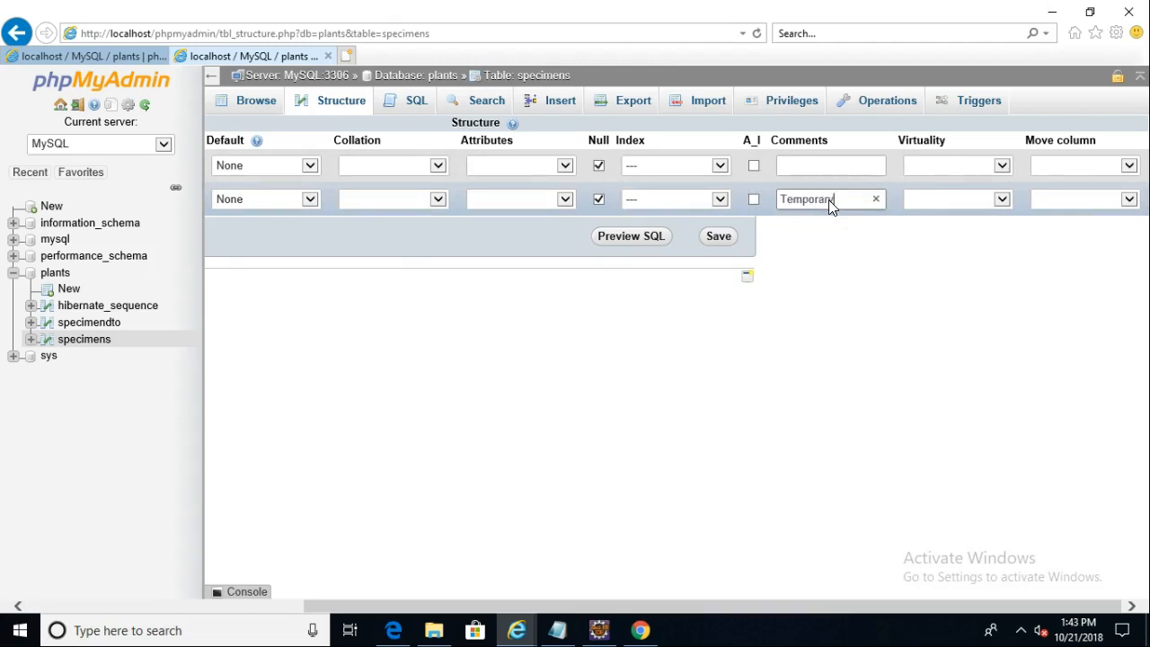
{"action": "type", "text": "Chad"}
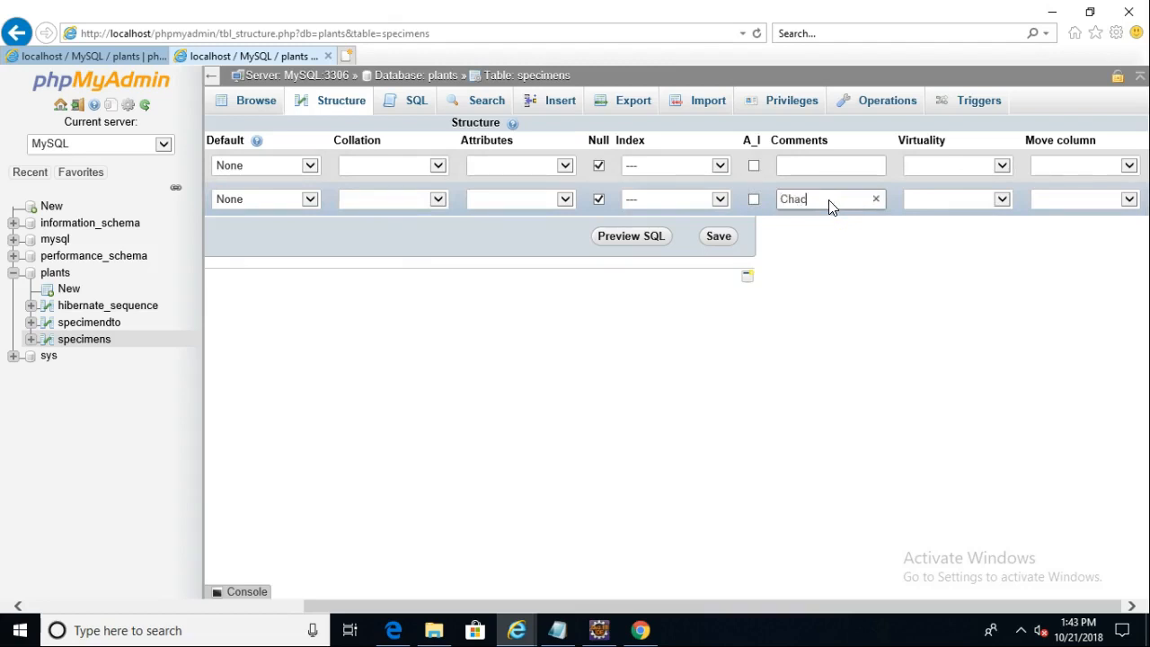
{"action": "type", "text": "Cached p"}
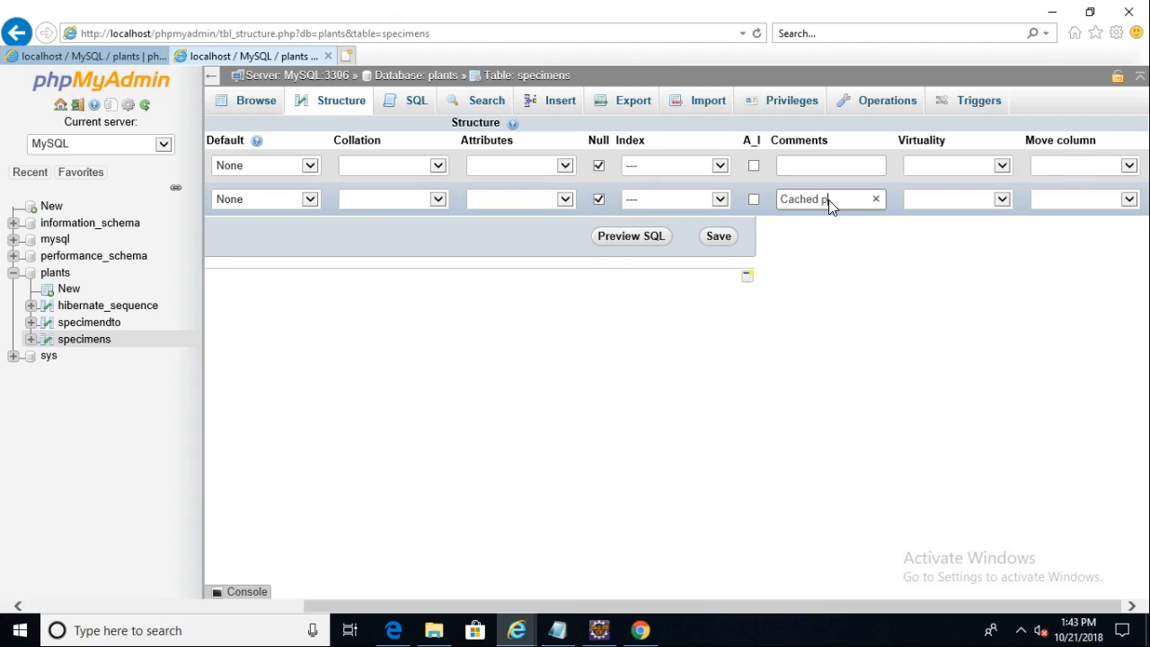
{"action": "type", "text": "lan n"}
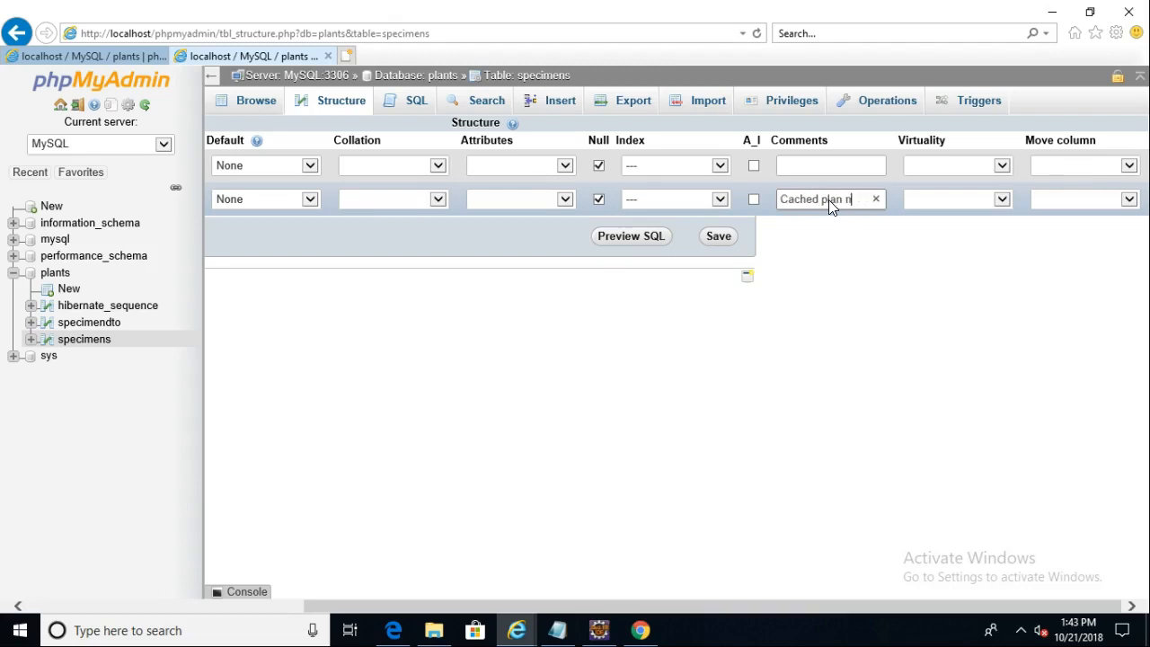
{"action": "key", "text": "Backspace"}
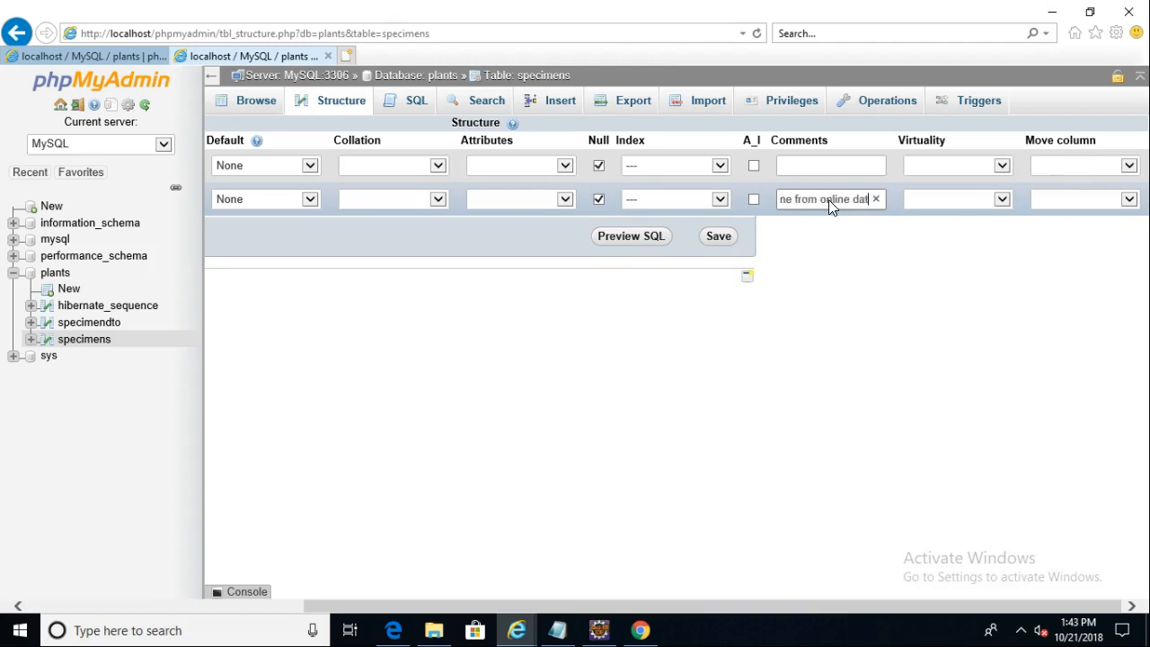
{"action": "type", "text": "source"}
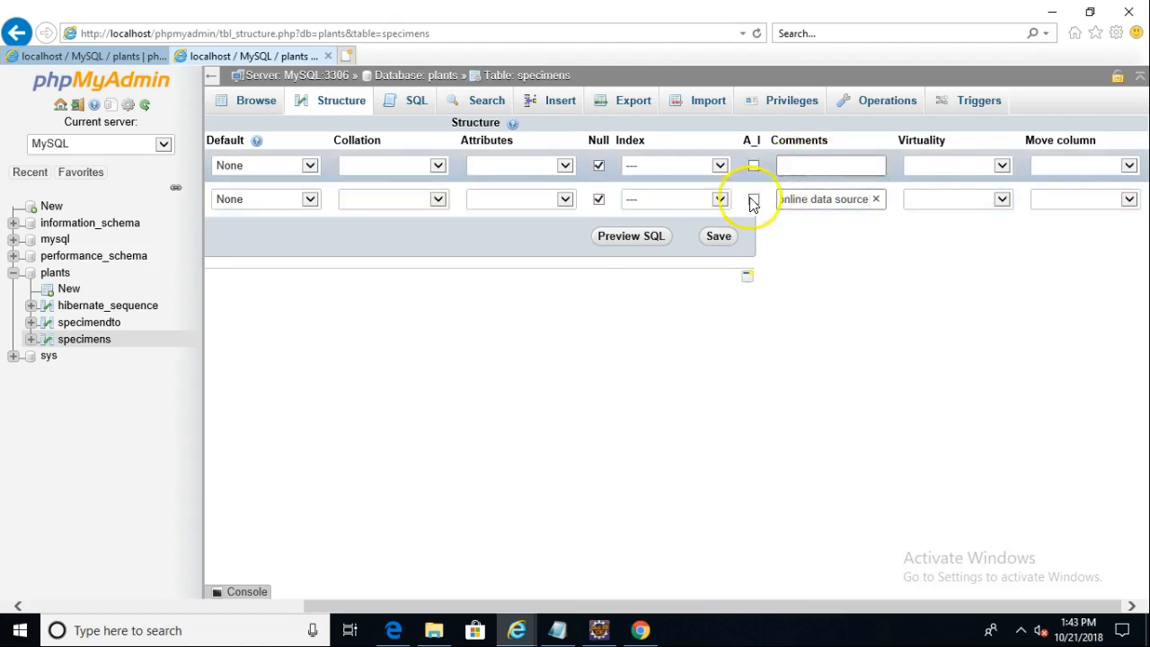
{"action": "left_click", "coordinate": [718, 235]}
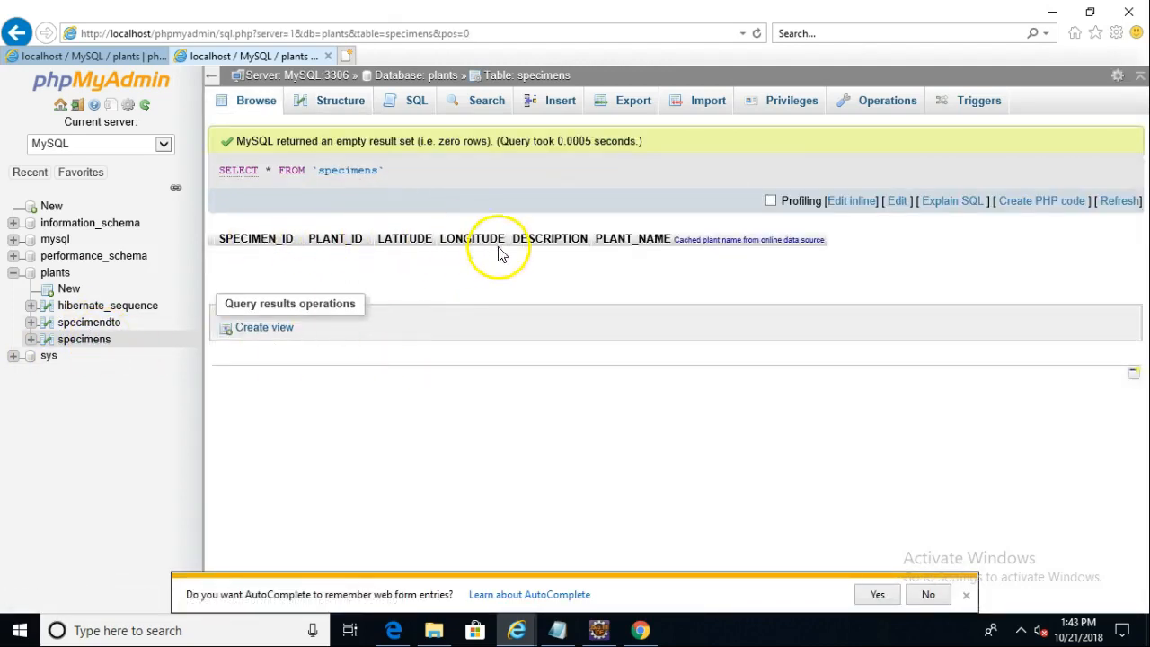
{"action": "mouse_move", "coordinate": [511, 239]}
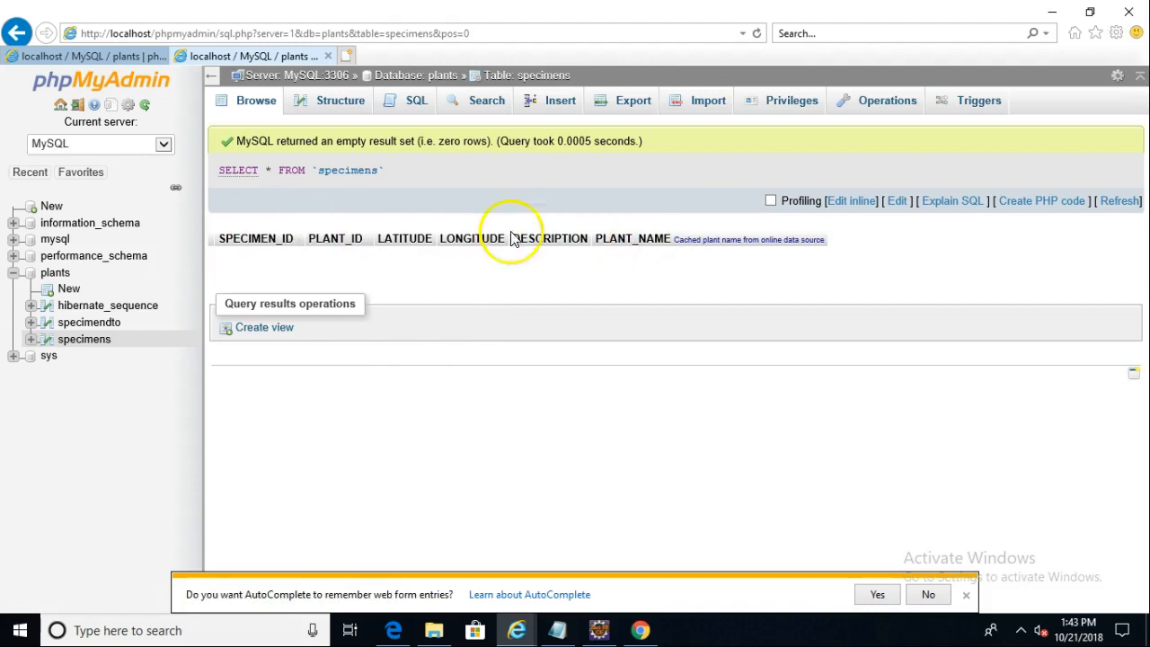
{"action": "mouse_move", "coordinate": [521, 249]}
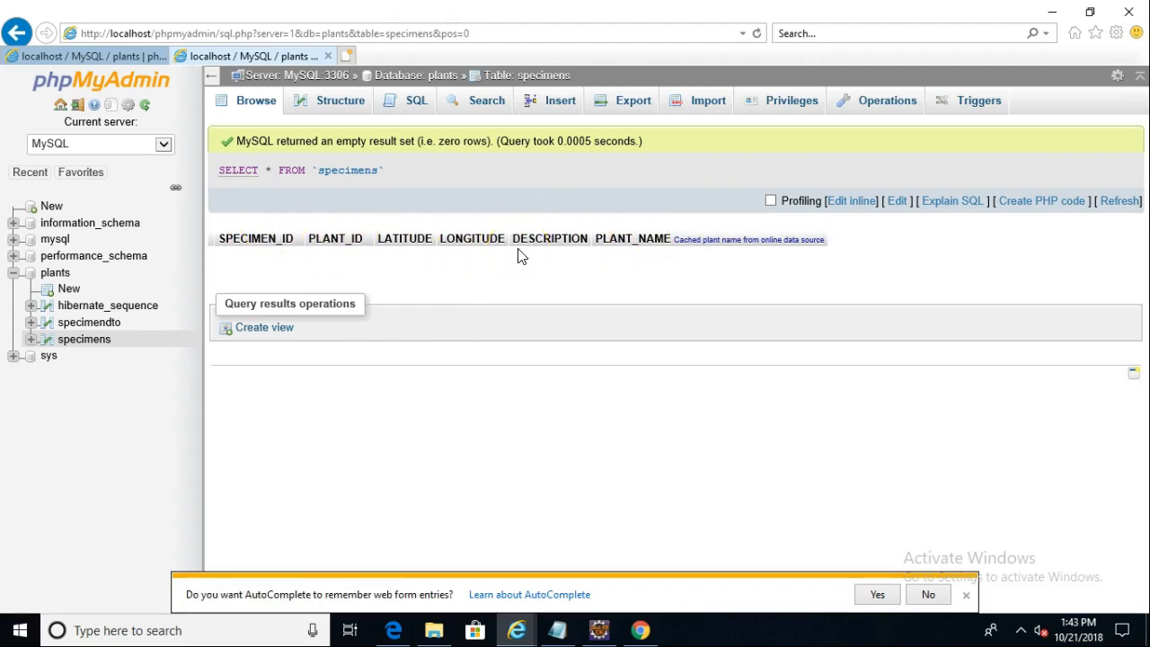
{"action": "mouse_move", "coordinate": [284, 249]}
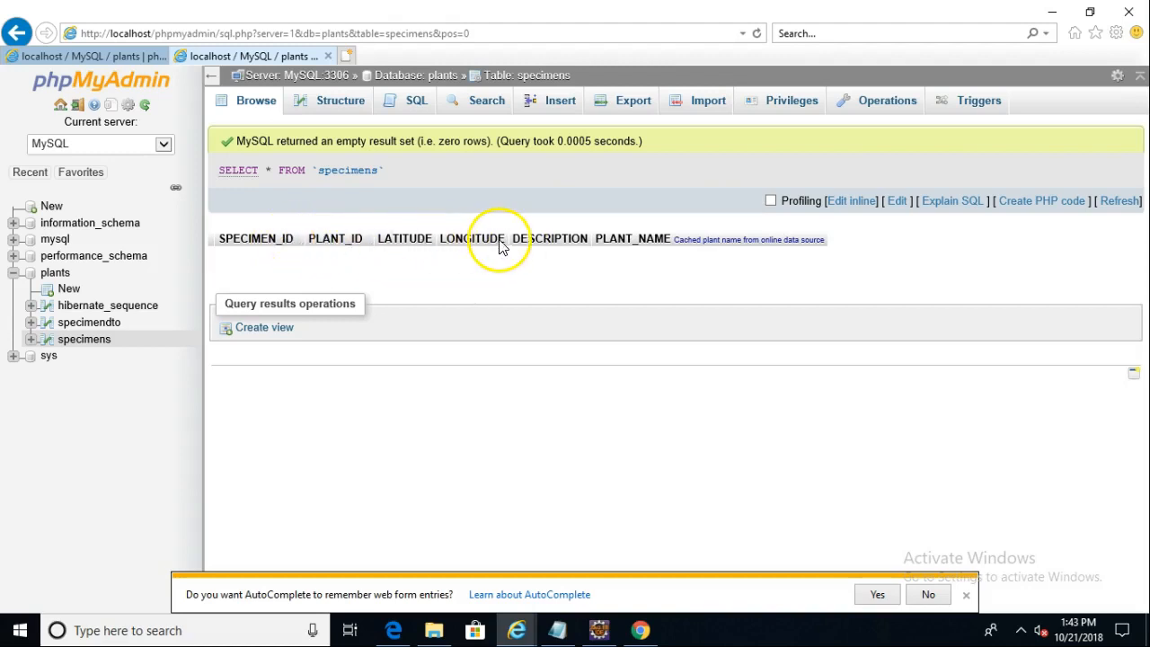
{"action": "mouse_move", "coordinate": [715, 256]}
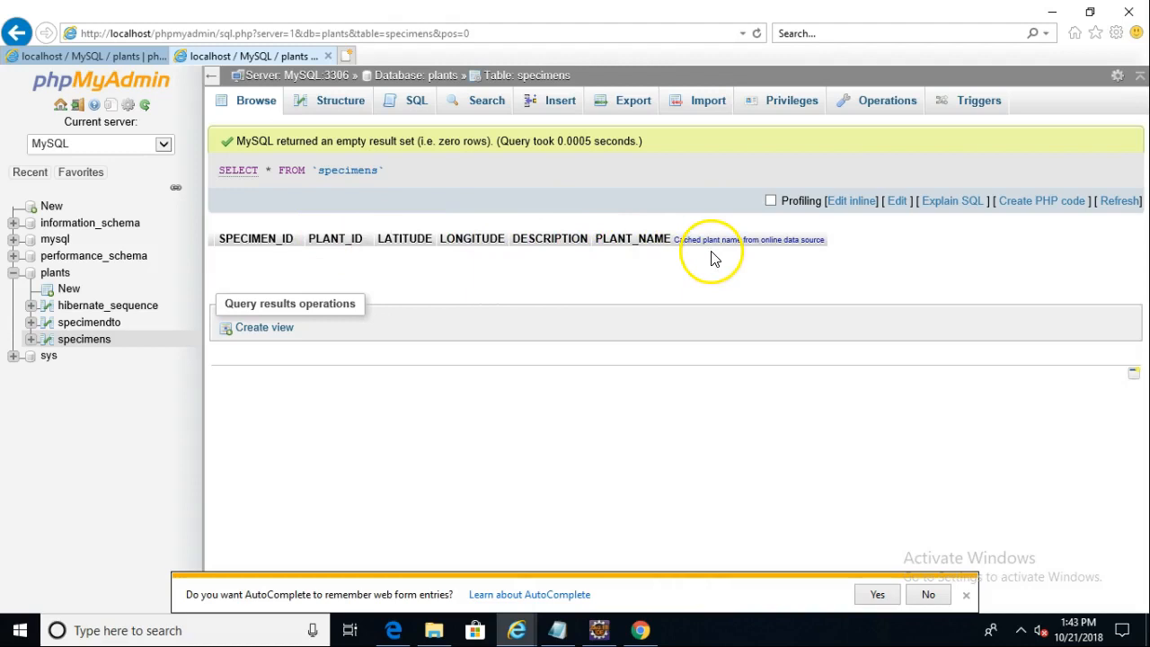
{"action": "mouse_move", "coordinate": [686, 245]}
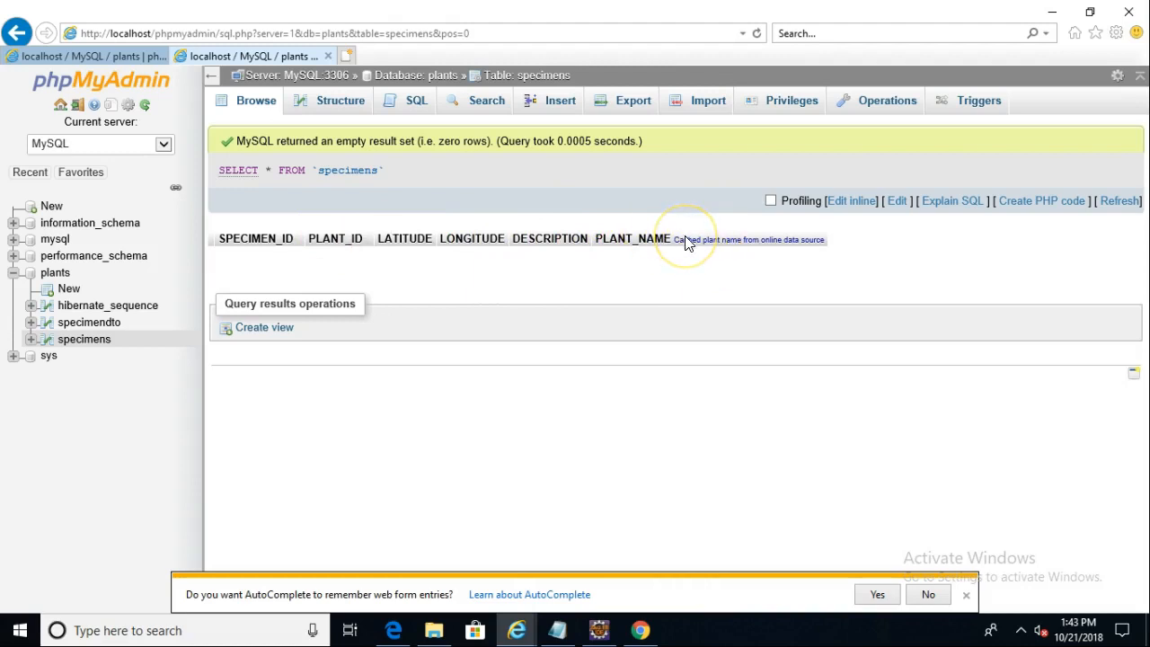
{"action": "mouse_move", "coordinate": [499, 327]}
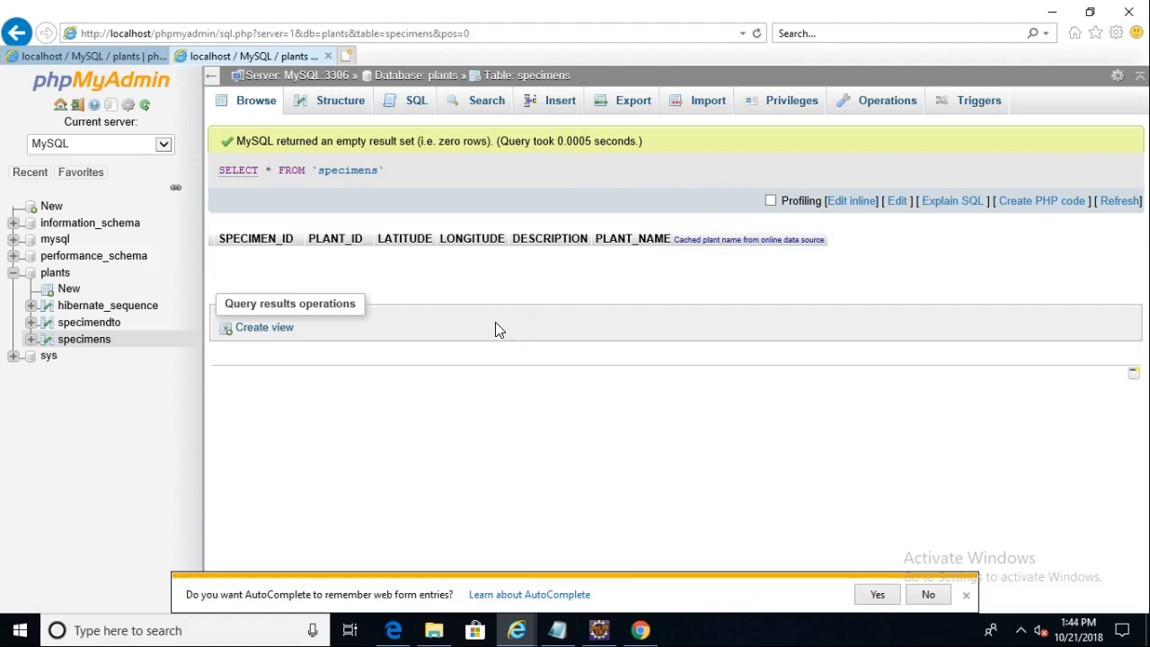
Step: Start a new specimens row with PLANT_ID 83, latitude 39.74 and longitude -84.51
{"action": "left_click", "coordinate": [560, 101]}
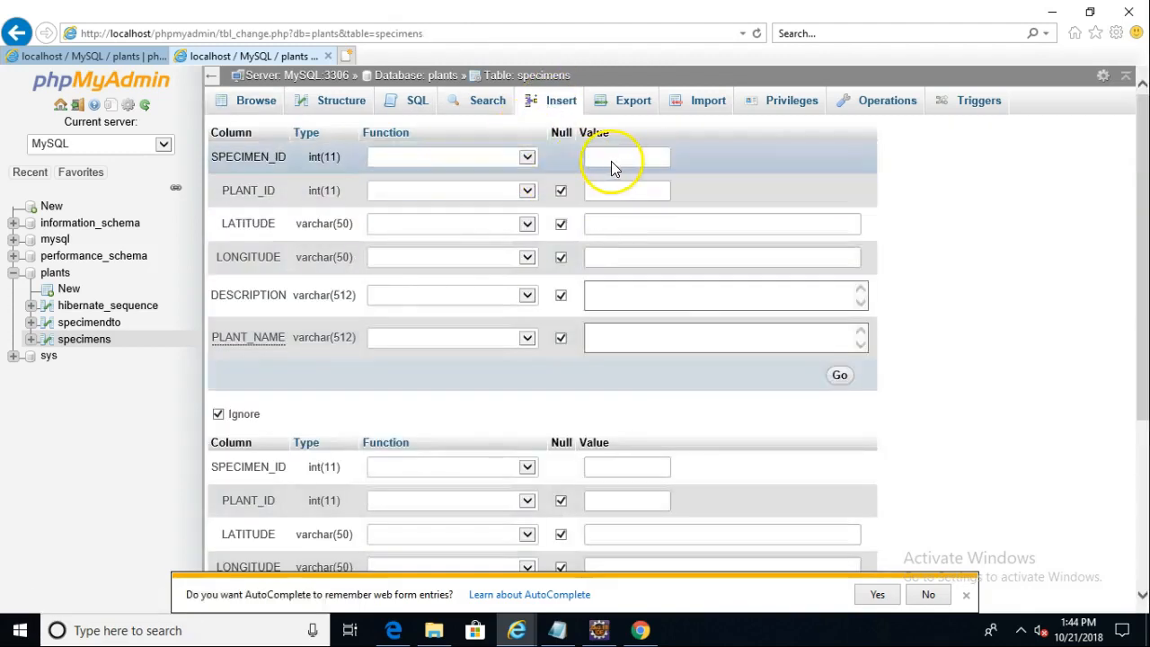
{"action": "left_click", "coordinate": [626, 190]}
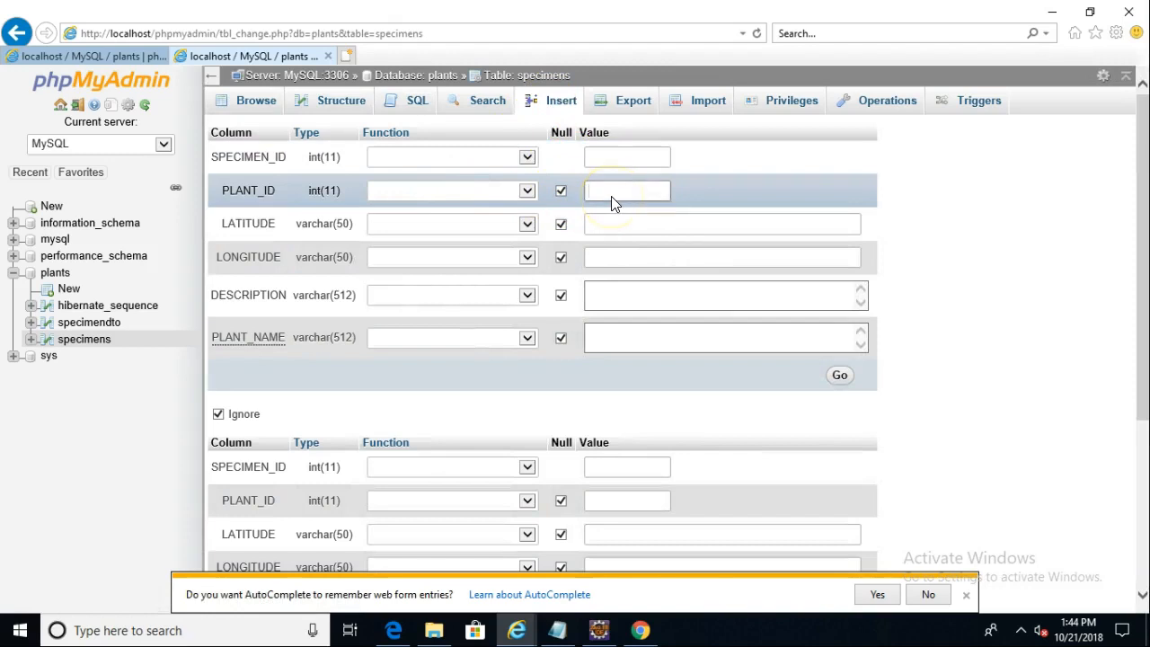
{"action": "type", "text": "83"}
{"action": "left_click", "coordinate": [722, 223]}
{"action": "type", "text": "39.74"}
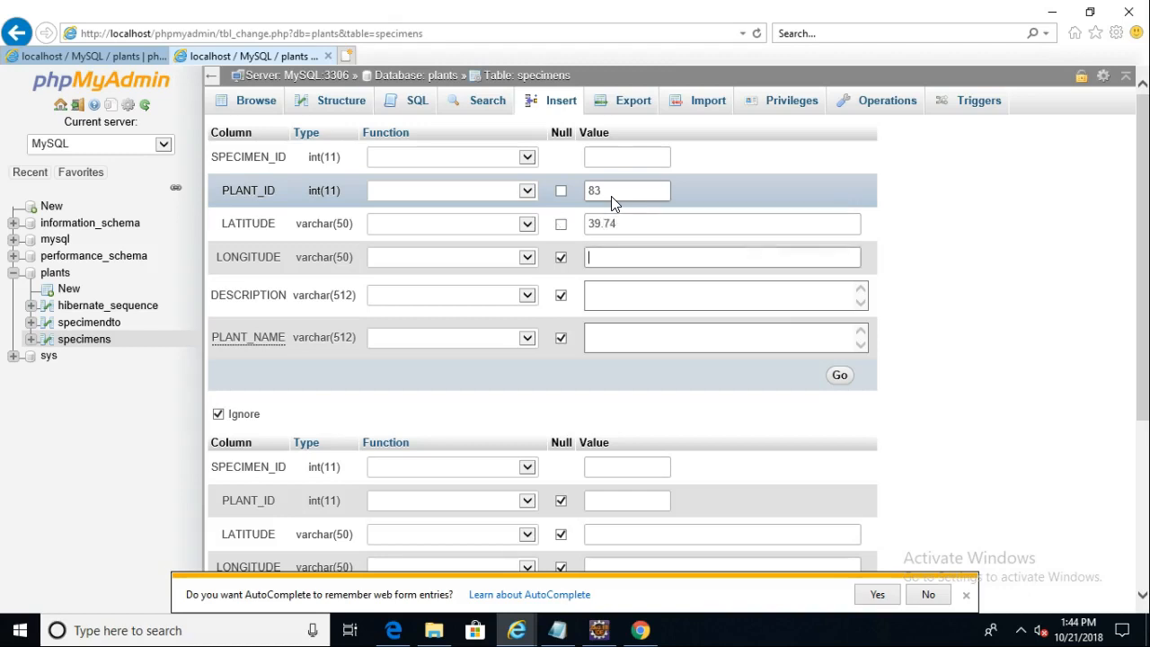
{"action": "type", "text": "-84.51"}
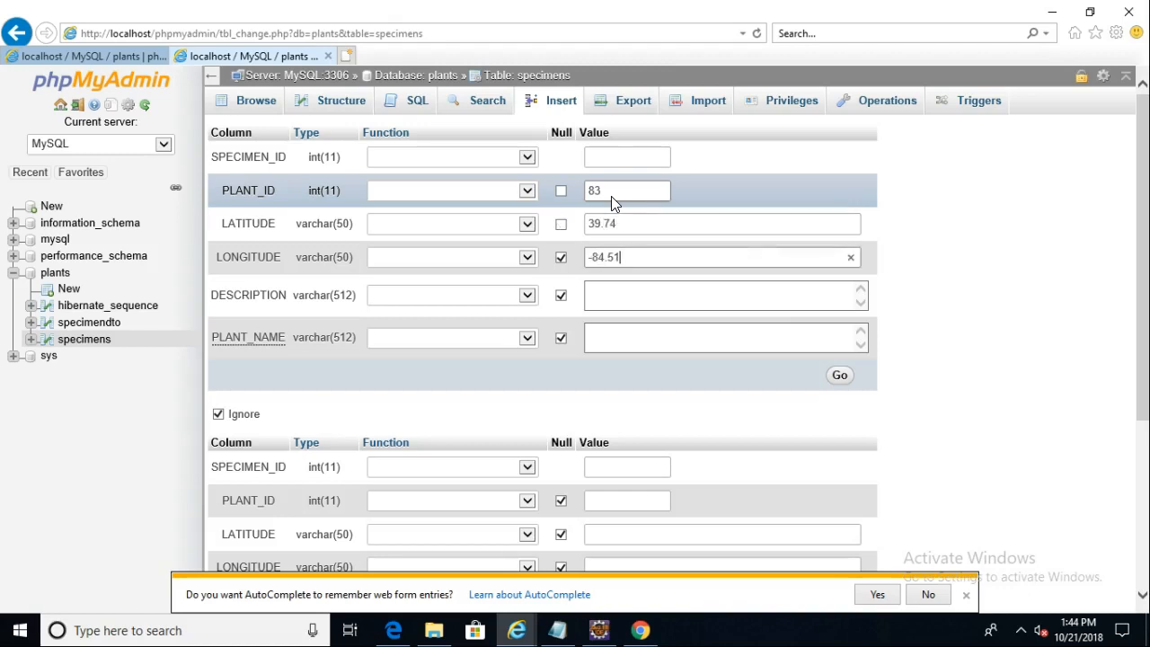
Step: Enter the plant name Cercis canadensis Eastern Redbud
{"action": "type", "text": "ER"}
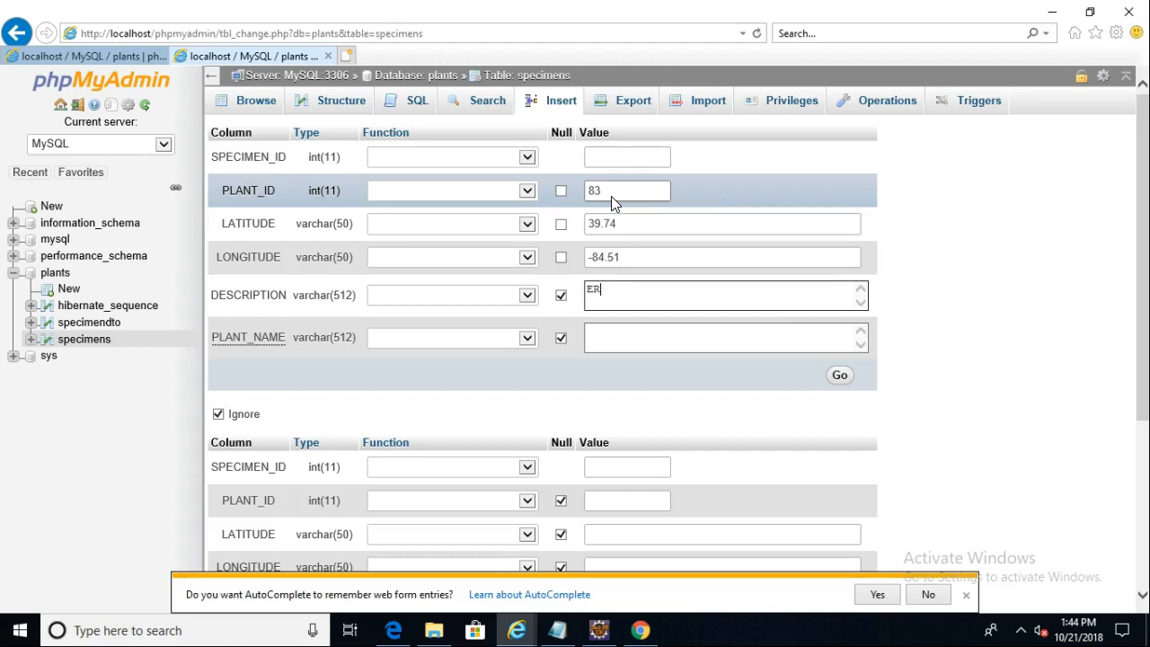
{"action": "type", "text": "astern Redbud"}
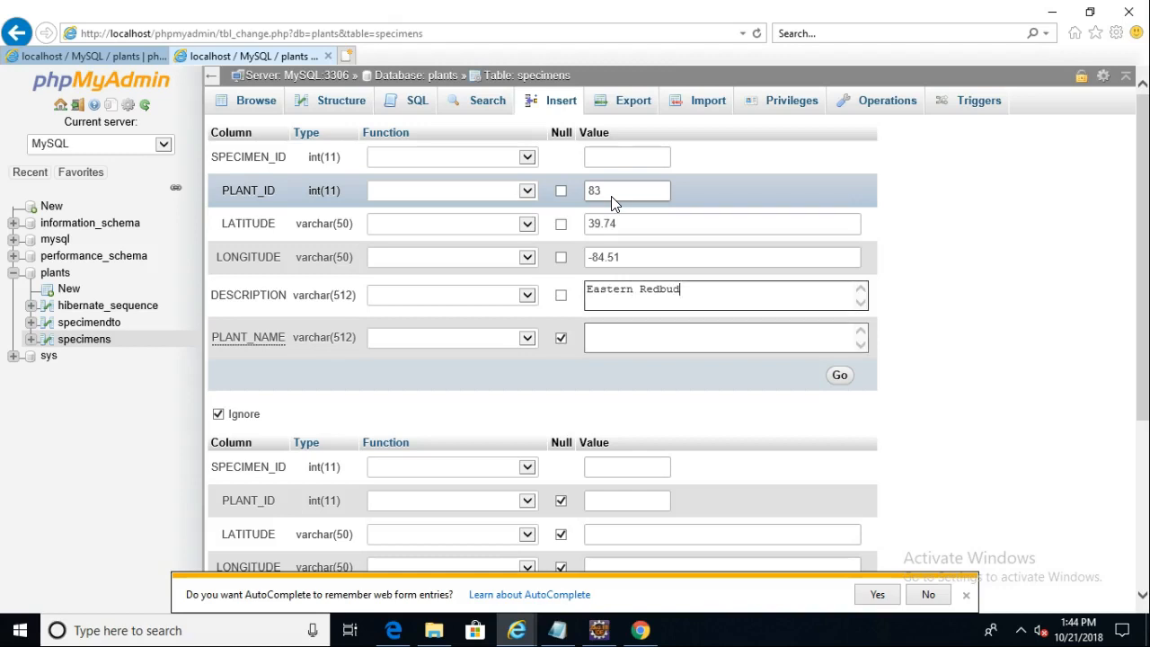
{"action": "left_click", "coordinate": [453, 294]}
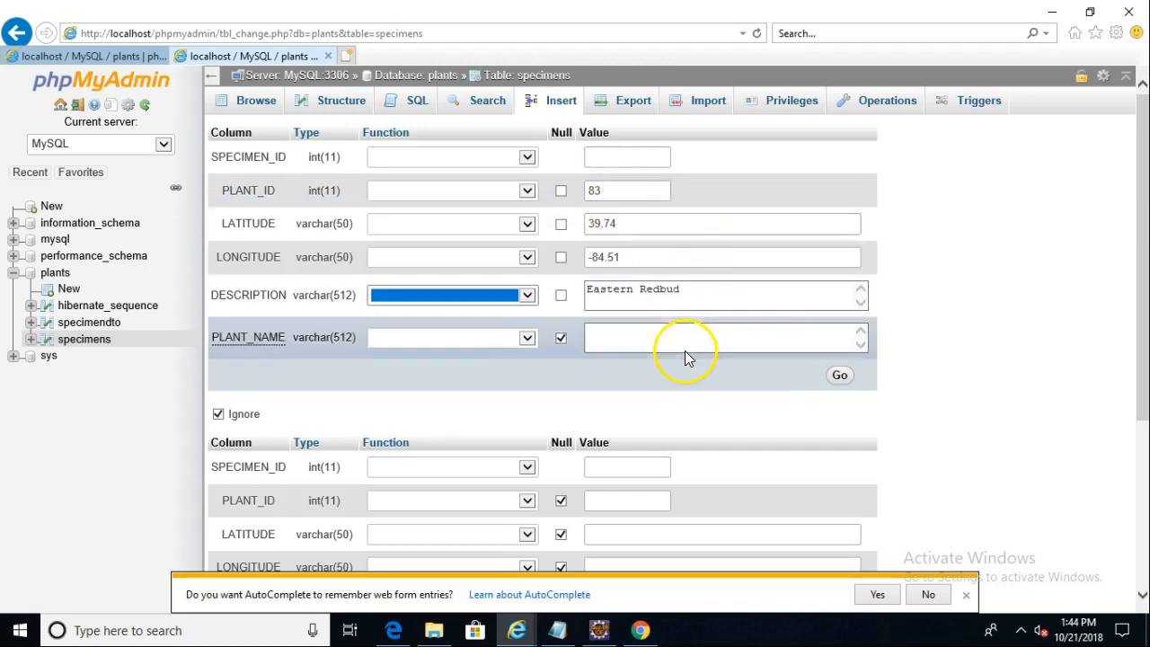
{"action": "type", "text": "Cercis canadensis E"}
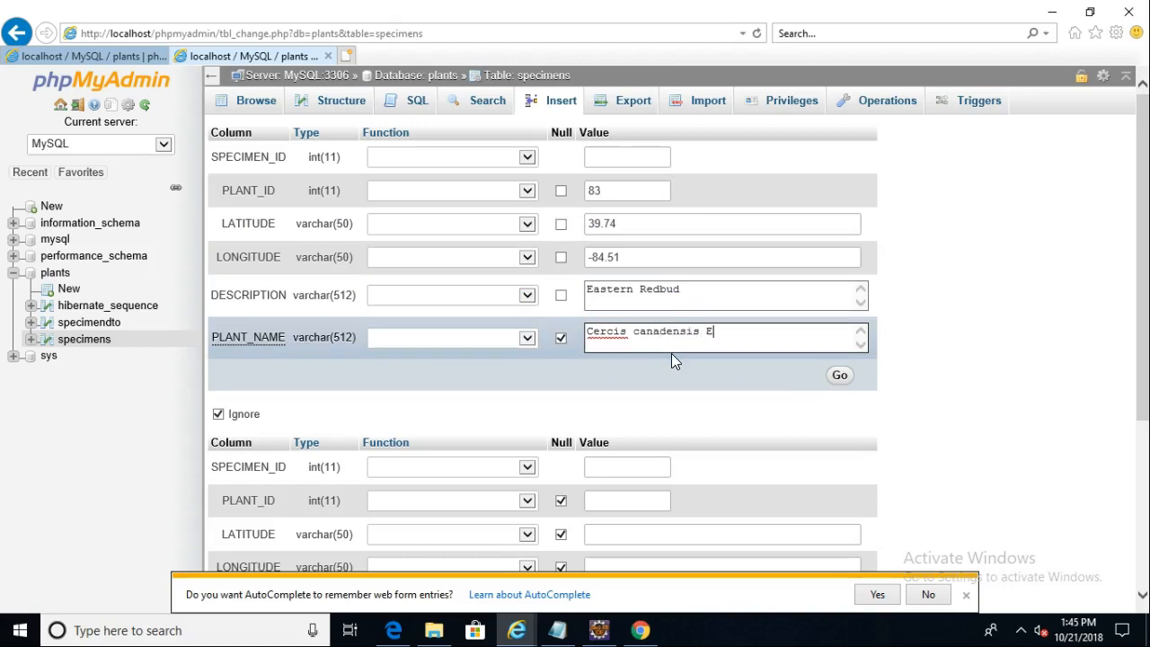
{"action": "type", "text": "astern Redbud"}
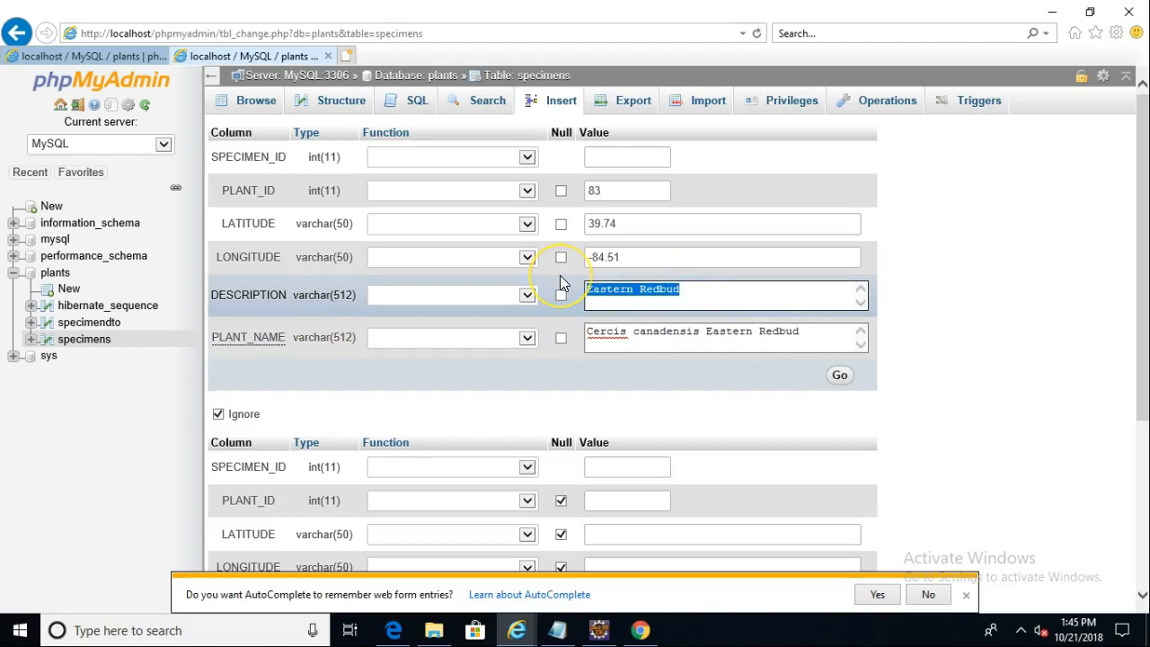
Step: Replace the description with 'Spring blooms in Cincinnati'
{"action": "key", "text": "Delete"}
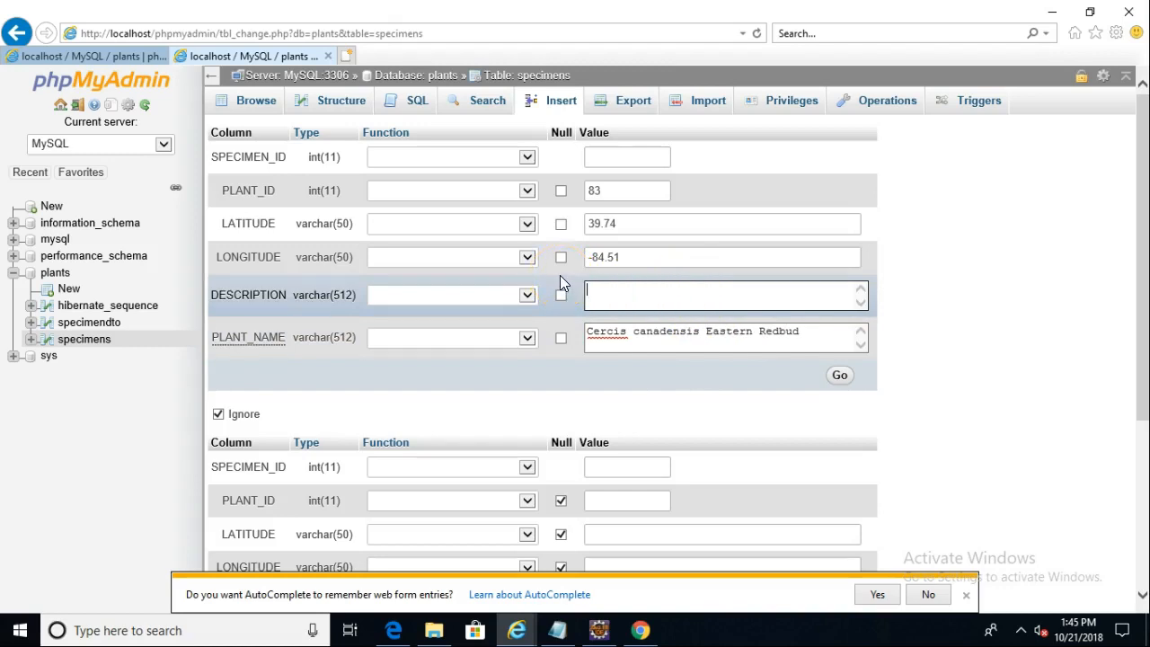
{"action": "type", "text": "Spring"}
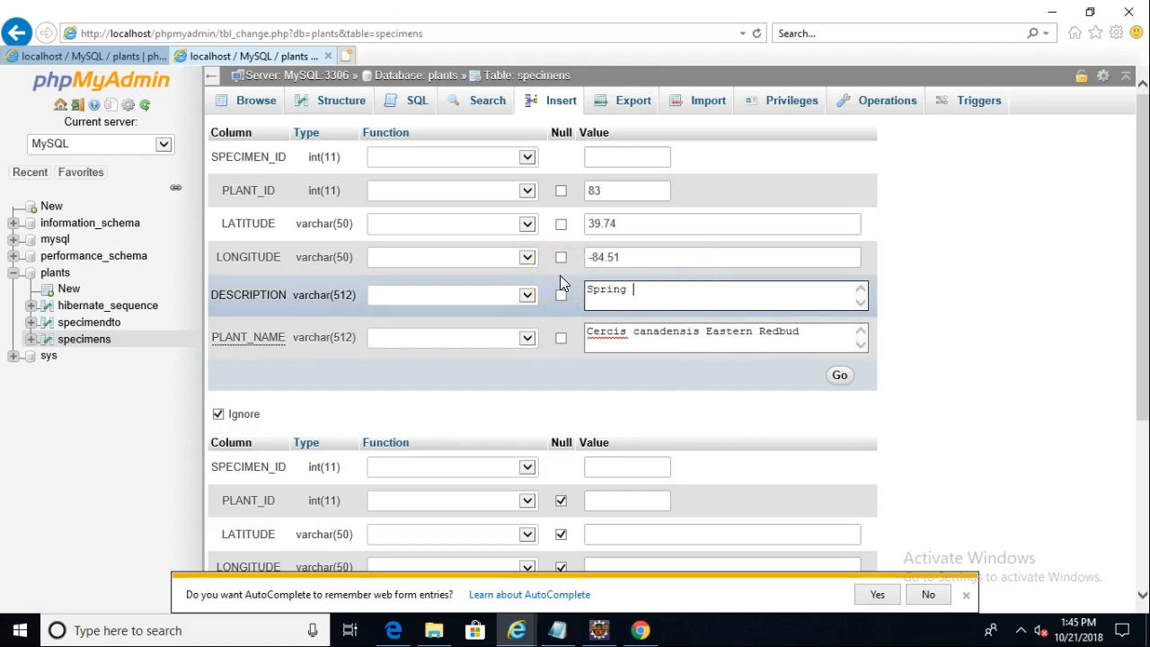
{"action": "type", "text": "blooms in CInci"}
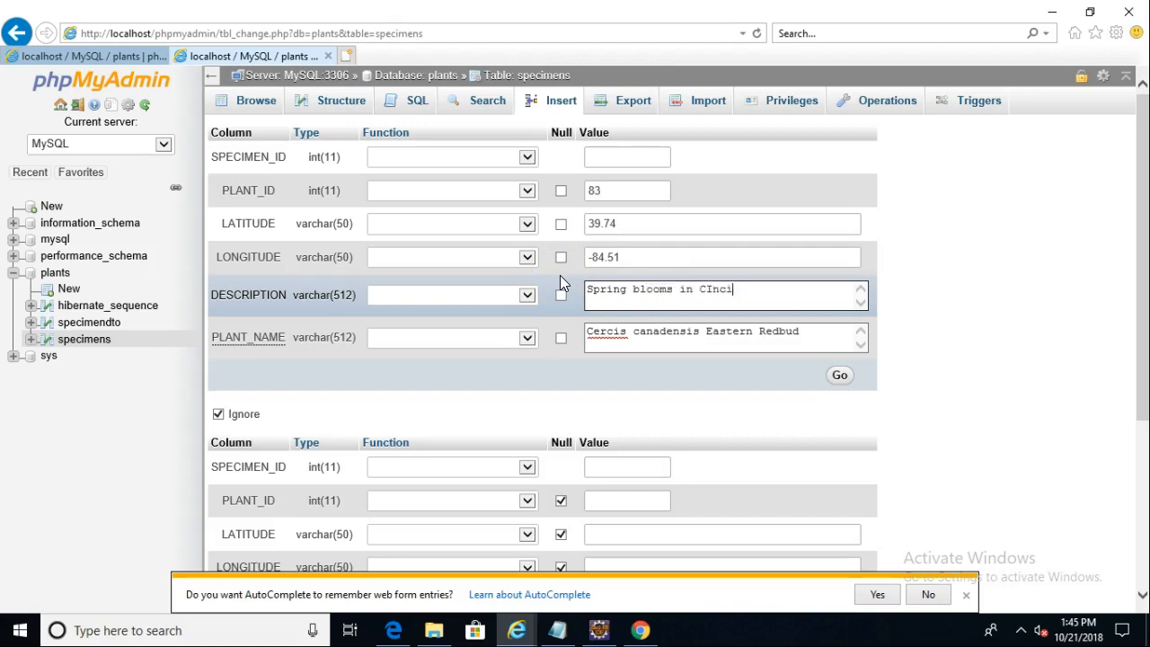
{"action": "key", "text": "Backspace"}
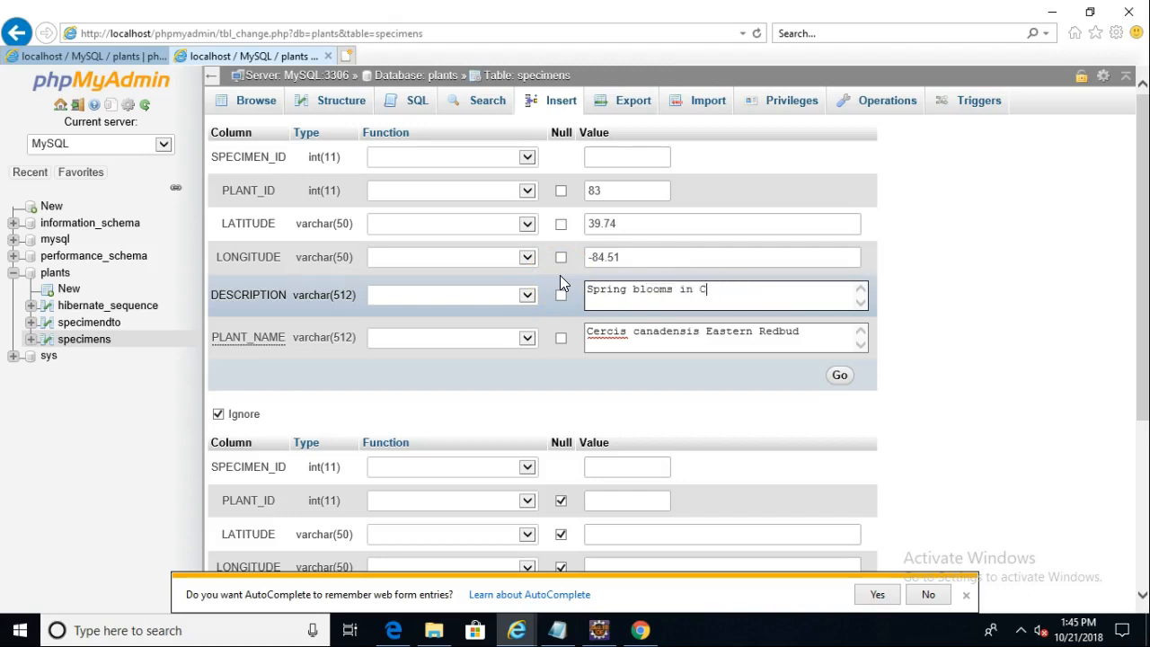
{"action": "type", "text": "innat"}
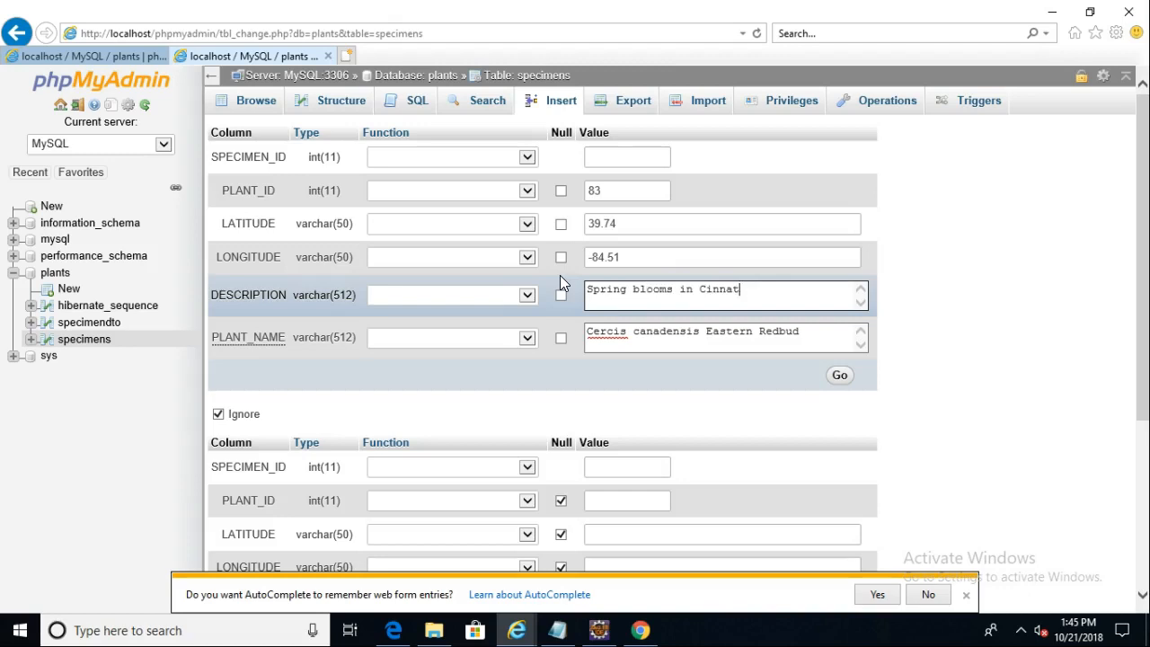
{"action": "type", "text": "innati"}
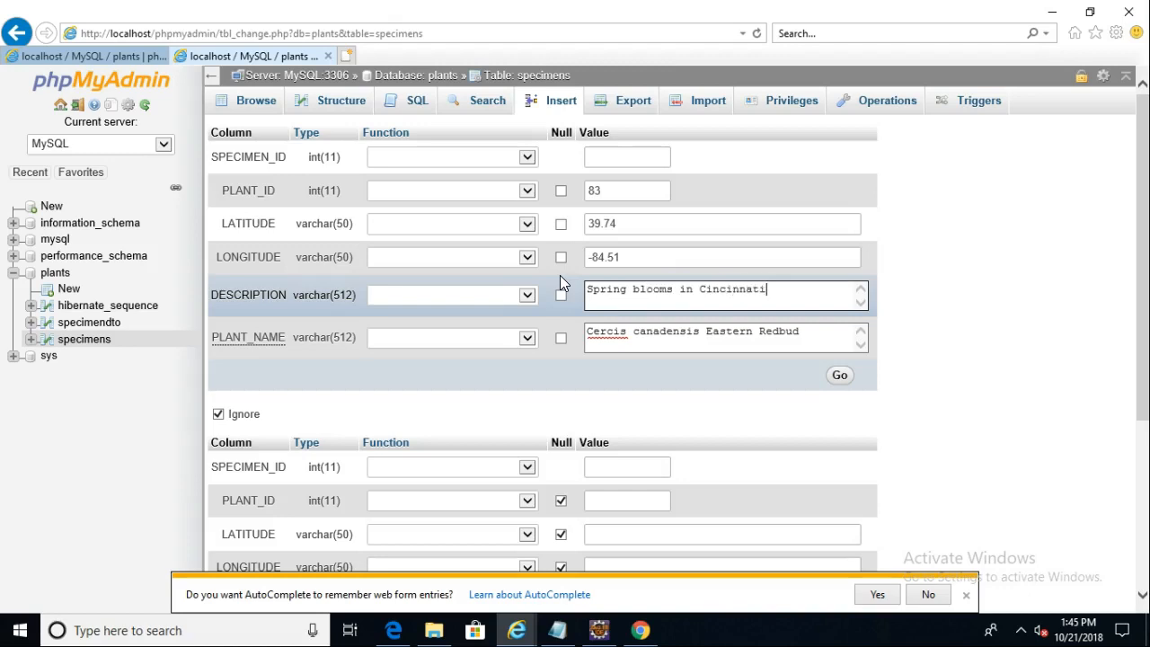
Step: Fill the second row with PLANT_ID 102, latitude 38.50 and longitude -74.58
{"action": "scroll", "scroll_direction": "down", "scroll_amount": 3}
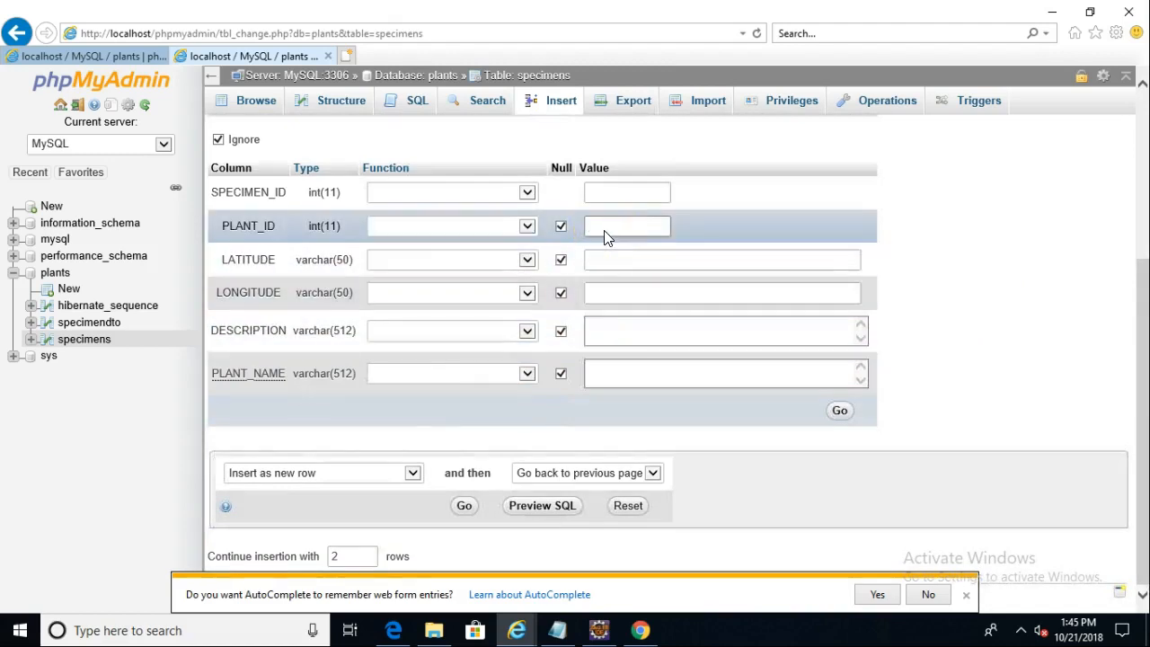
{"action": "type", "text": "102"}
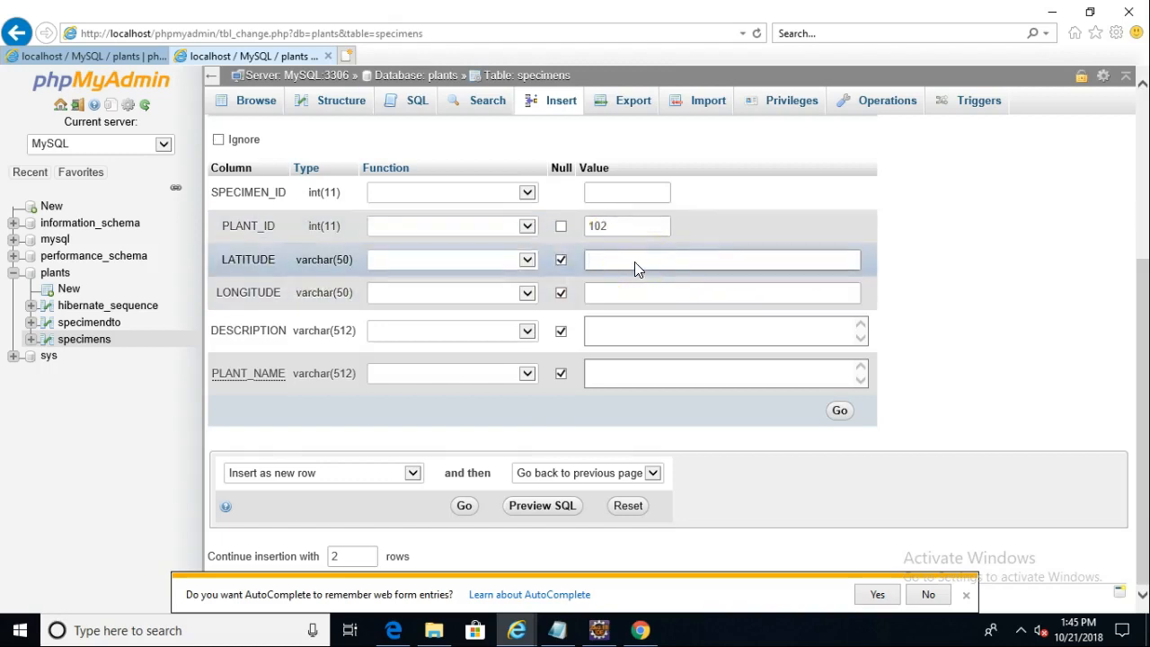
{"action": "type", "text": "3"}
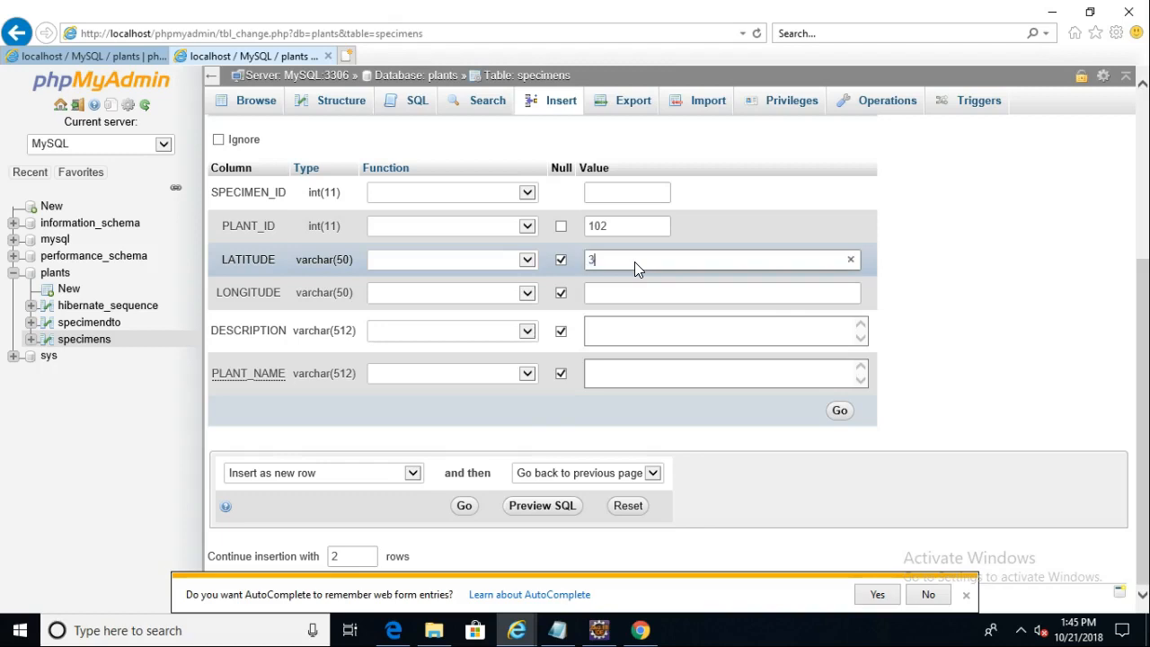
{"action": "type", "text": "8.50"}
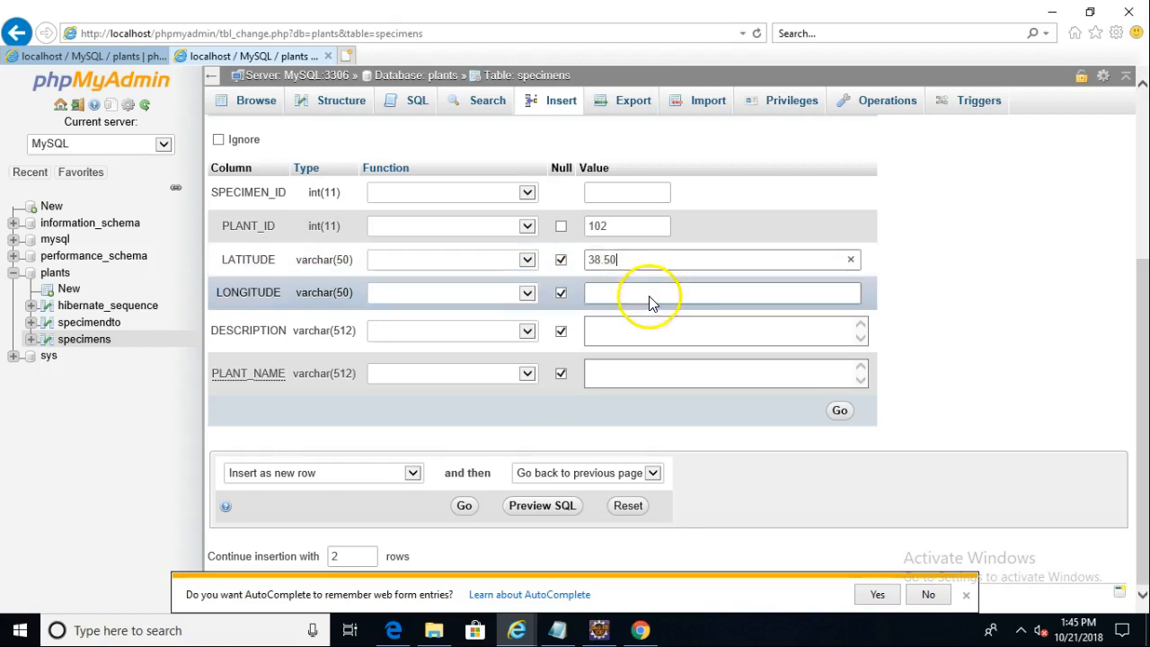
{"action": "left_click", "coordinate": [722, 291]}
{"action": "type", "text": "-7"}
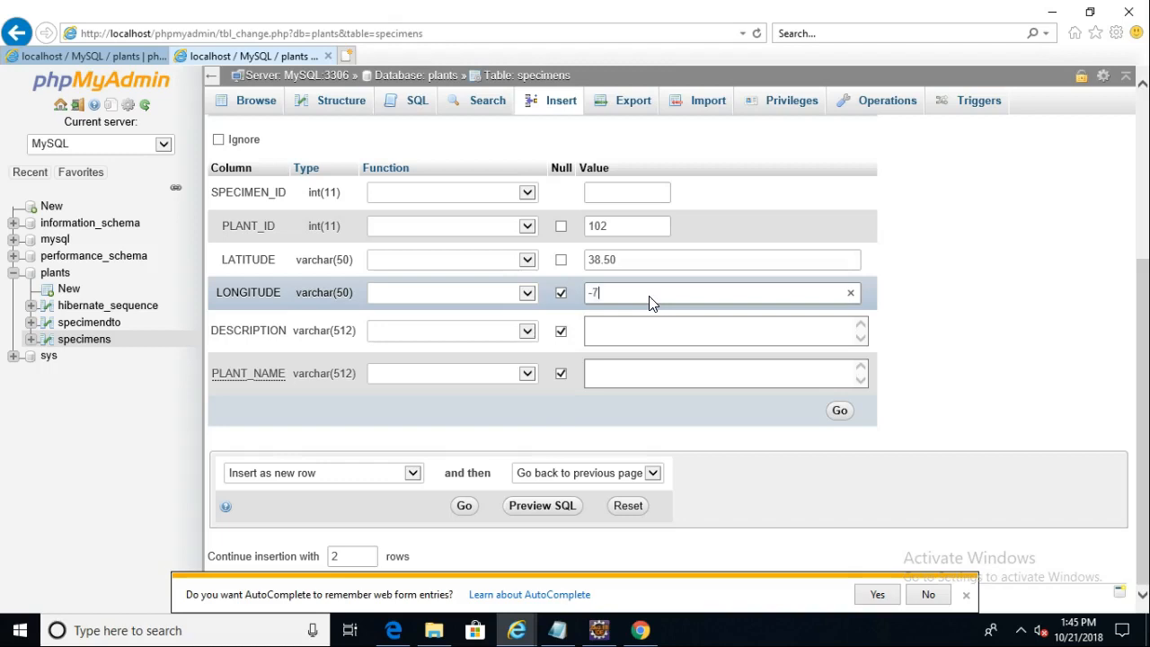
{"action": "type", "text": "4.58"}
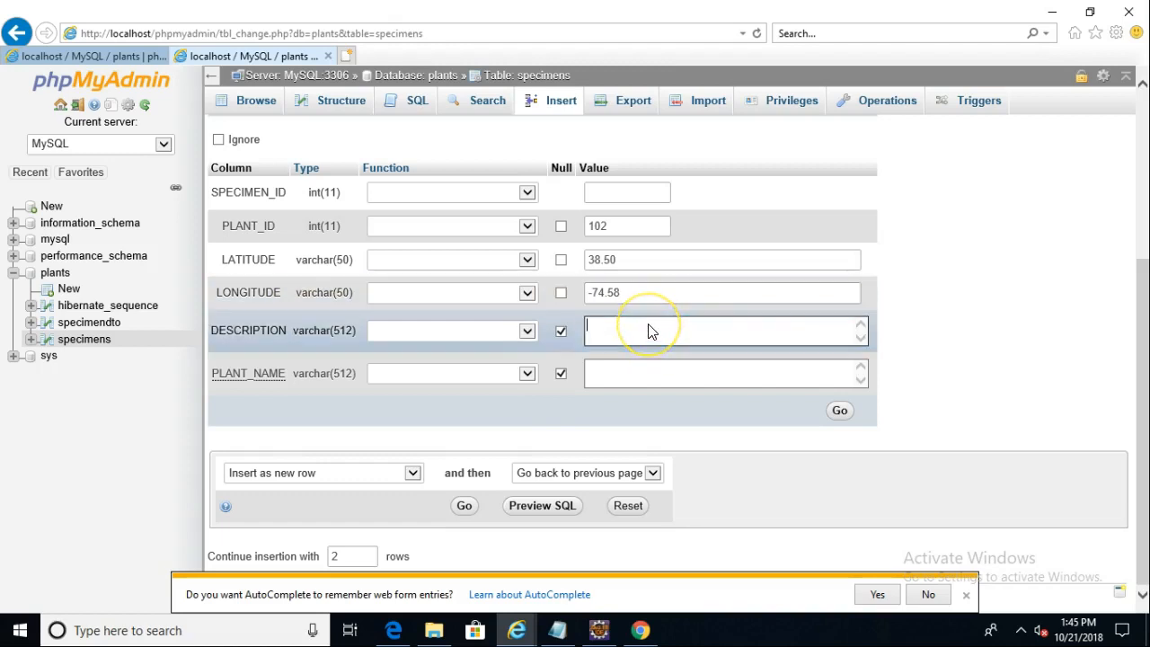
Step: Describe it as a red oak in Queens and name it Quercus rubra Red Oak
{"action": "type", "text": "A bef"}
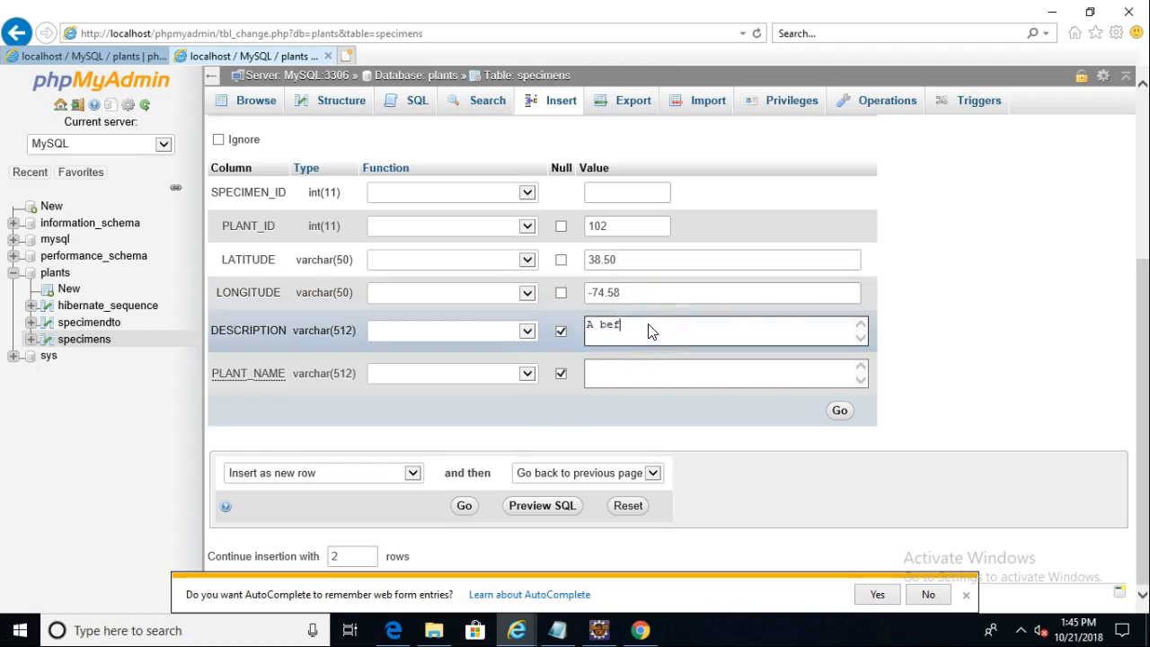
{"action": "type", "text": "euati"}
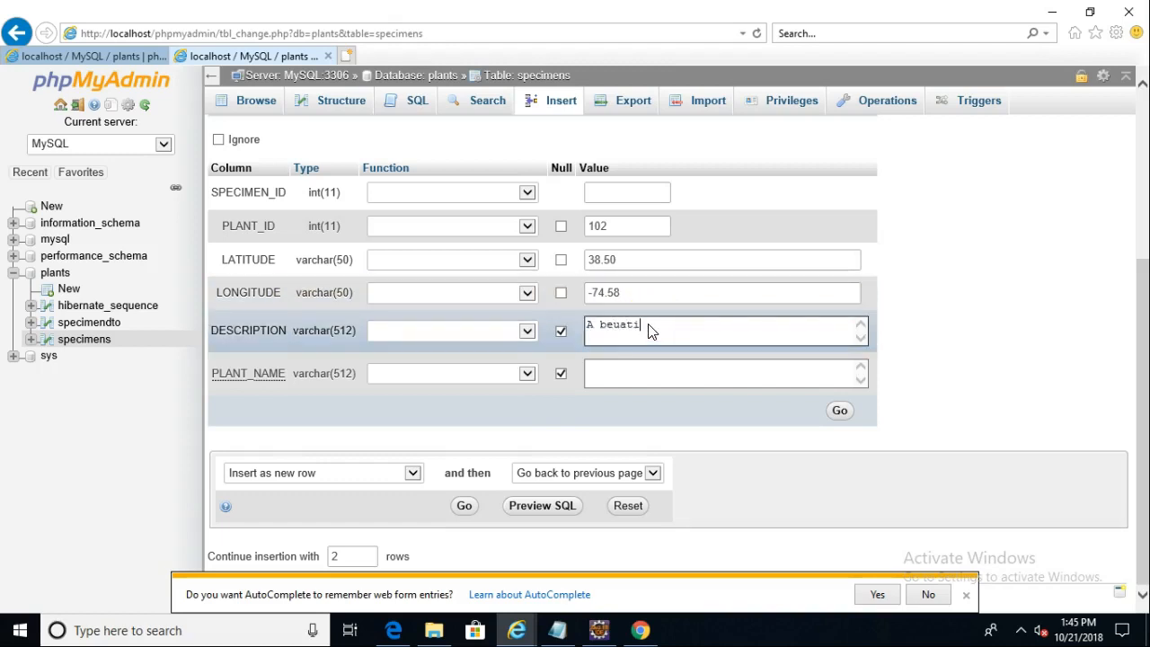
{"action": "key", "text": "Backspace"}
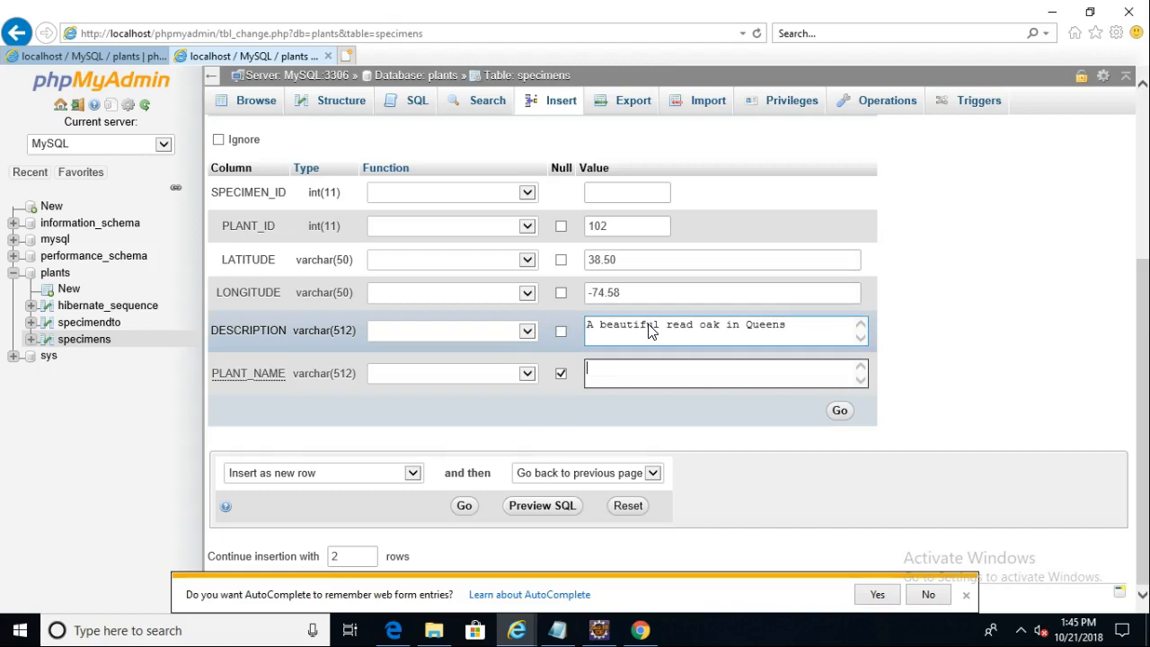
{"action": "type", "text": "Querus rubra"}
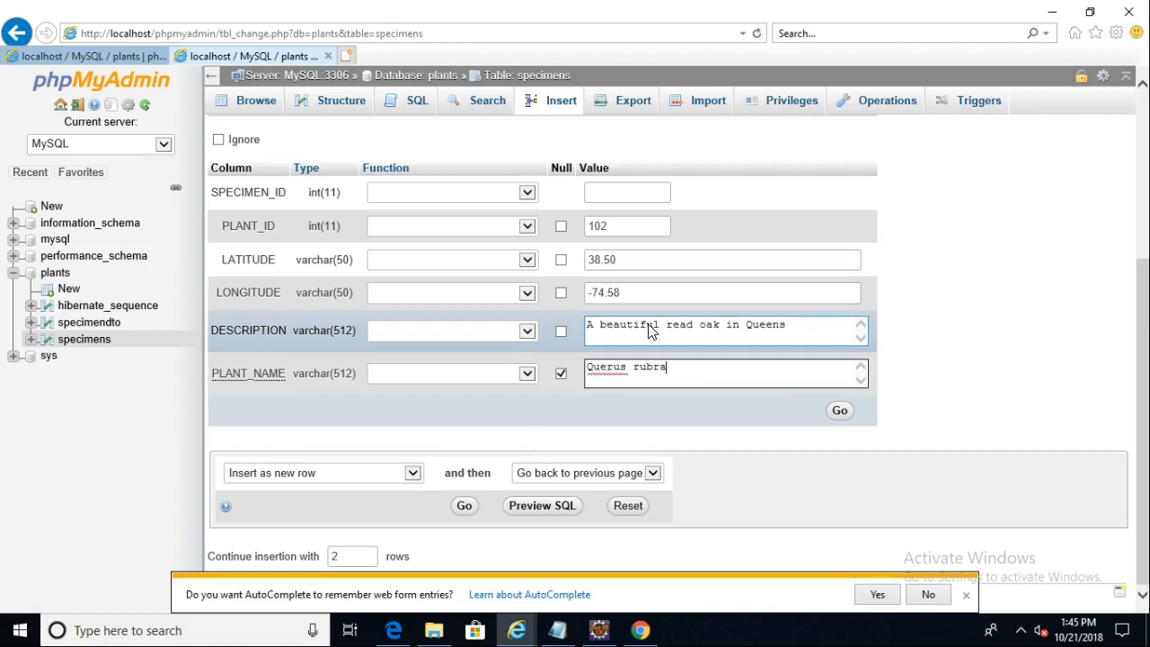
{"action": "type", "text": "Red Oak"}
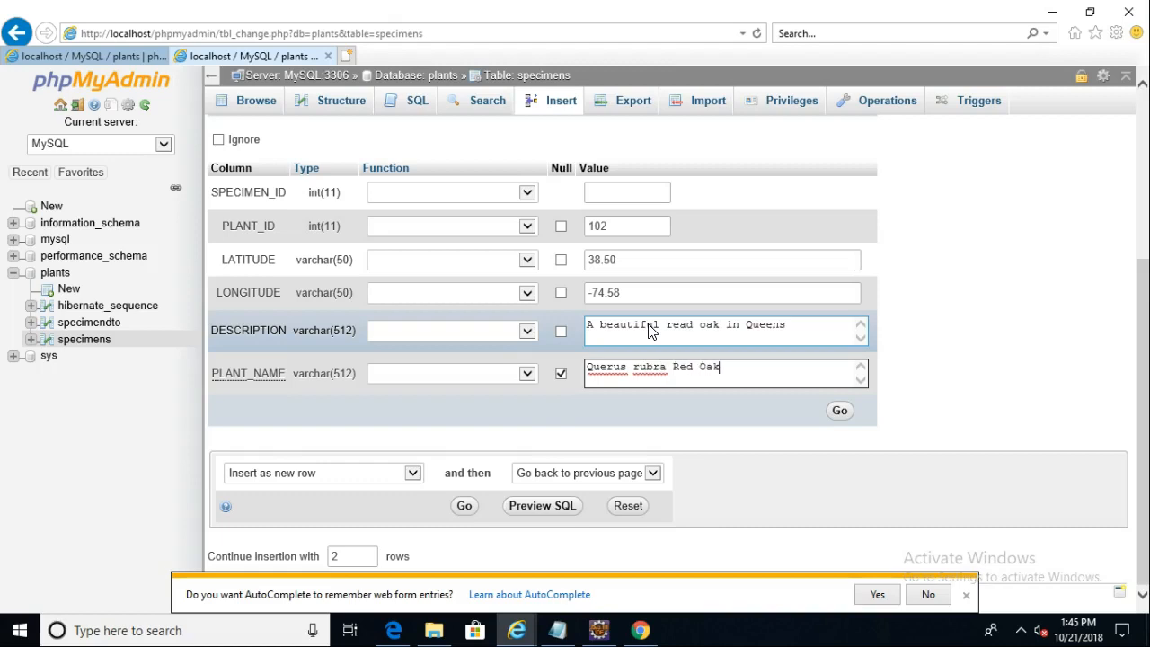
{"action": "mouse_move", "coordinate": [790, 377]}
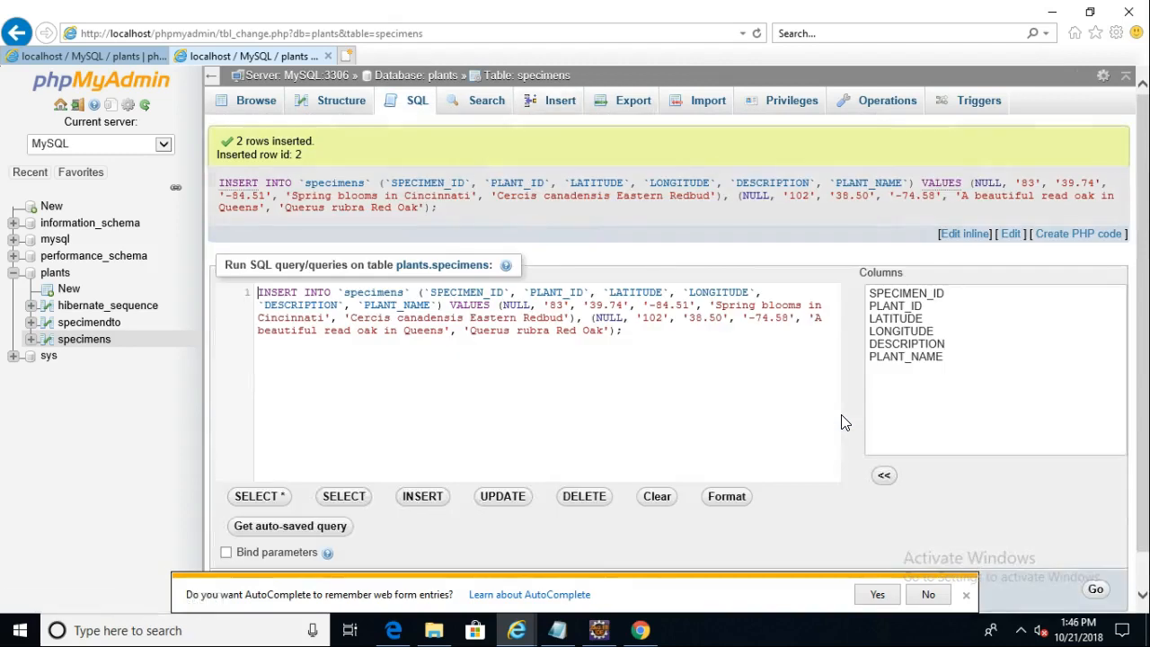
{"action": "mouse_move", "coordinate": [399, 352]}
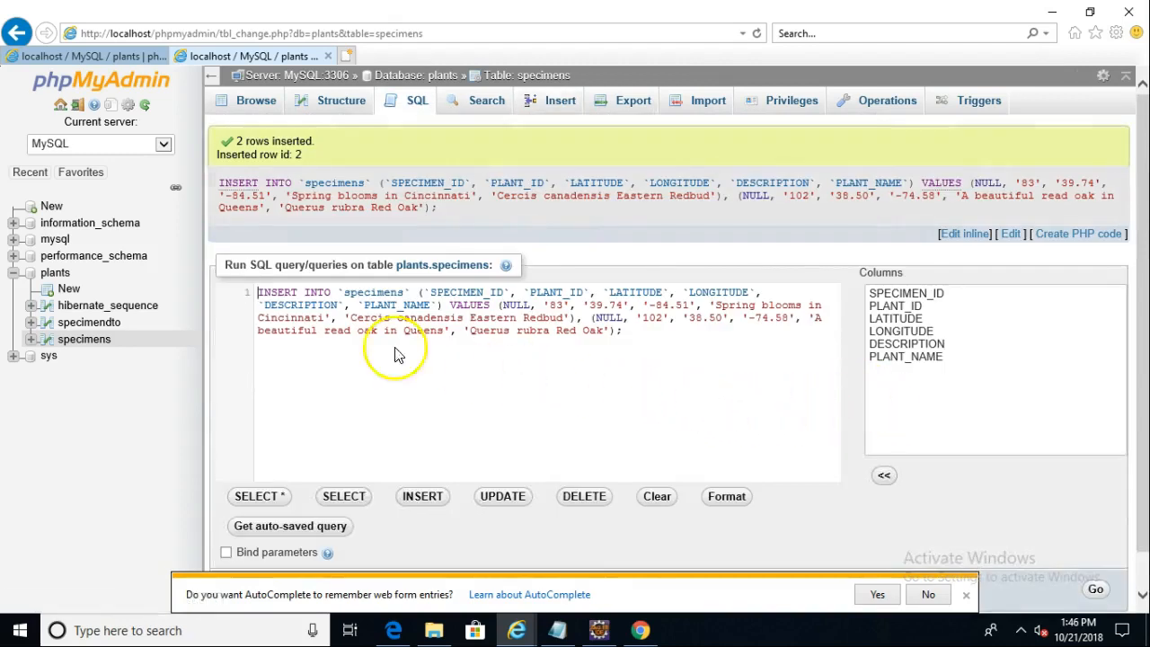
{"action": "mouse_move", "coordinate": [85, 337]}
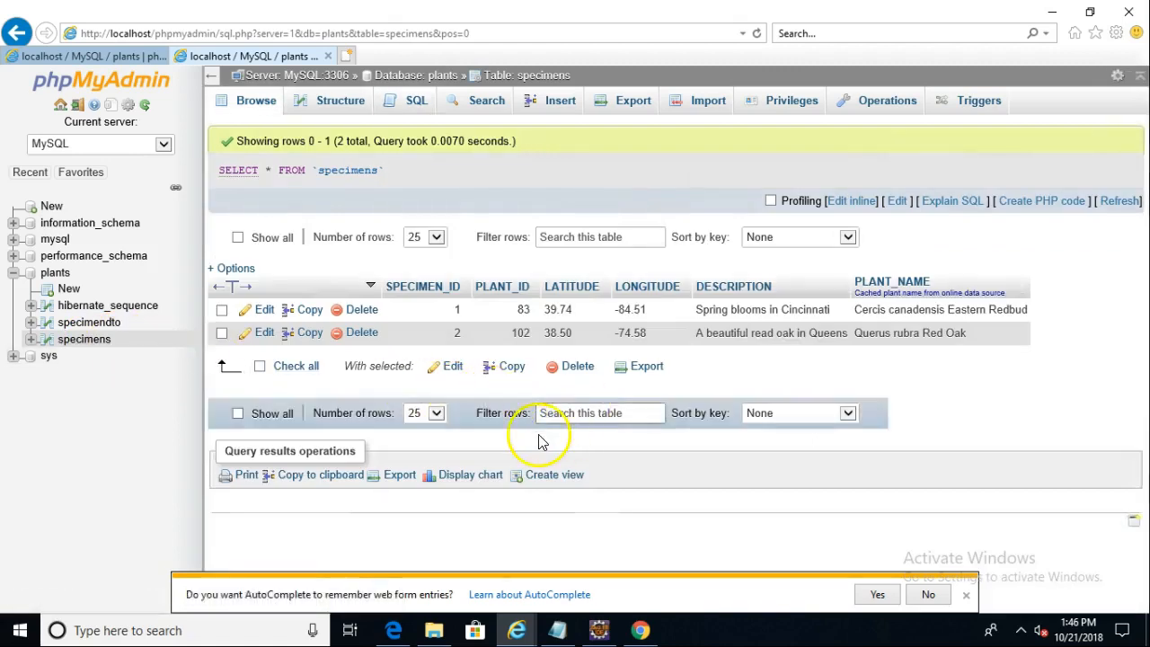
{"action": "mouse_move", "coordinate": [517, 86]}
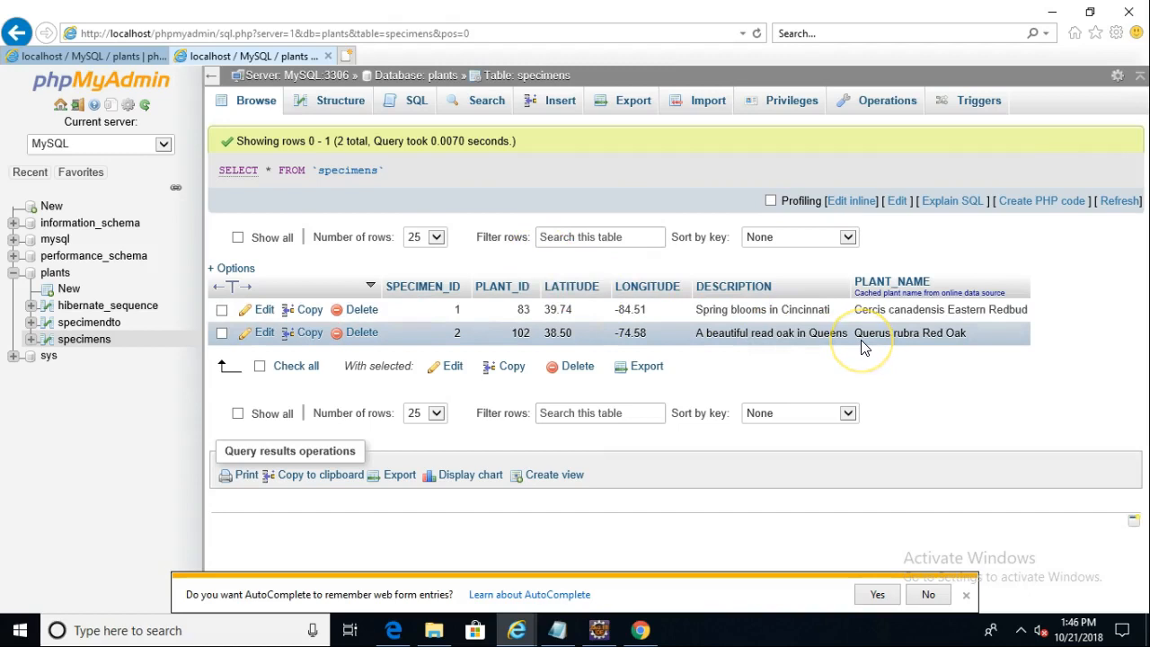
{"action": "mouse_move", "coordinate": [854, 309]}
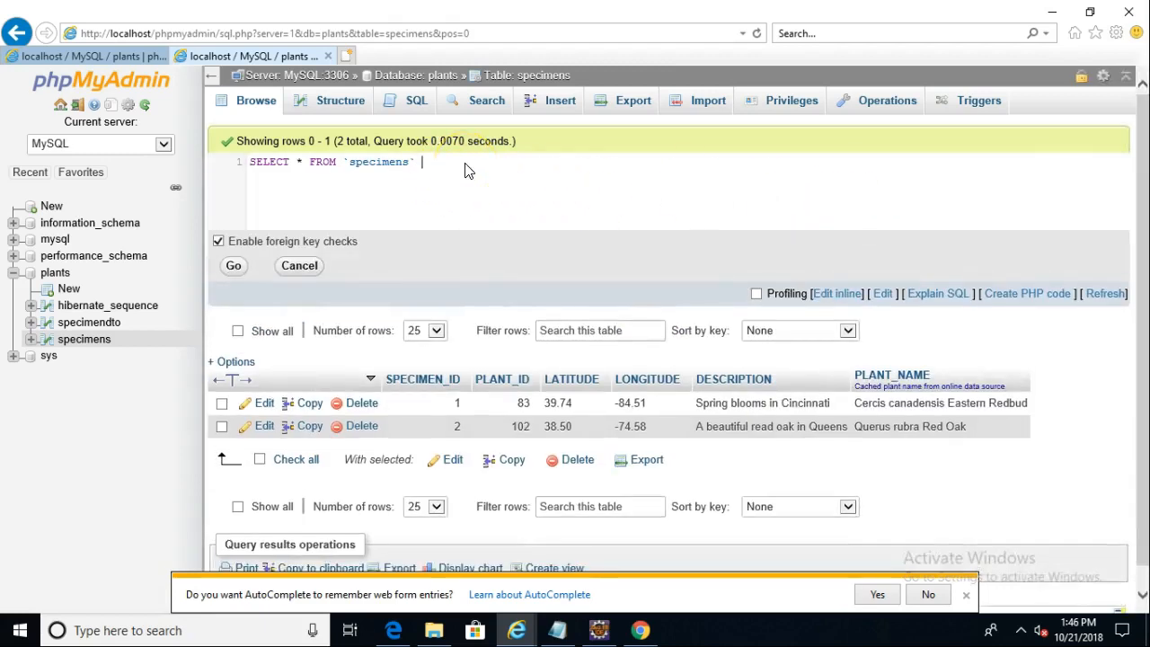
Step: Filter specimens with WHERE PLANT_ID = 83, returning only the Eastern Redbud row
{"action": "type", "text": "wje"}
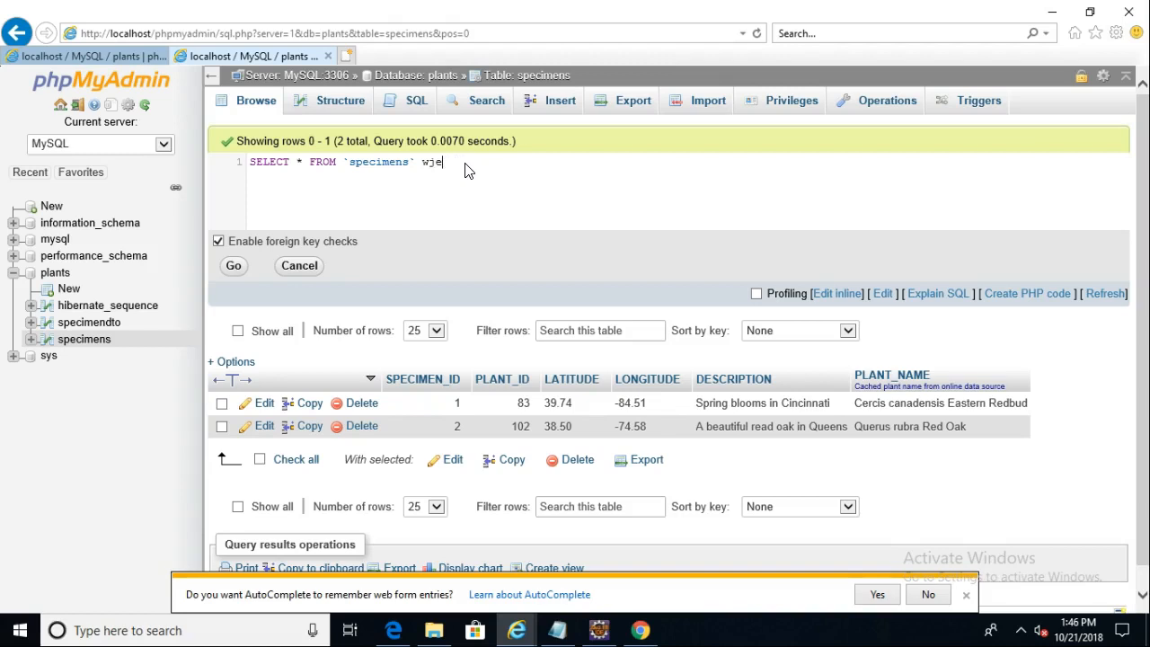
{"action": "type", "text": "where PLANT_ID = 83"}
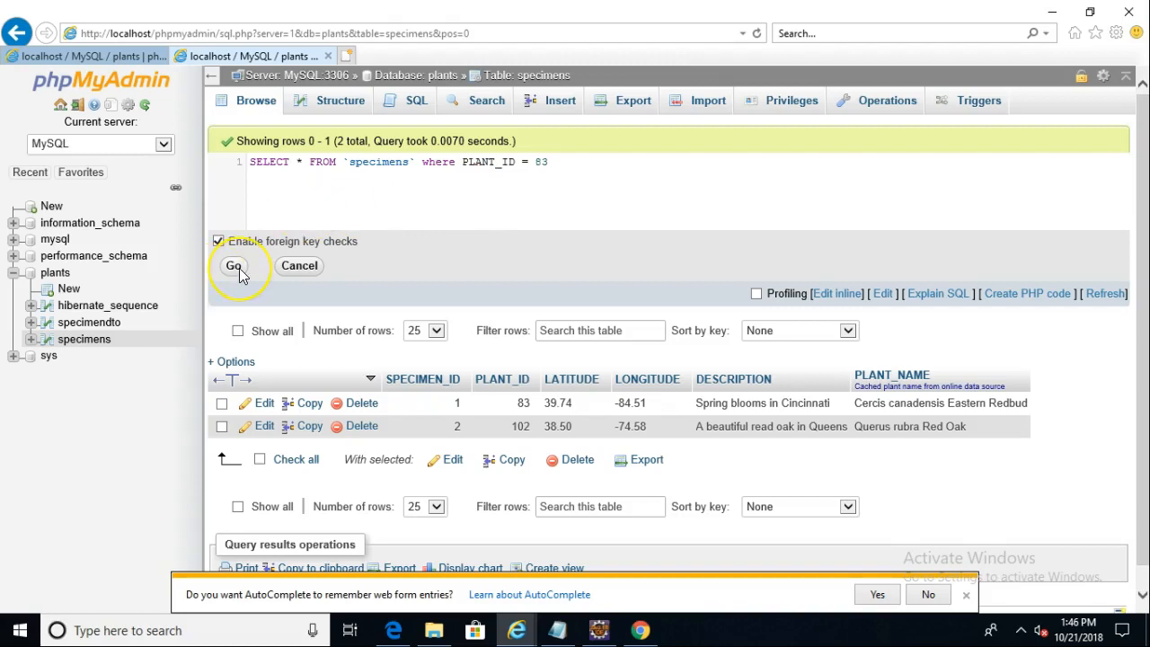
{"action": "left_click", "coordinate": [233, 266]}
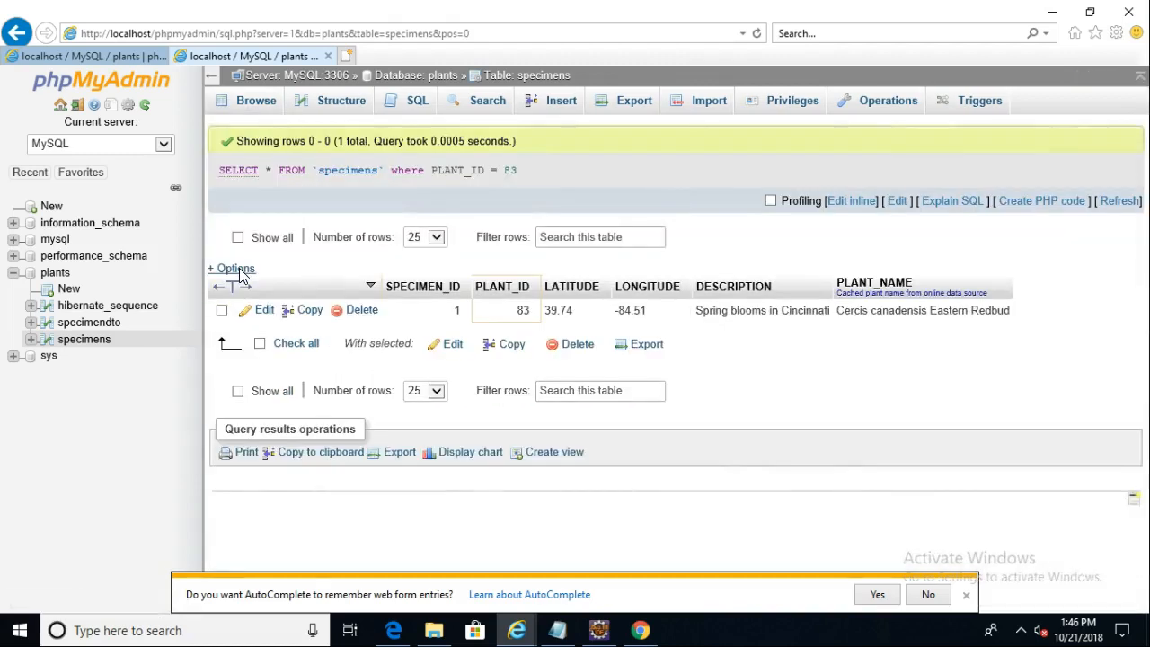
{"action": "mouse_move", "coordinate": [952, 323]}
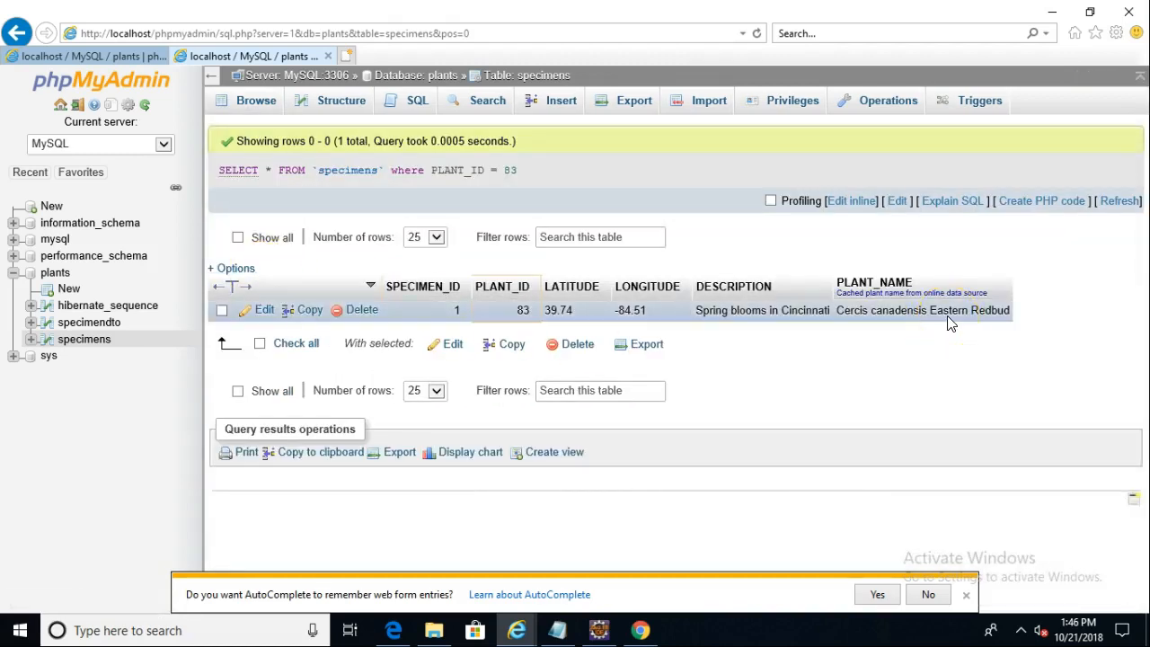
{"action": "mouse_move", "coordinate": [937, 322]}
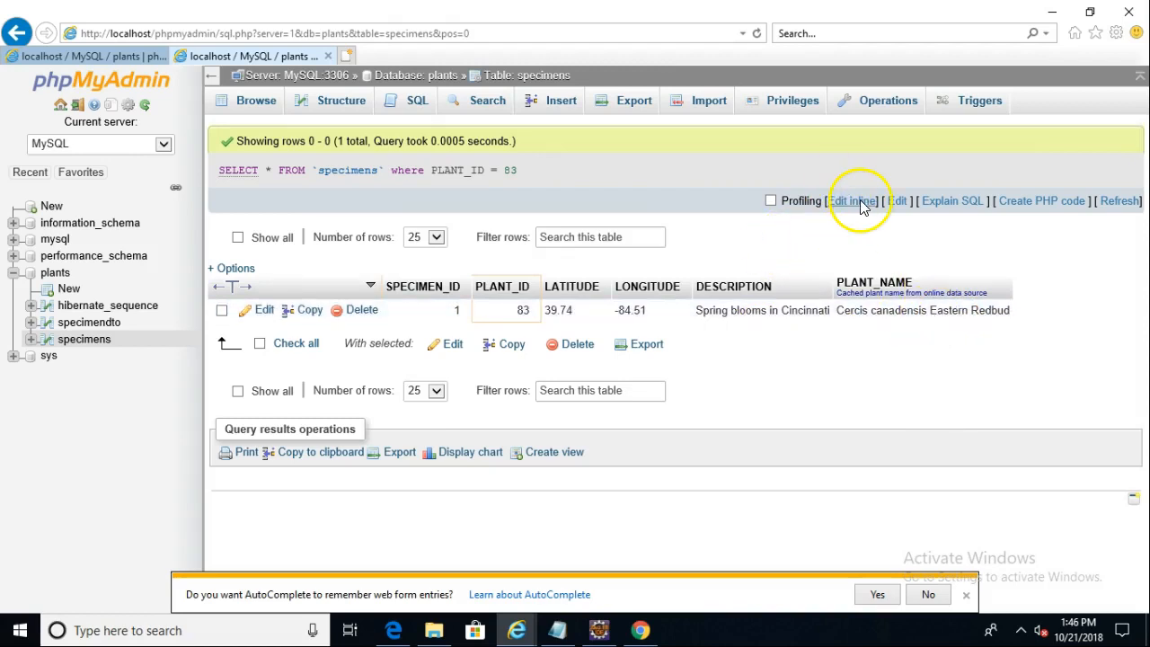
Step: Filter specimens with WHERE DESCRIPTION LIKE '%Queens%', returning only the Red Oak row
{"action": "left_click", "coordinate": [851, 201]}
{"action": "type", "text": "z"}
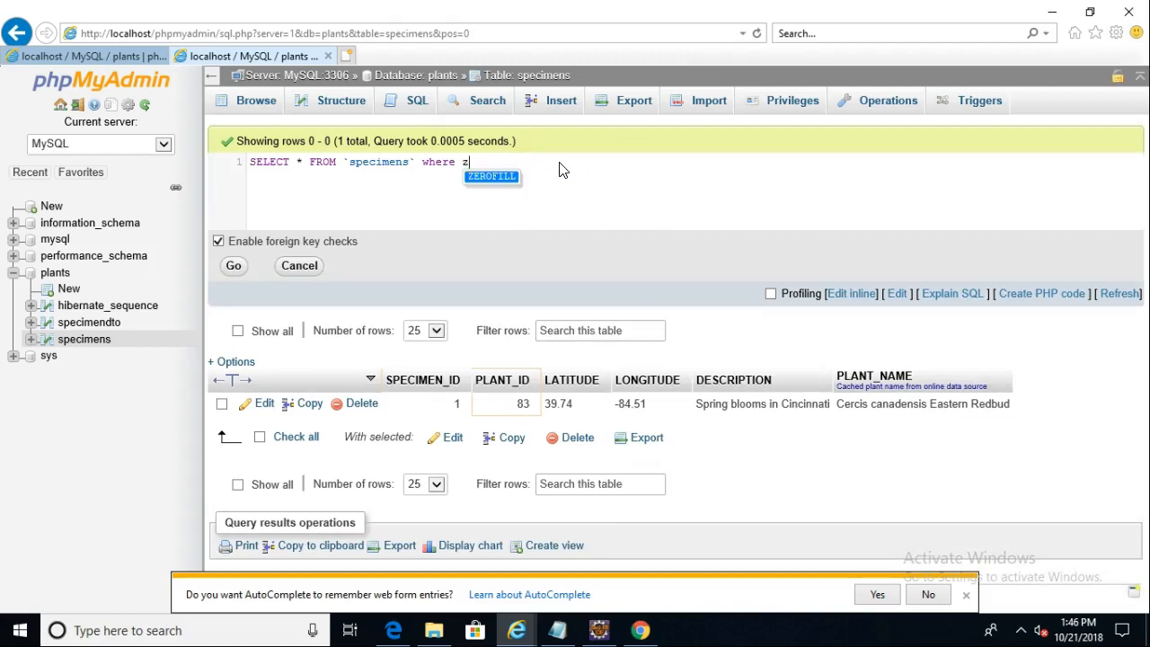
{"action": "type", "text": "DESCRIPTION like '"}
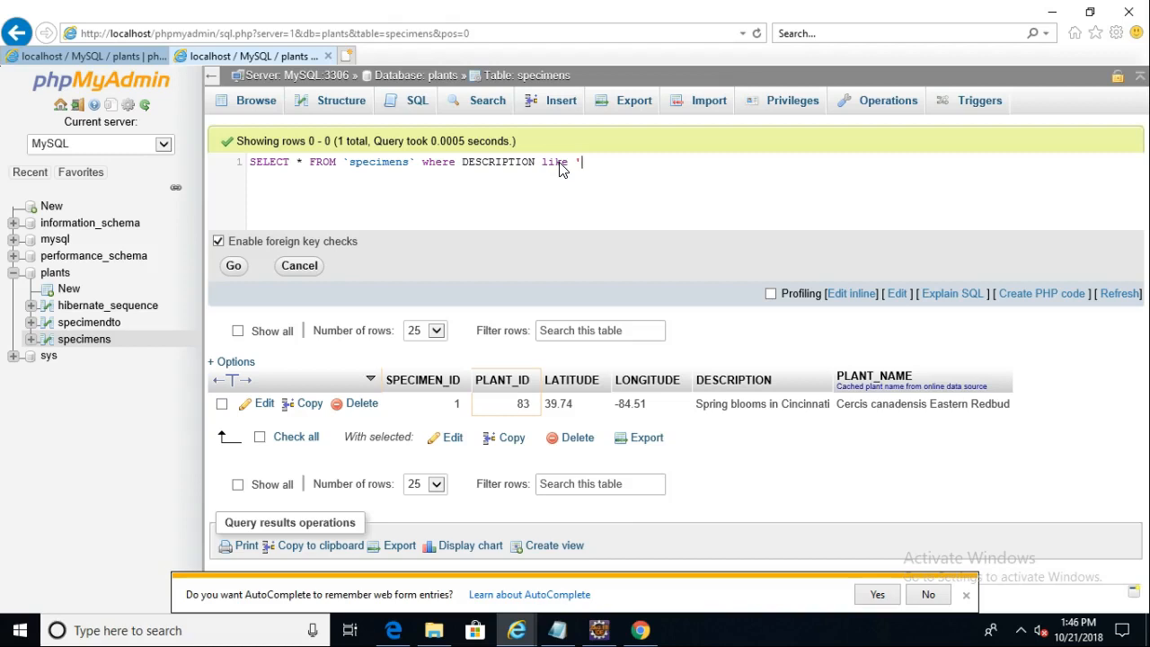
{"action": "type", "text": "%Que"}
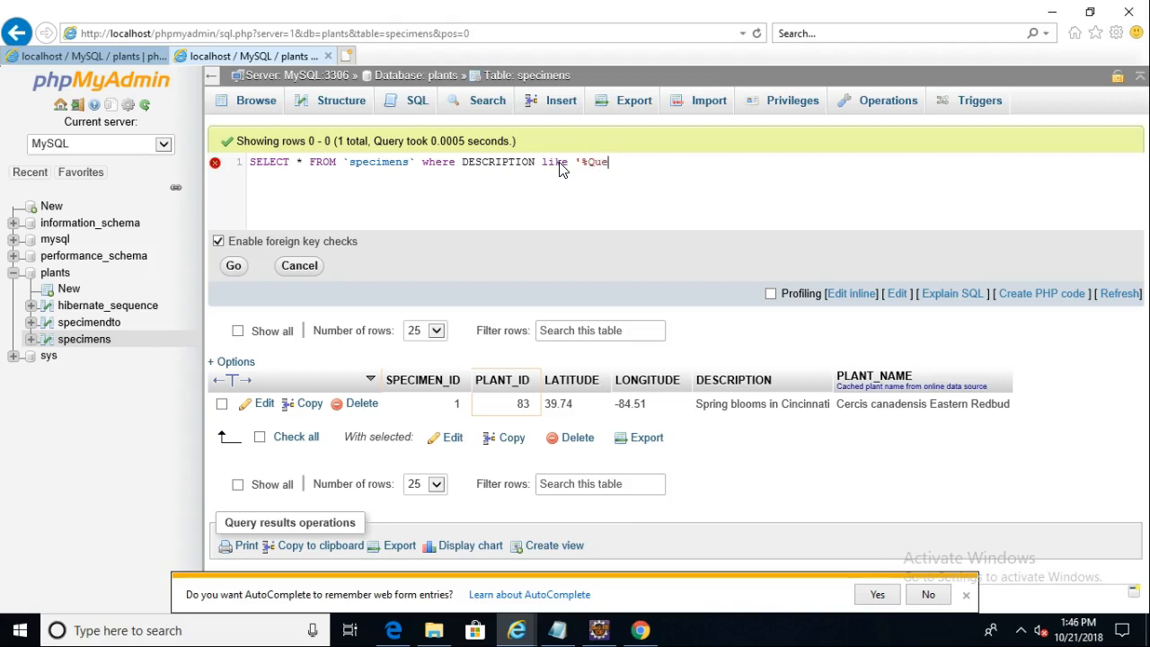
{"action": "type", "text": "ens%'"}
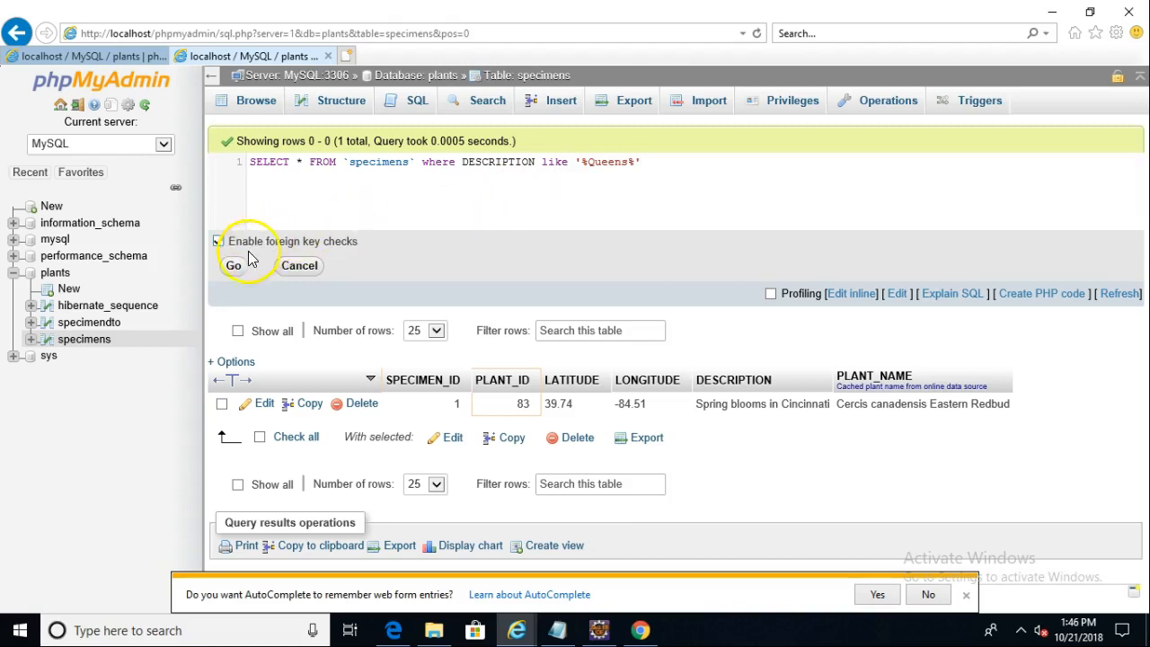
{"action": "left_click", "coordinate": [217, 241]}
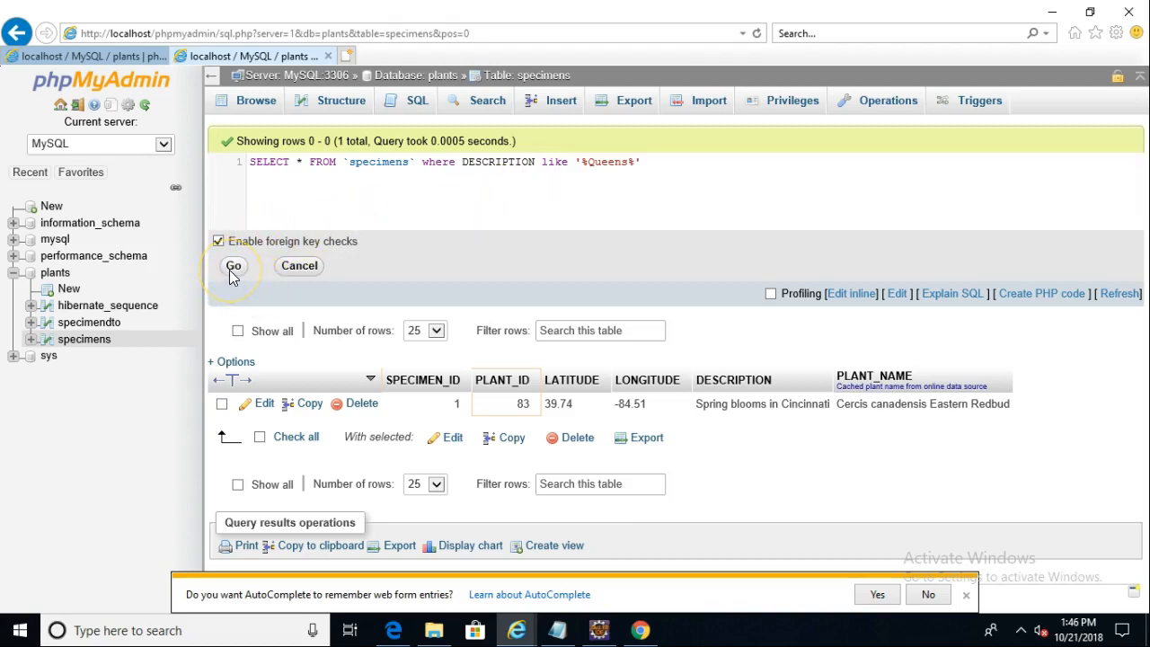
{"action": "left_click", "coordinate": [233, 266]}
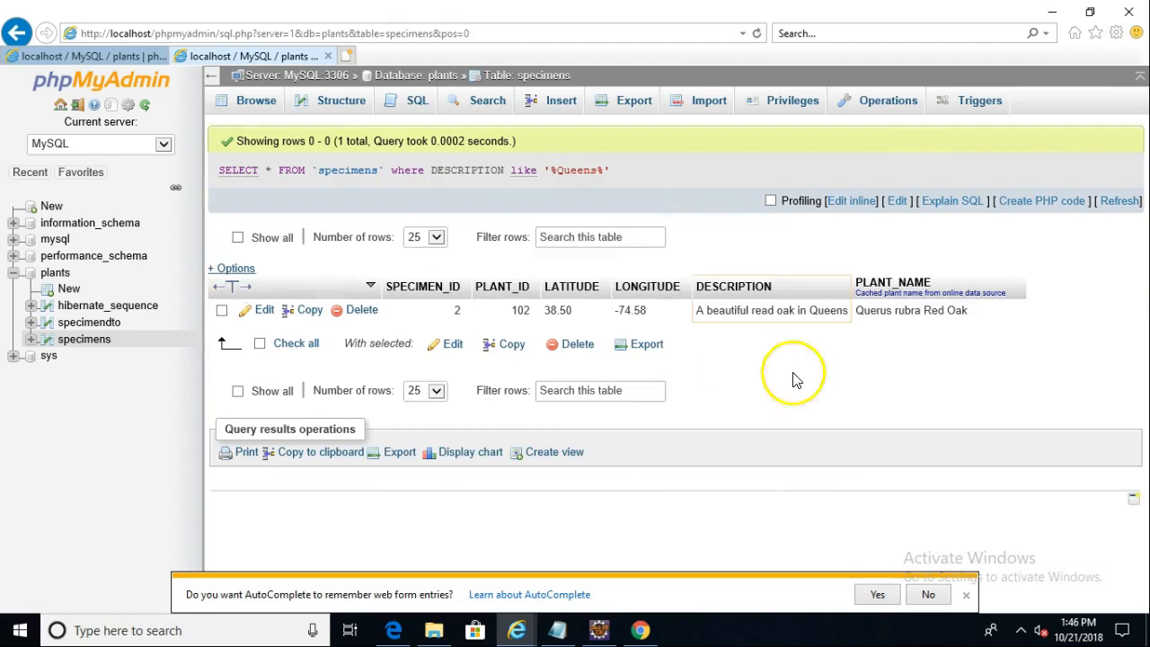
{"action": "mouse_move", "coordinate": [782, 324]}
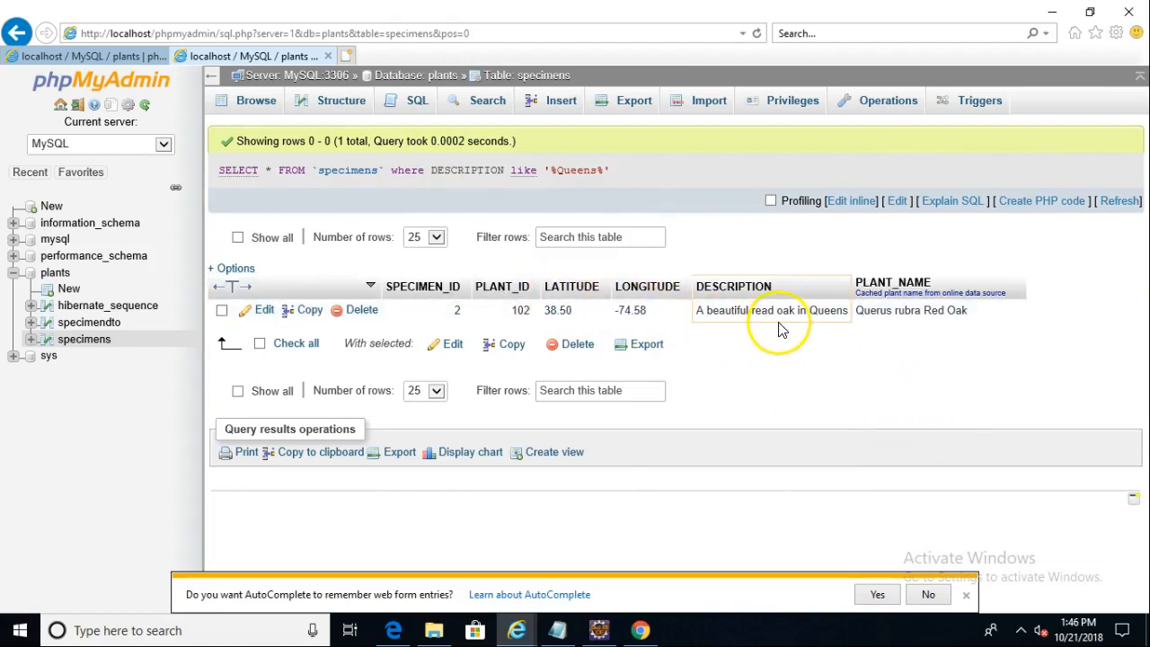